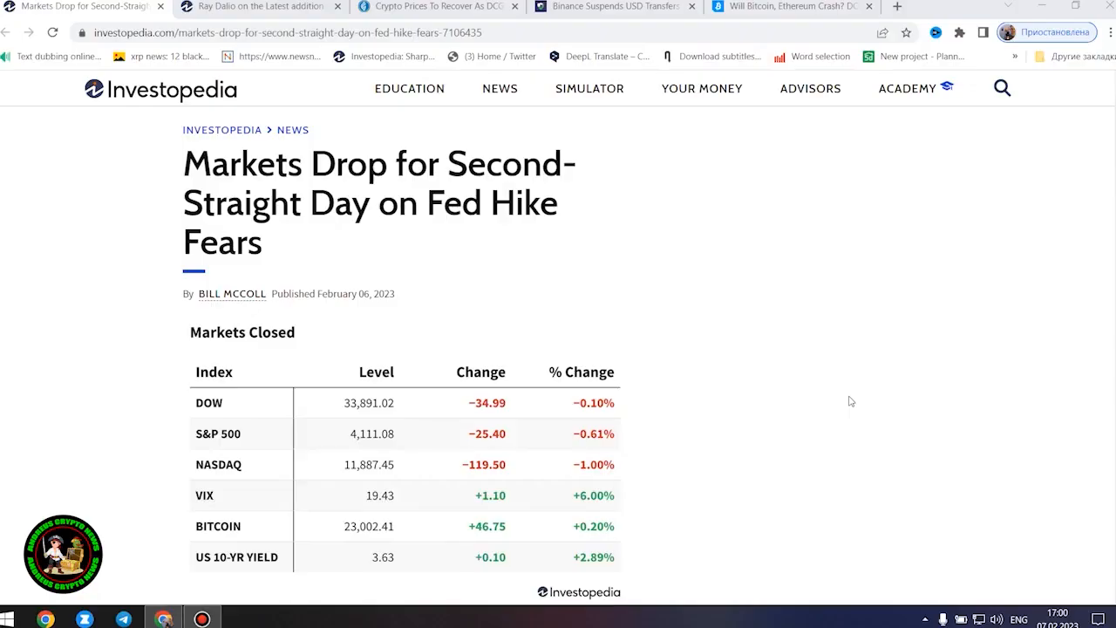
mouse_move(349, 237)
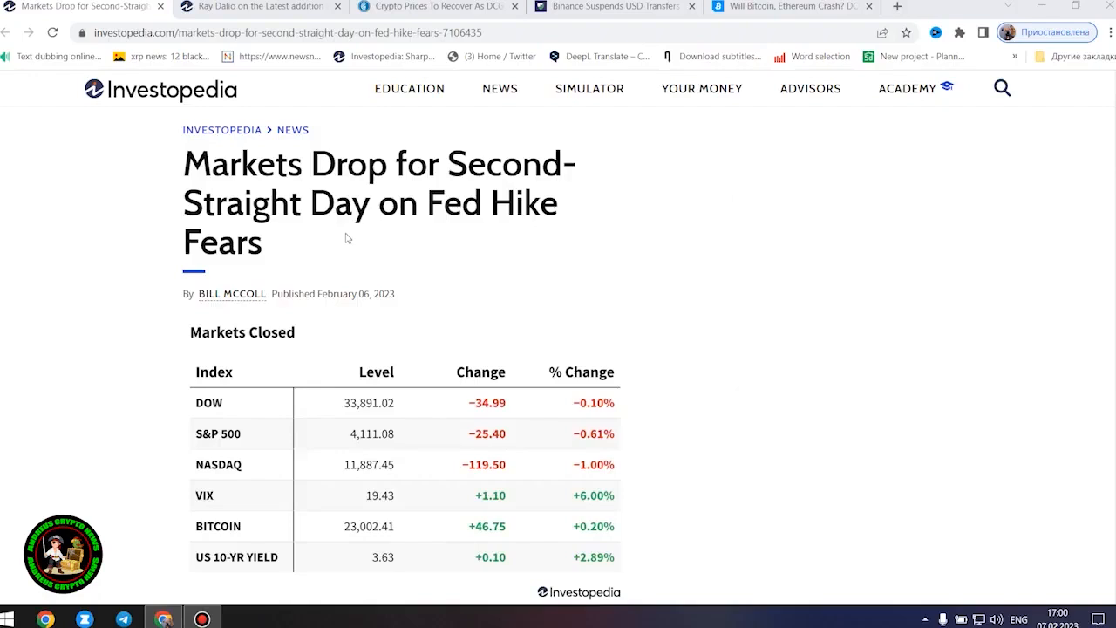
mouse_move(450, 295)
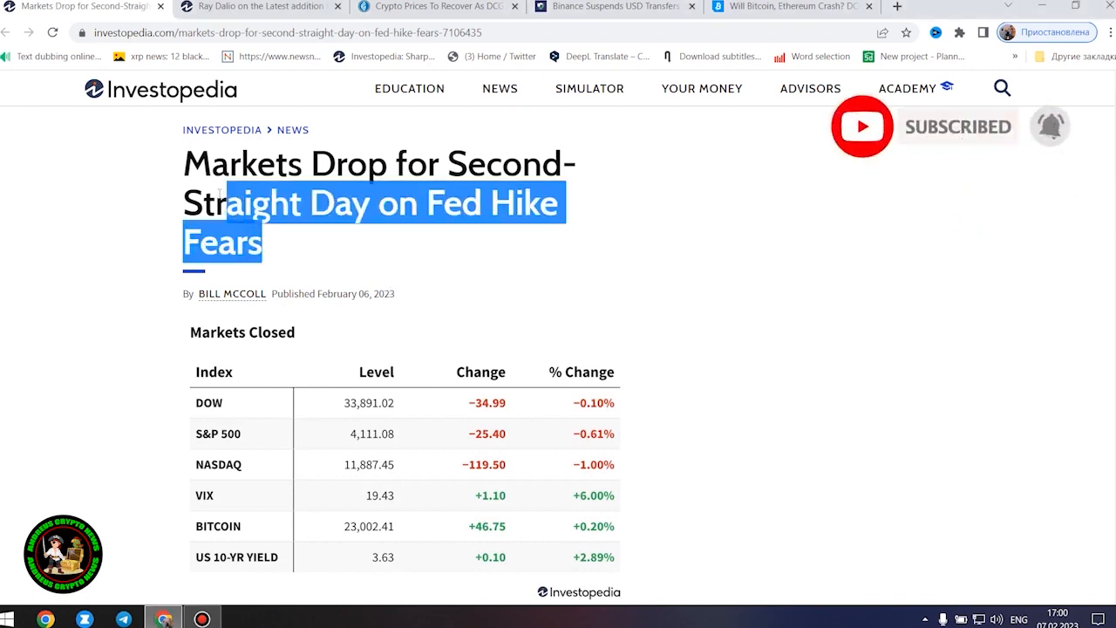
Step: Read down the Markets Drop article past the Markets Closed index table to the Key Takeaways box
scroll("down", 3)
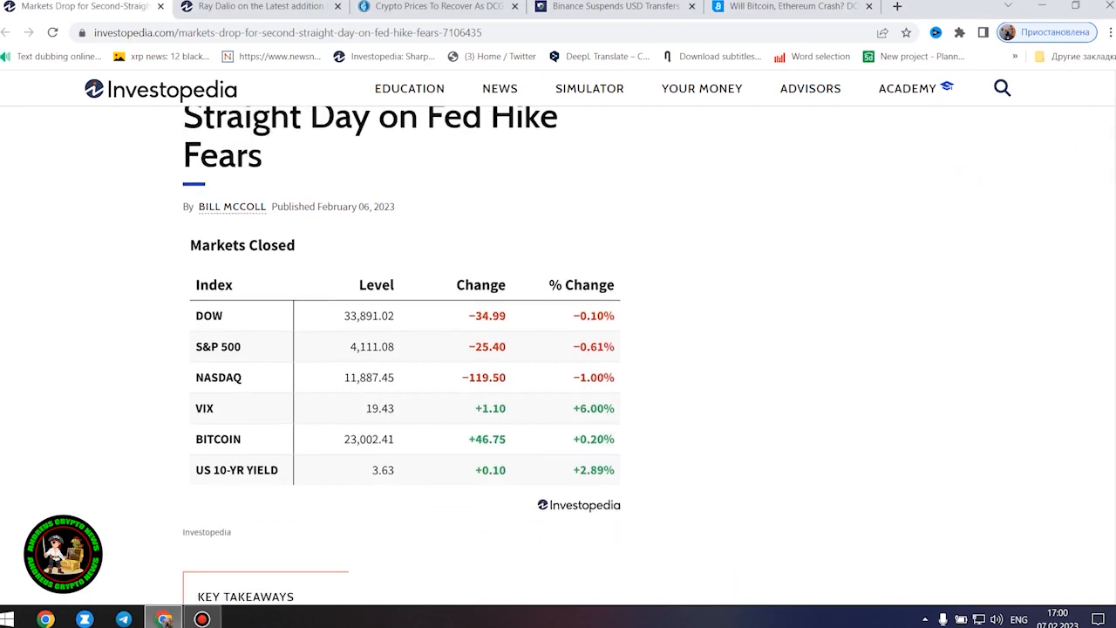
scroll("down", 3)
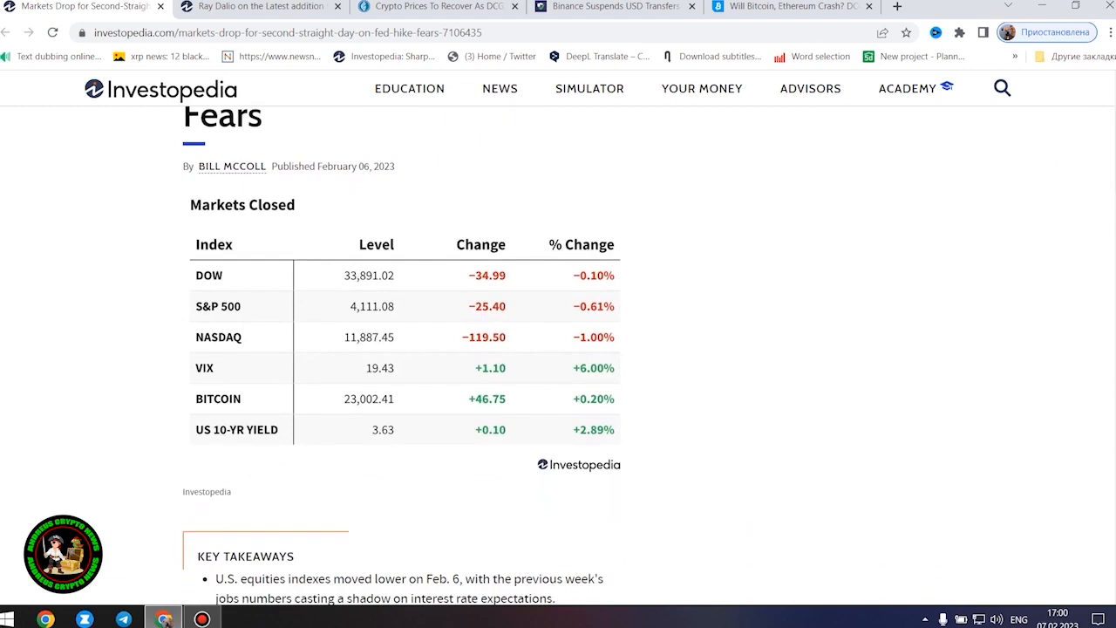
scroll("down", 3)
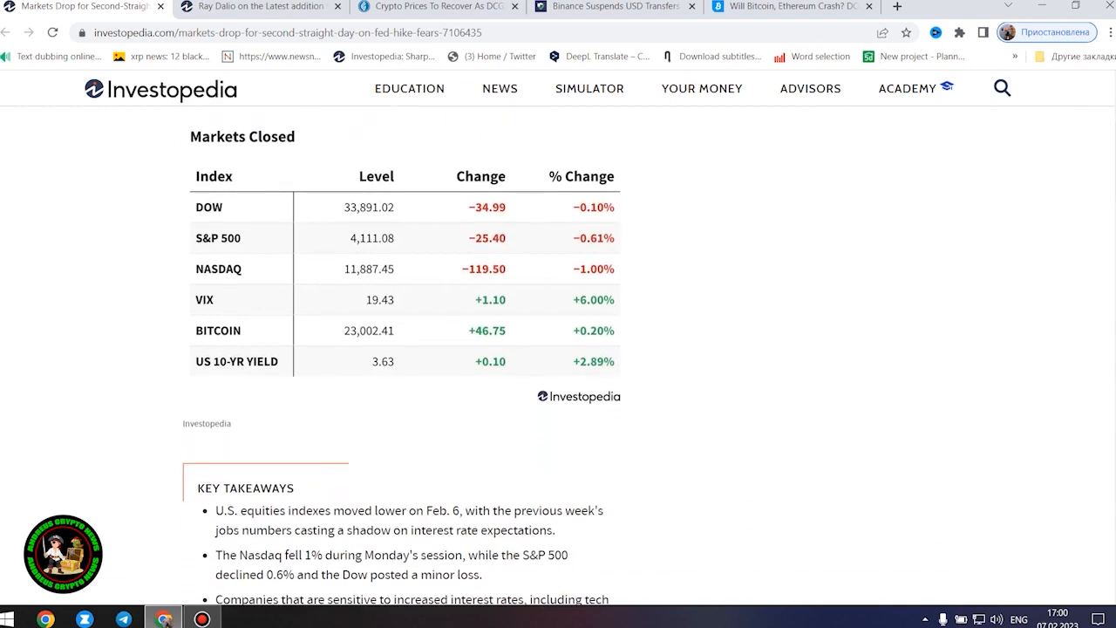
scroll("down", 3)
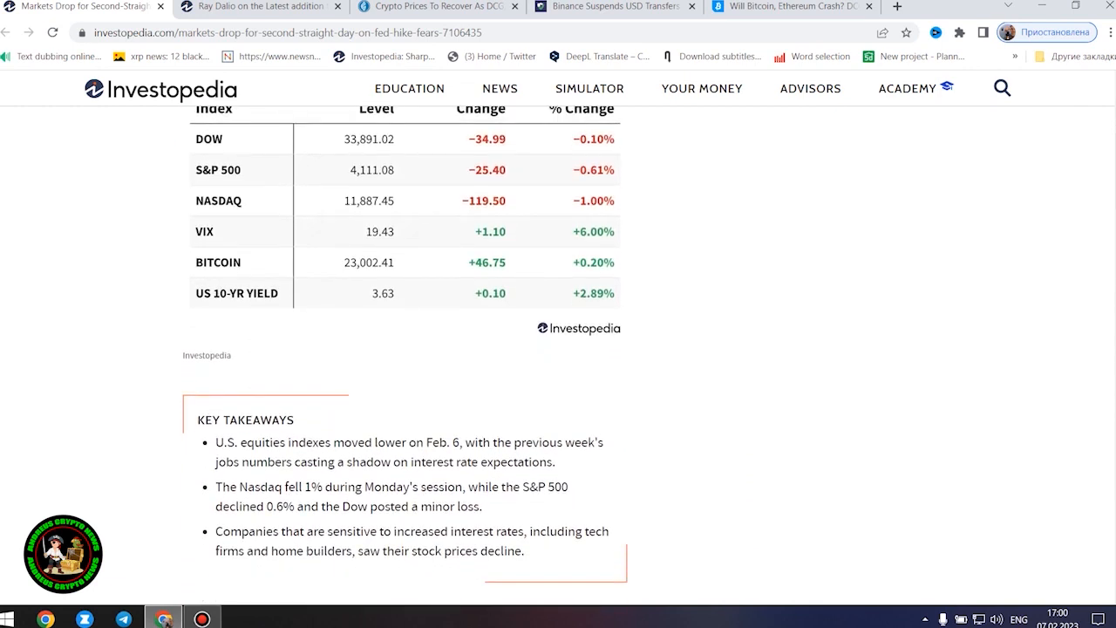
mouse_move(576, 549)
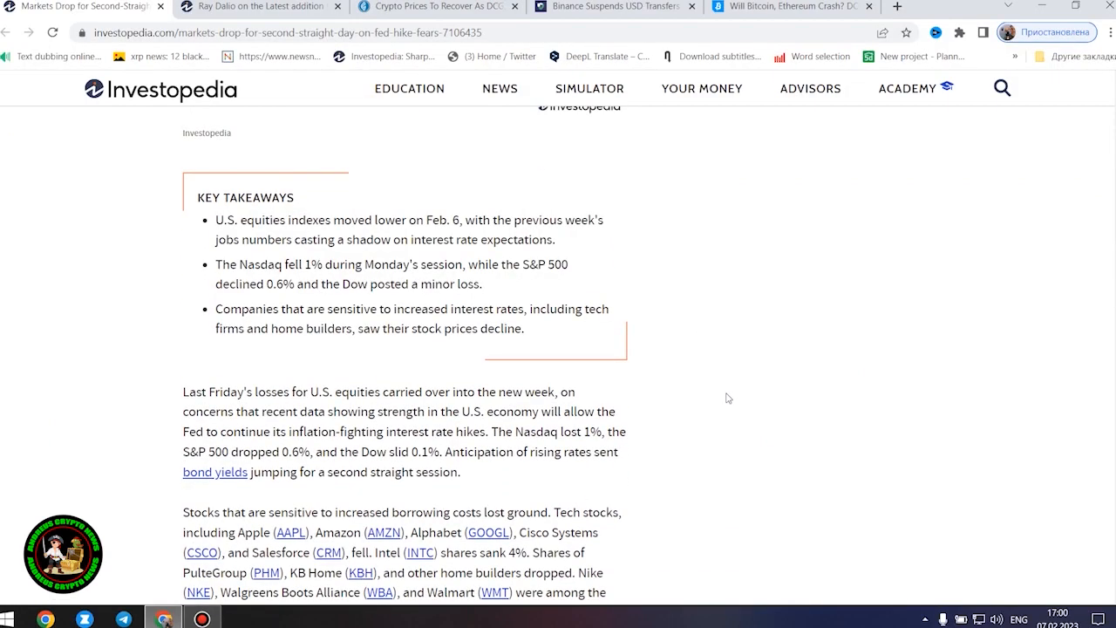
Step: Read through the Tyson Foods and Weyerhaeuser stock-move paragraphs to the Tesla Share Advance heading
scroll("down", 3)
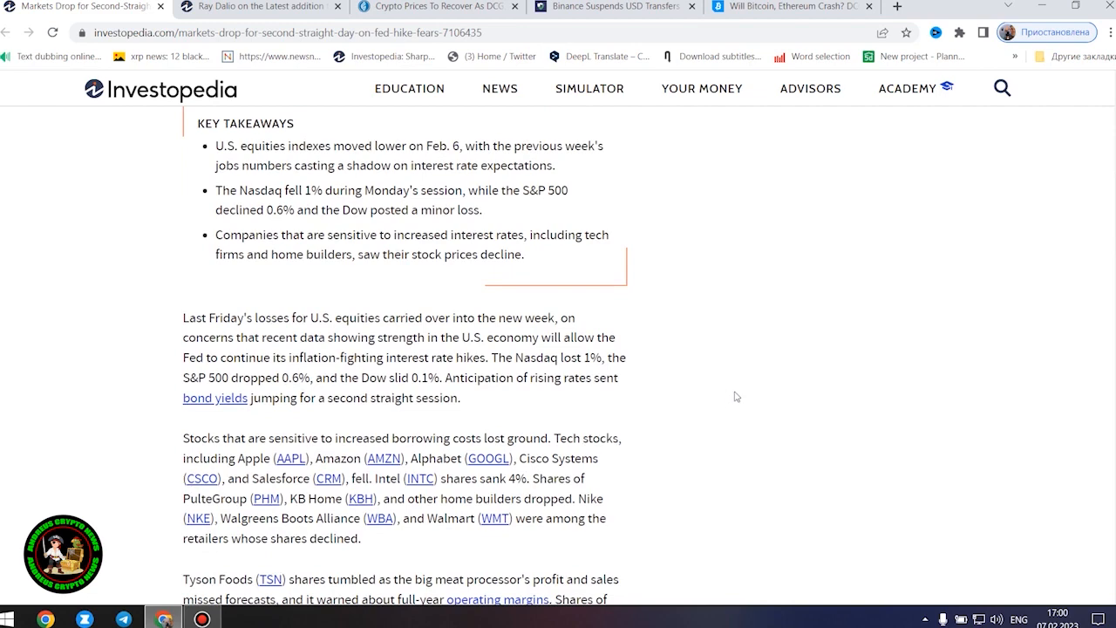
scroll("down", 3)
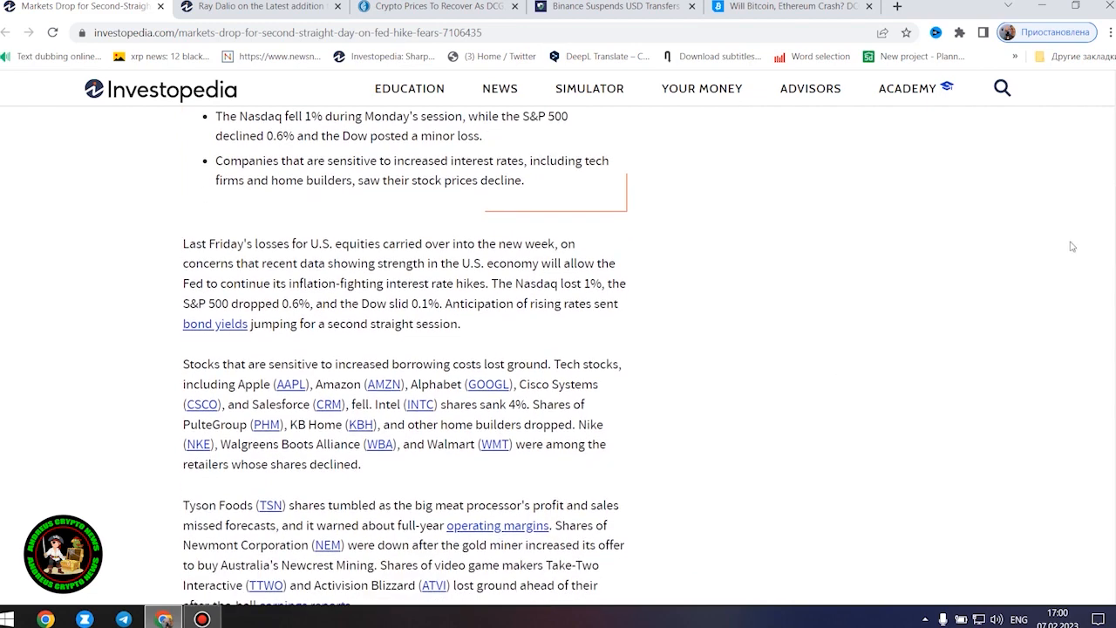
scroll("down", 3)
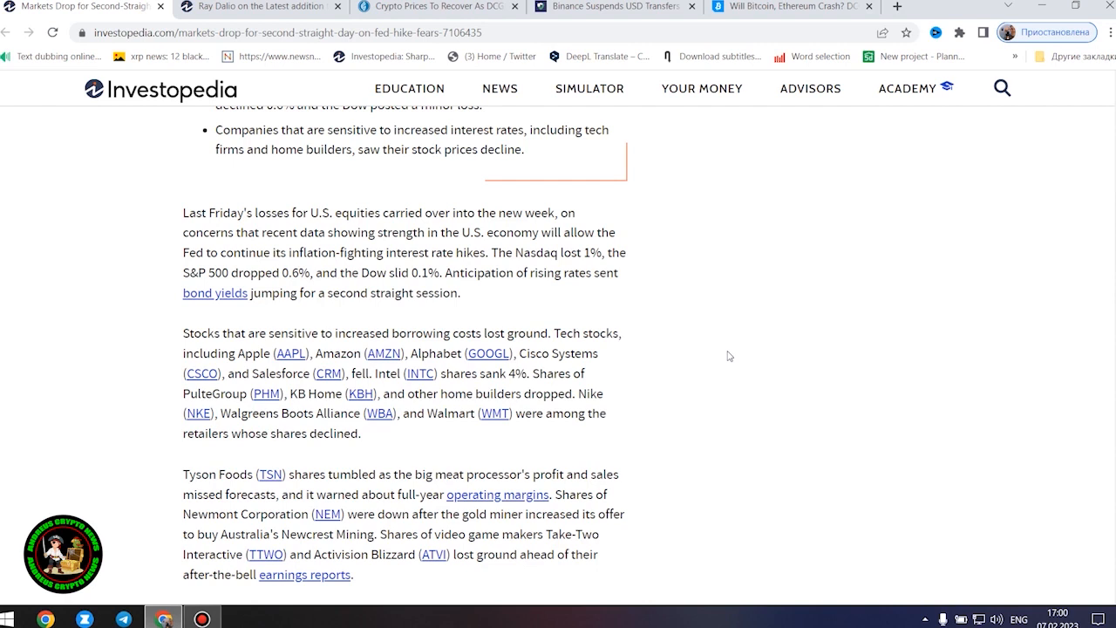
scroll("down", 3)
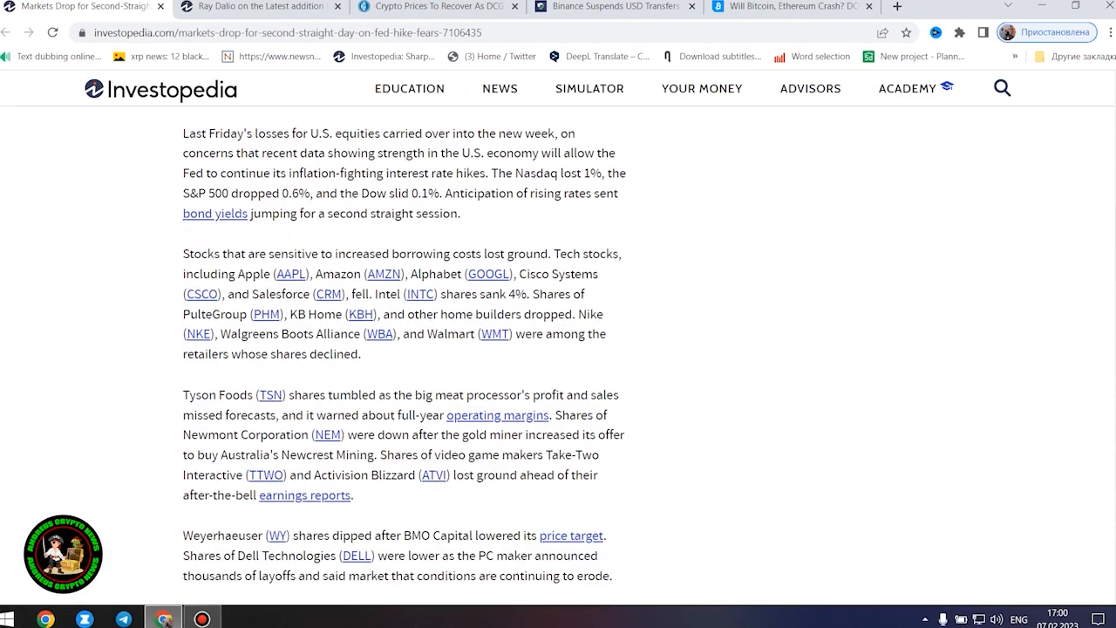
scroll("down", 3)
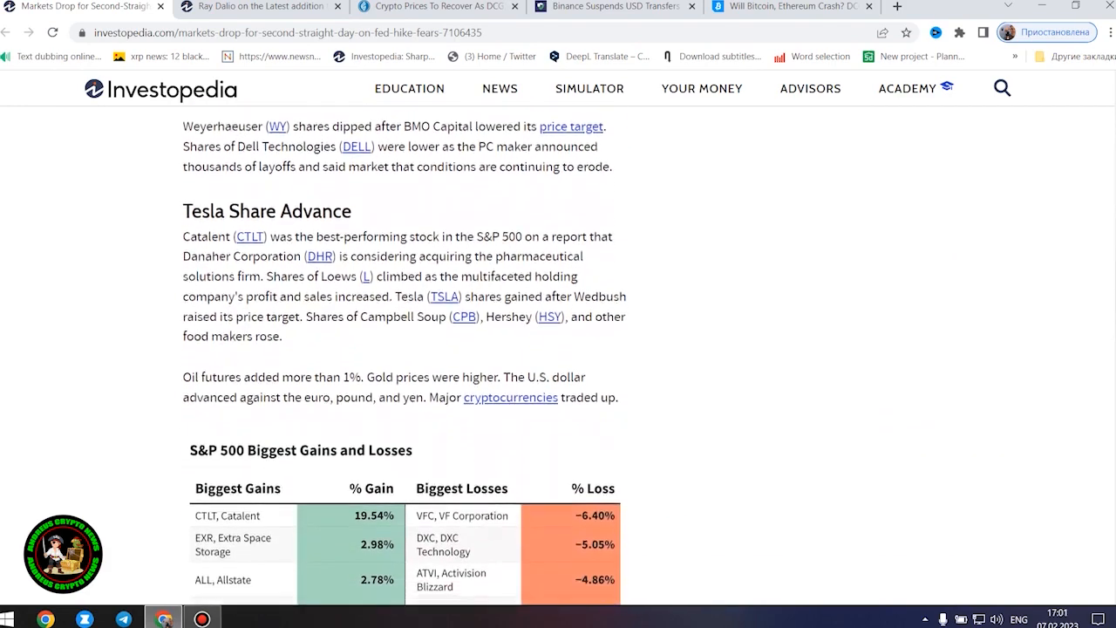
Step: Read the Tesla Share Advance and commodities paragraphs down to the S&P 500 Biggest Gains and Losses table
scroll("down", 3)
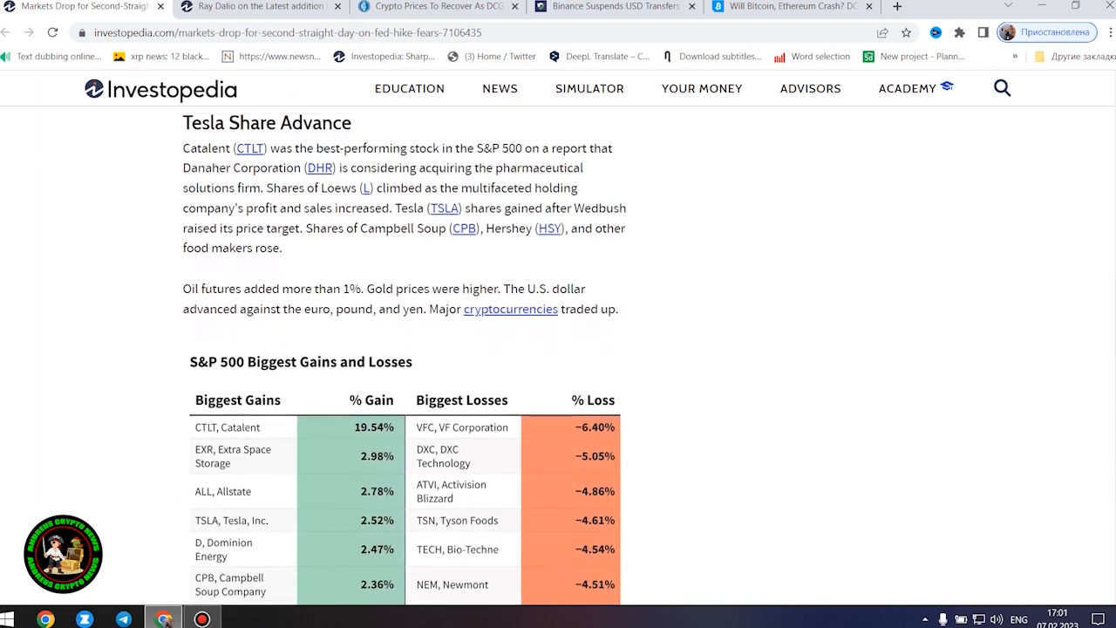
mouse_move(898, 338)
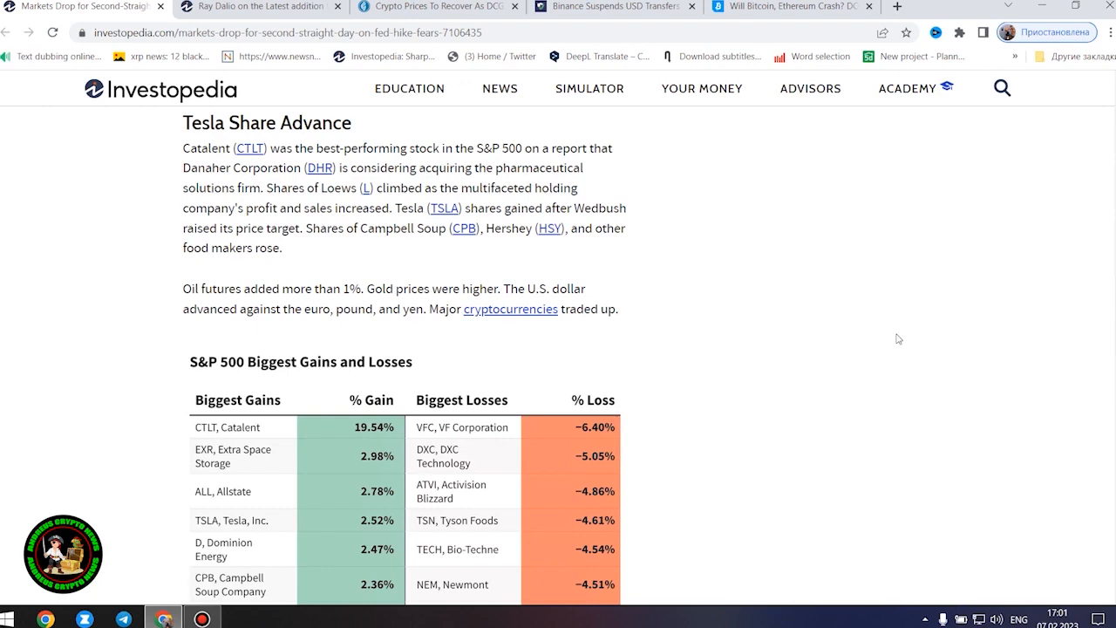
mouse_move(970, 347)
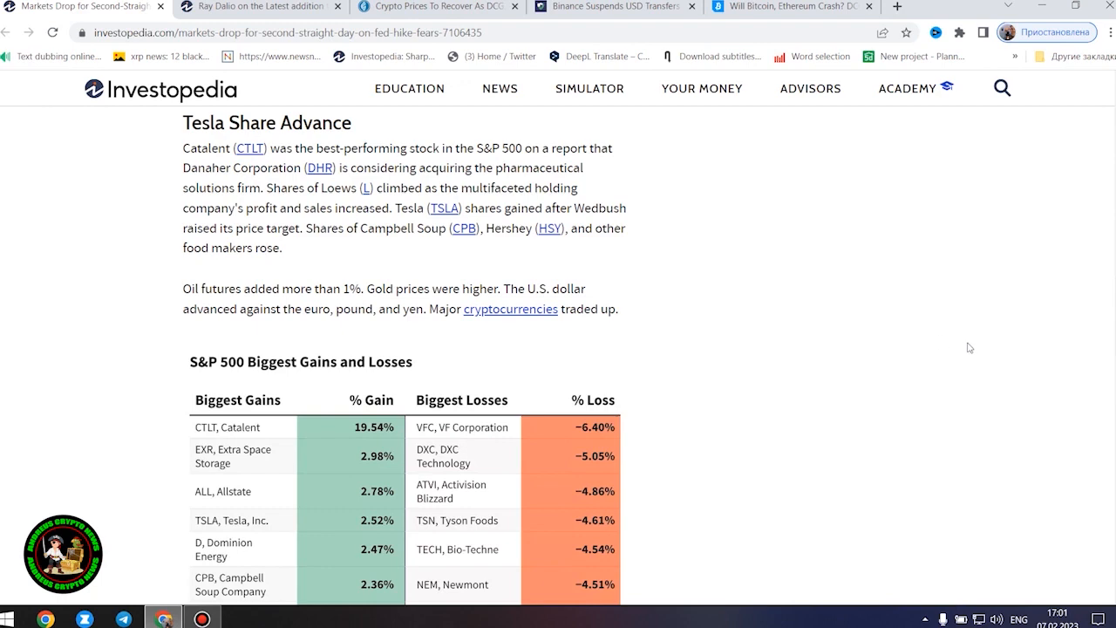
scroll("down", 3)
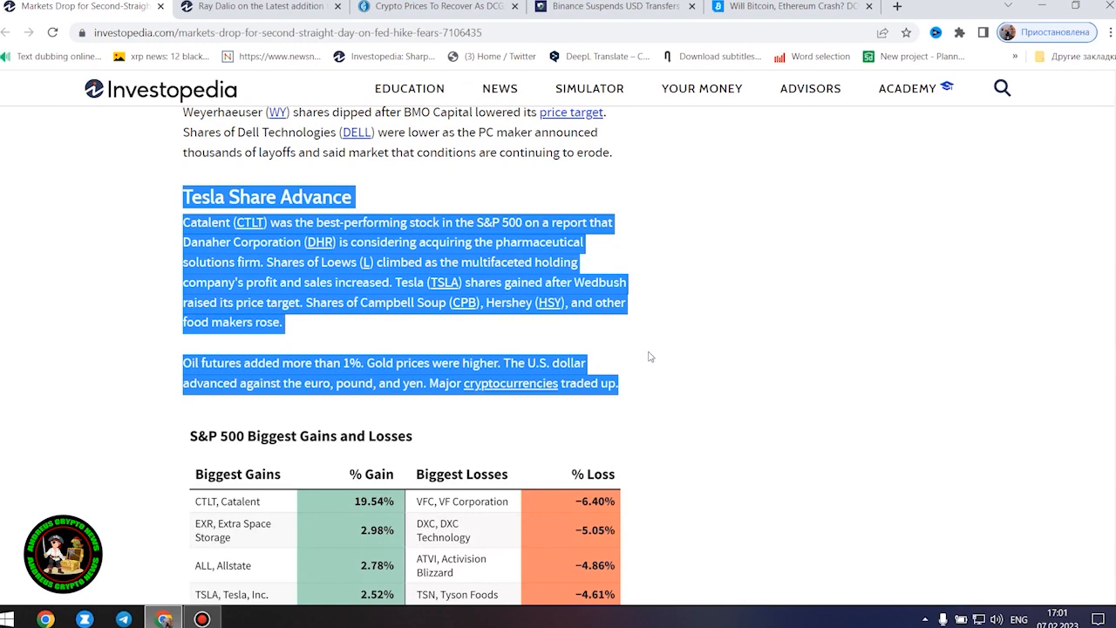
mouse_move(666, 362)
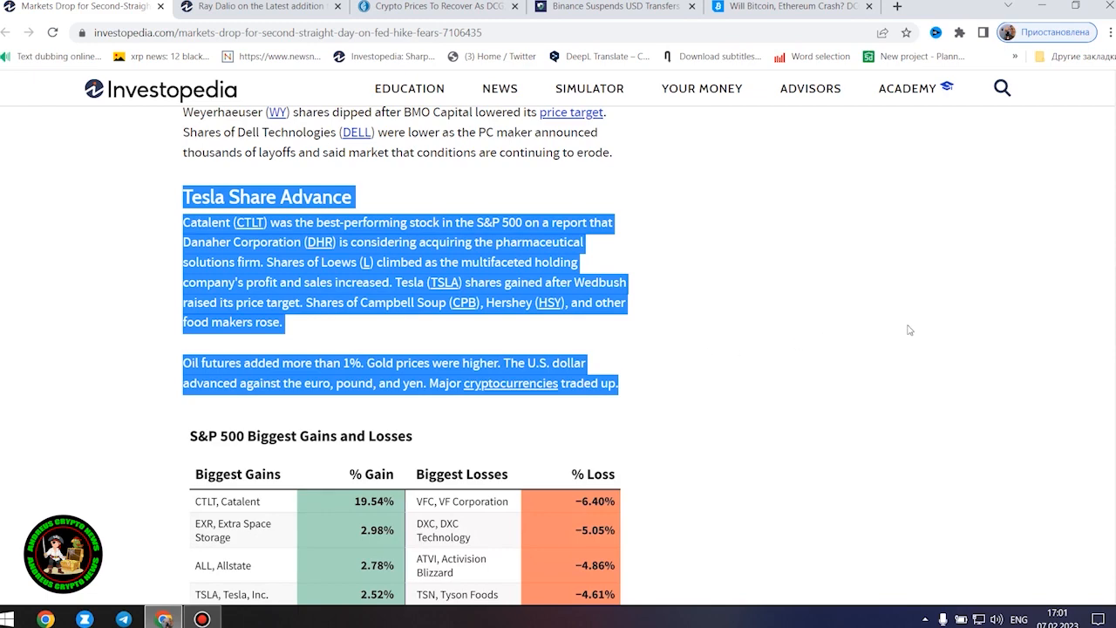
scroll("down", 3)
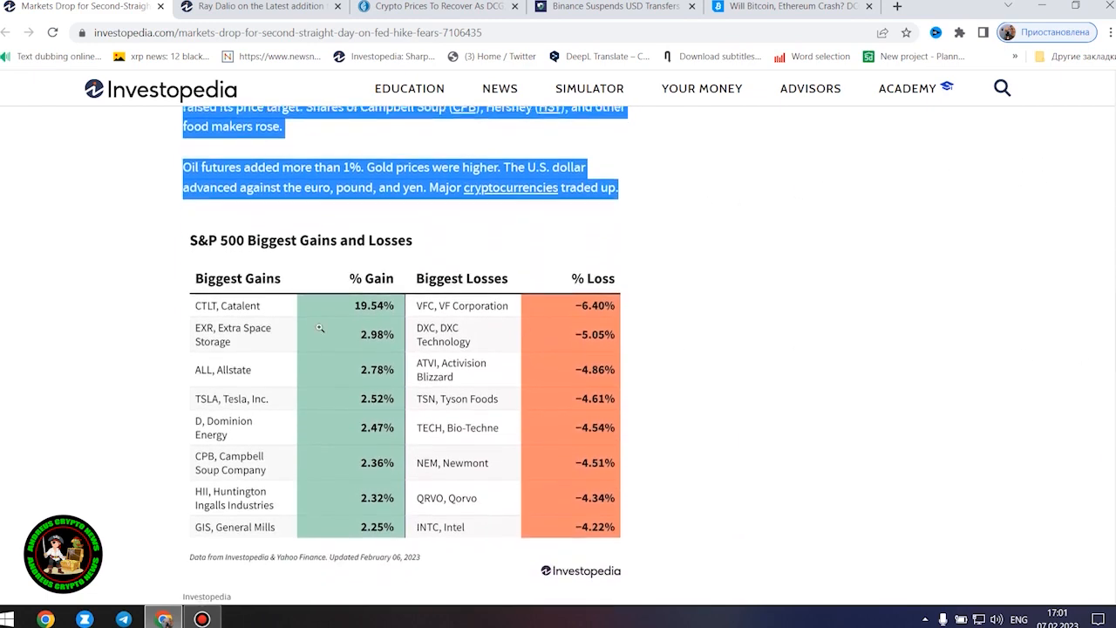
left_click(321, 328)
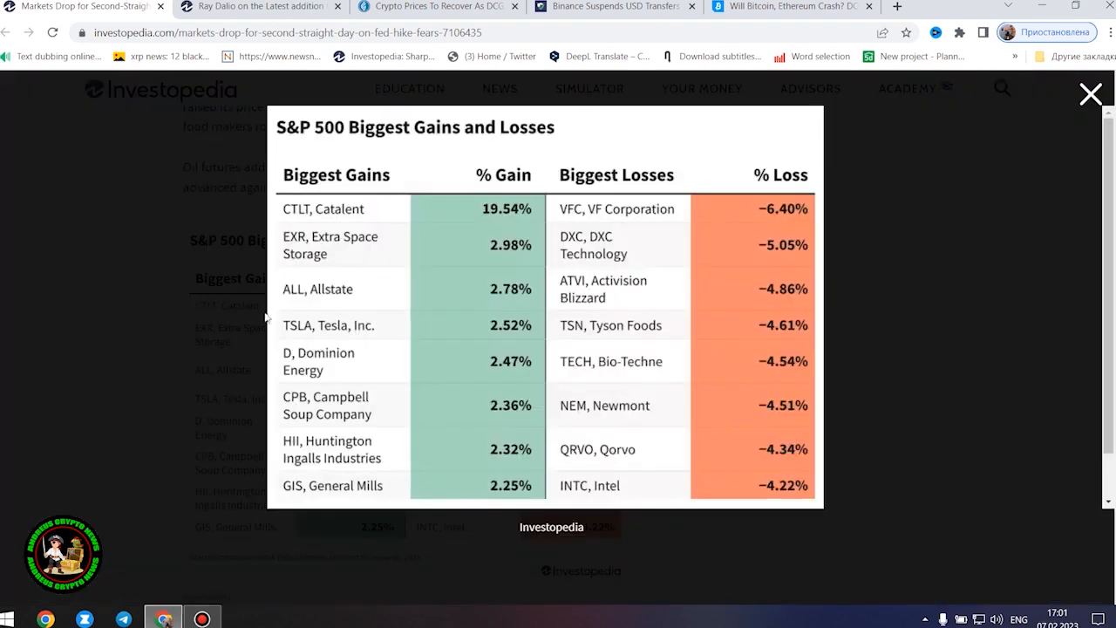
mouse_move(701, 328)
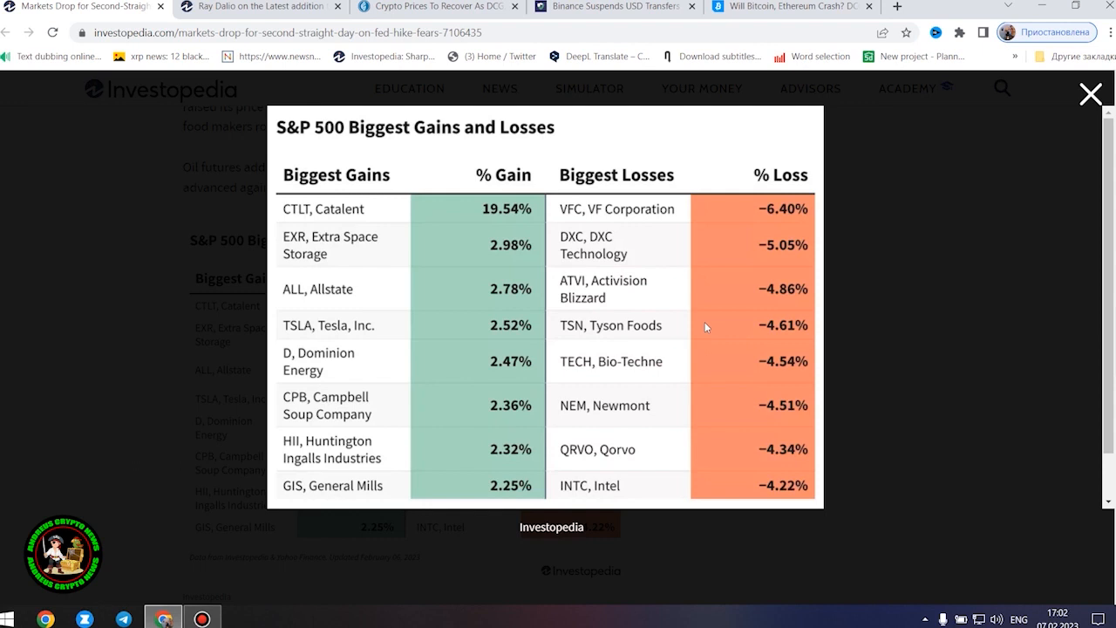
left_click(1090, 90)
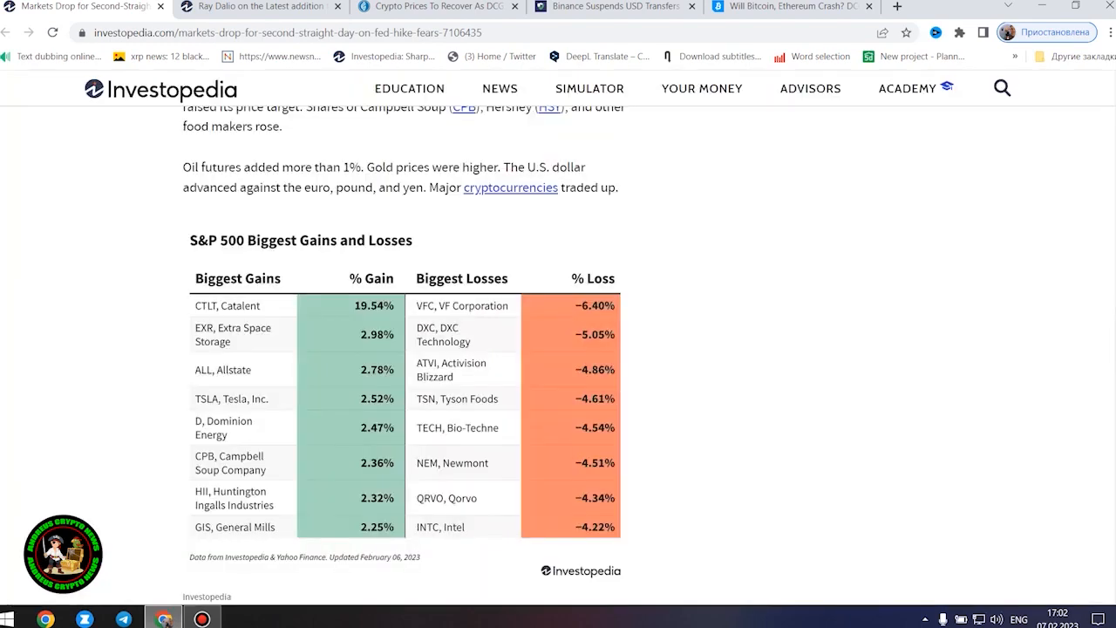
Step: Bring the S&P 500 Biggest Gains and Losses table into view, briefly revisiting the Key Takeaways above it
scroll("down", 3)
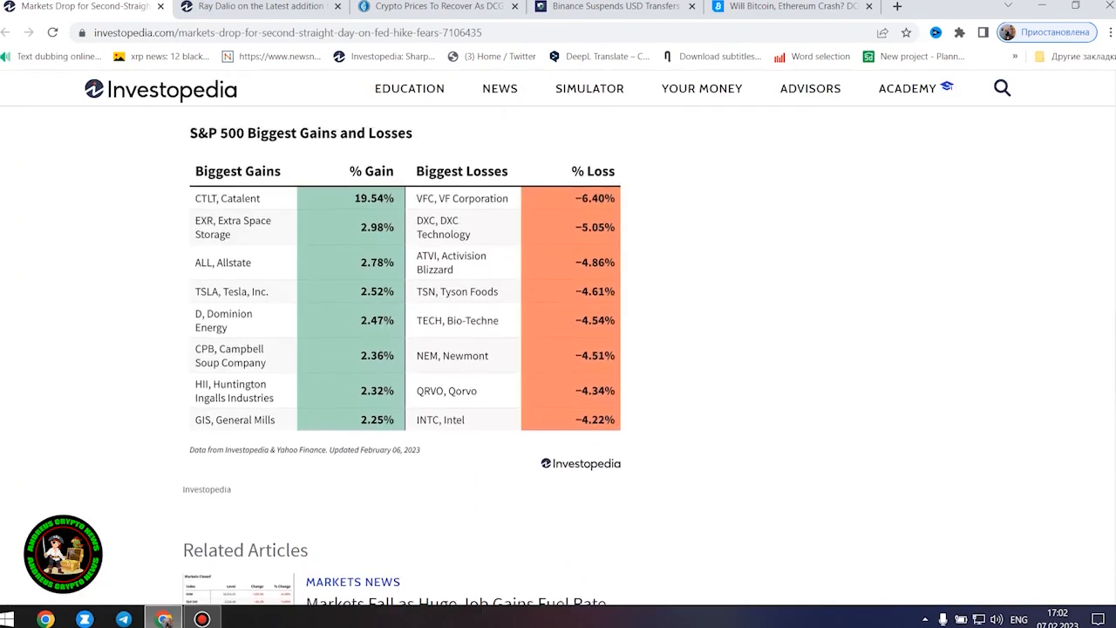
scroll("down", 3)
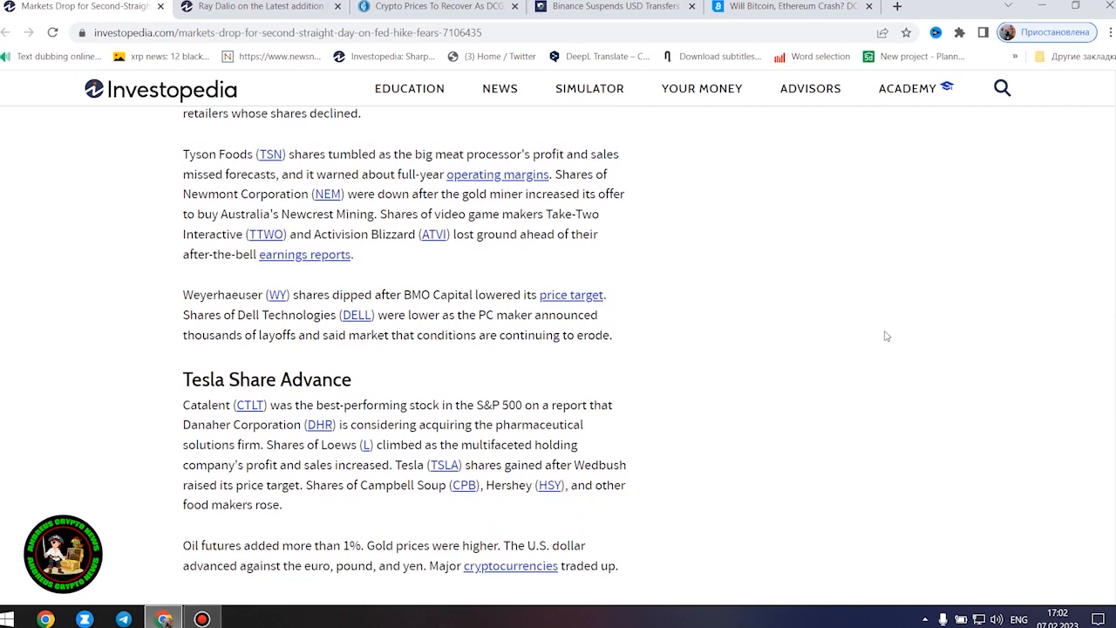
mouse_move(890, 355)
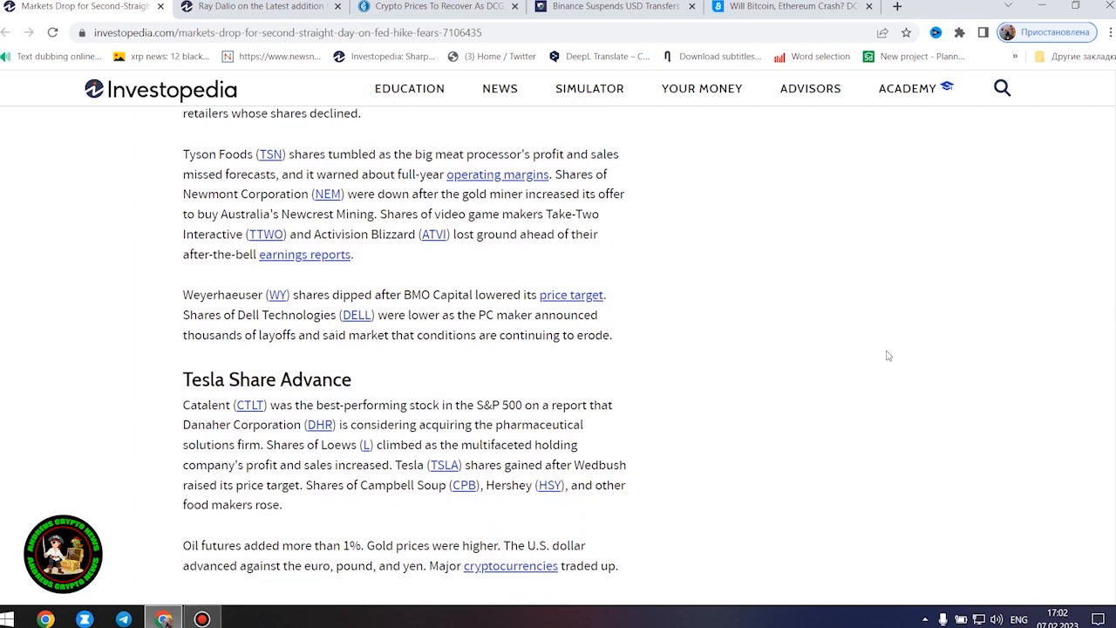
scroll("up", 3)
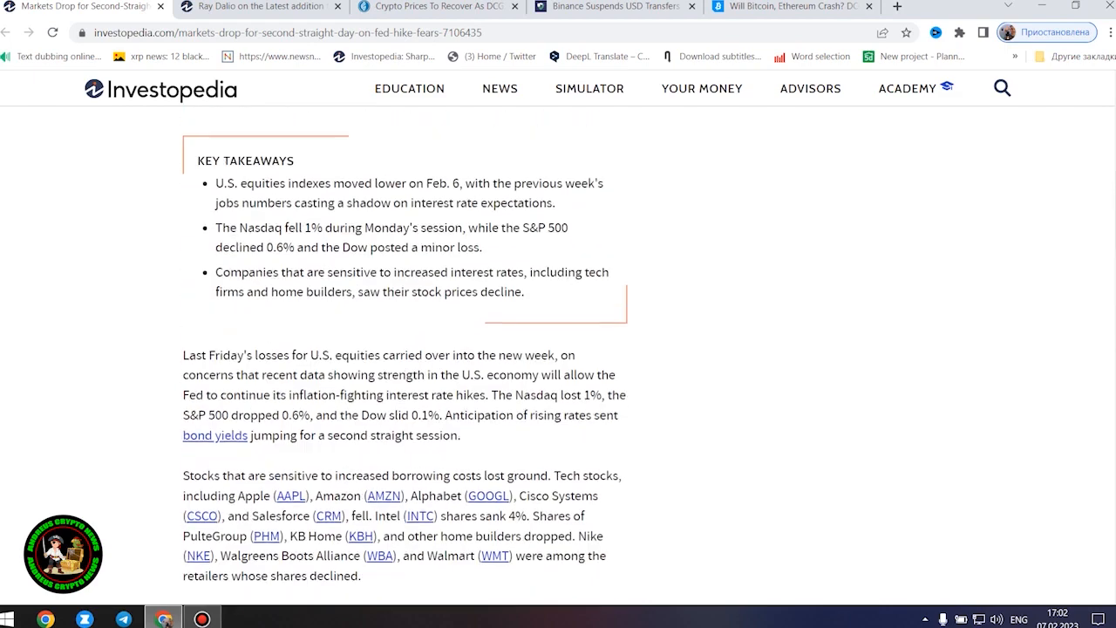
scroll("down", 3)
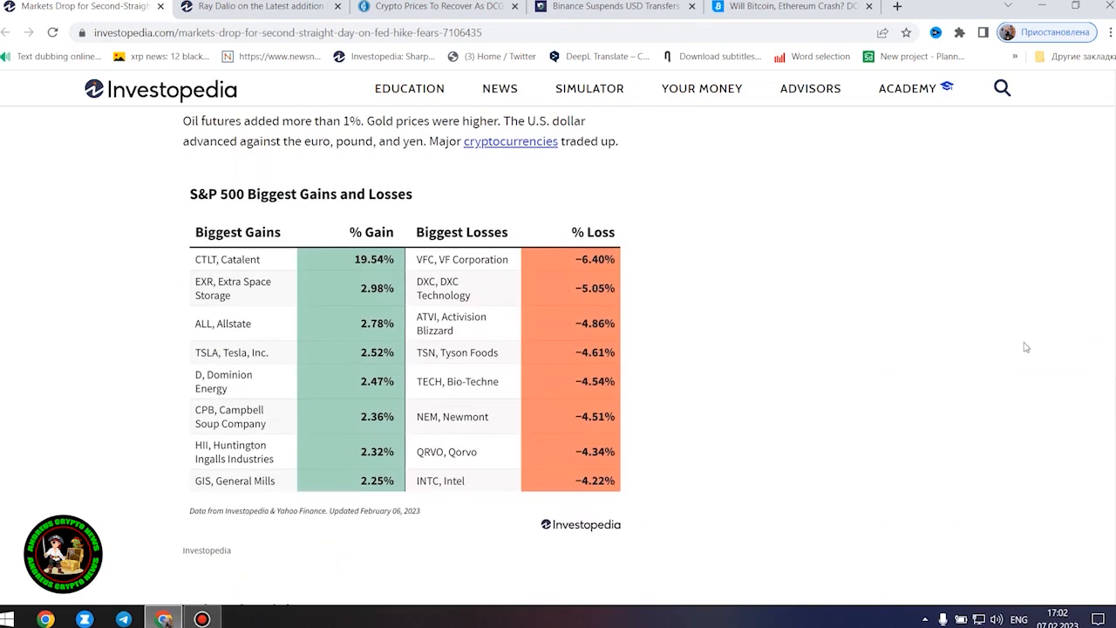
mouse_move(1033, 338)
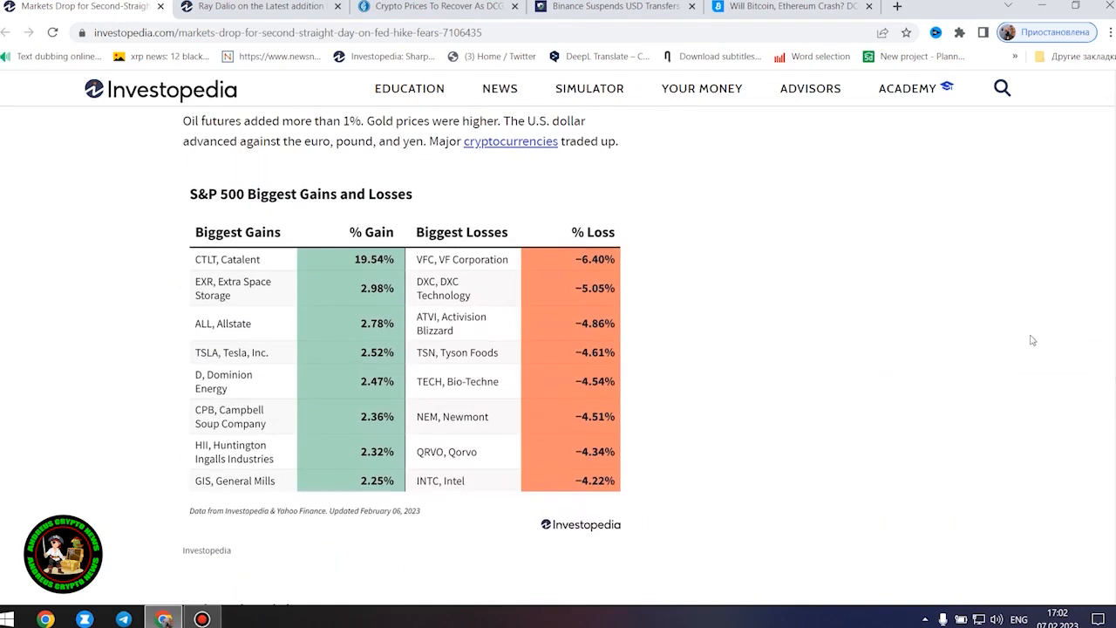
mouse_move(1026, 342)
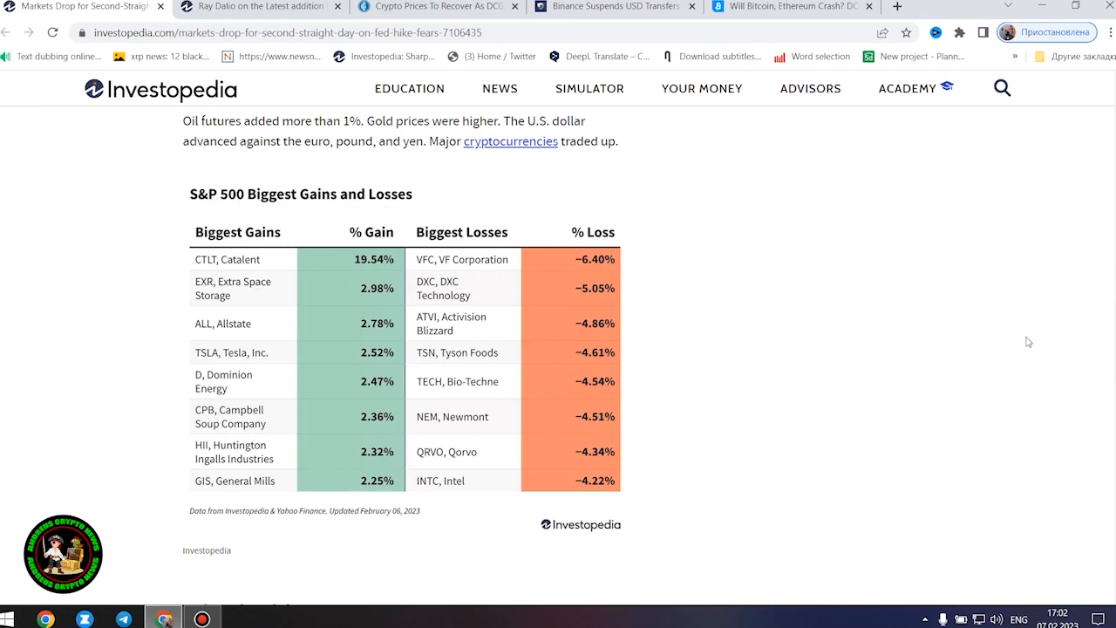
mouse_move(1022, 350)
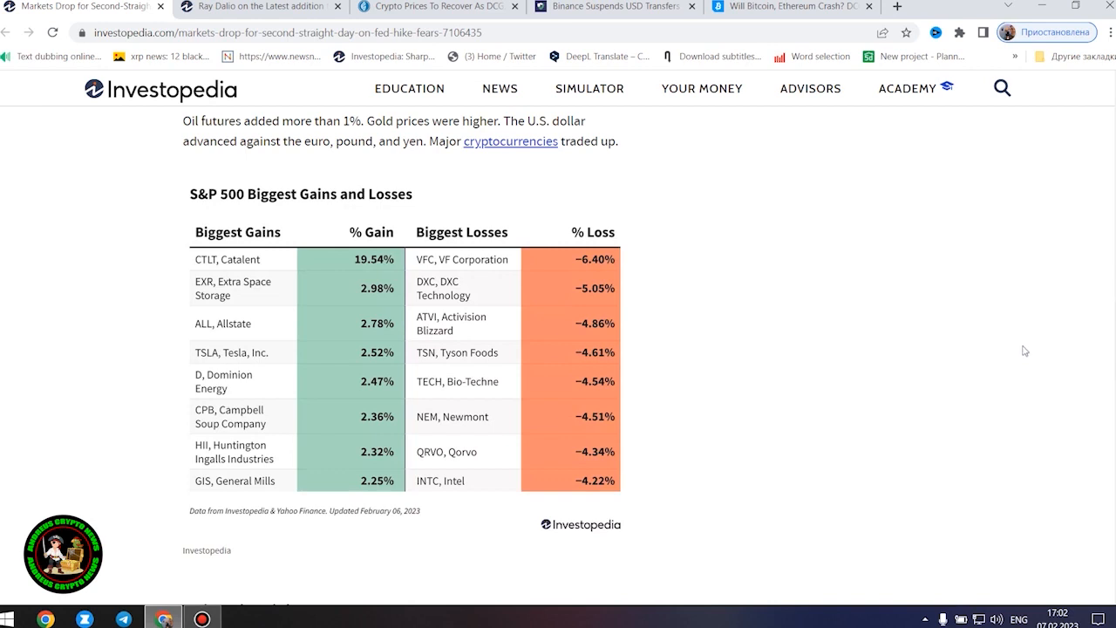
mouse_move(1015, 349)
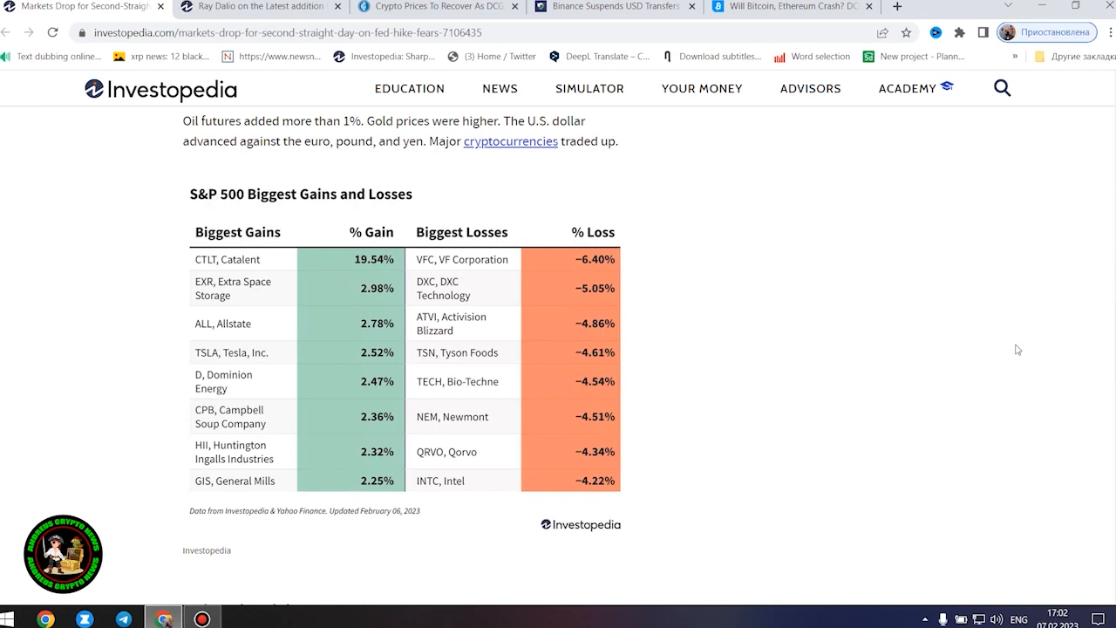
mouse_move(973, 370)
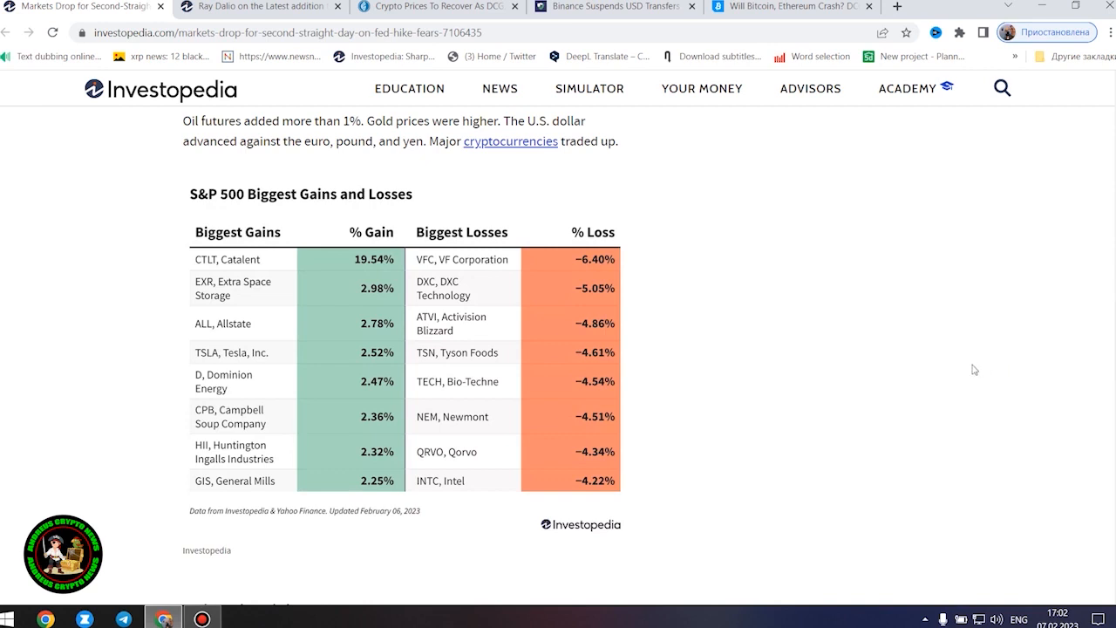
scroll("down", 3)
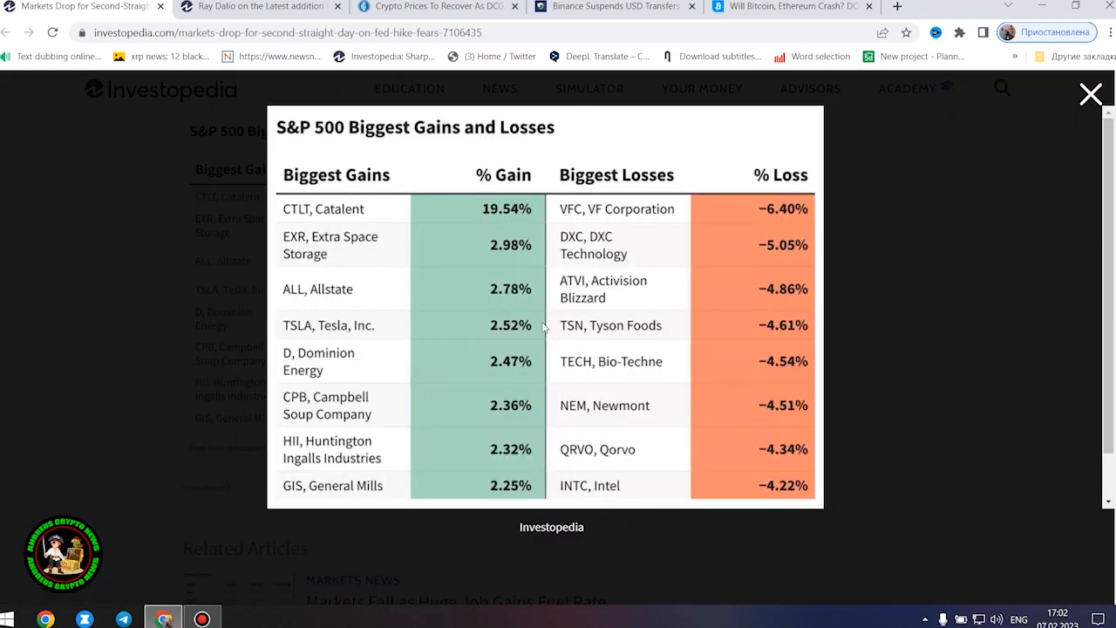
mouse_move(397, 202)
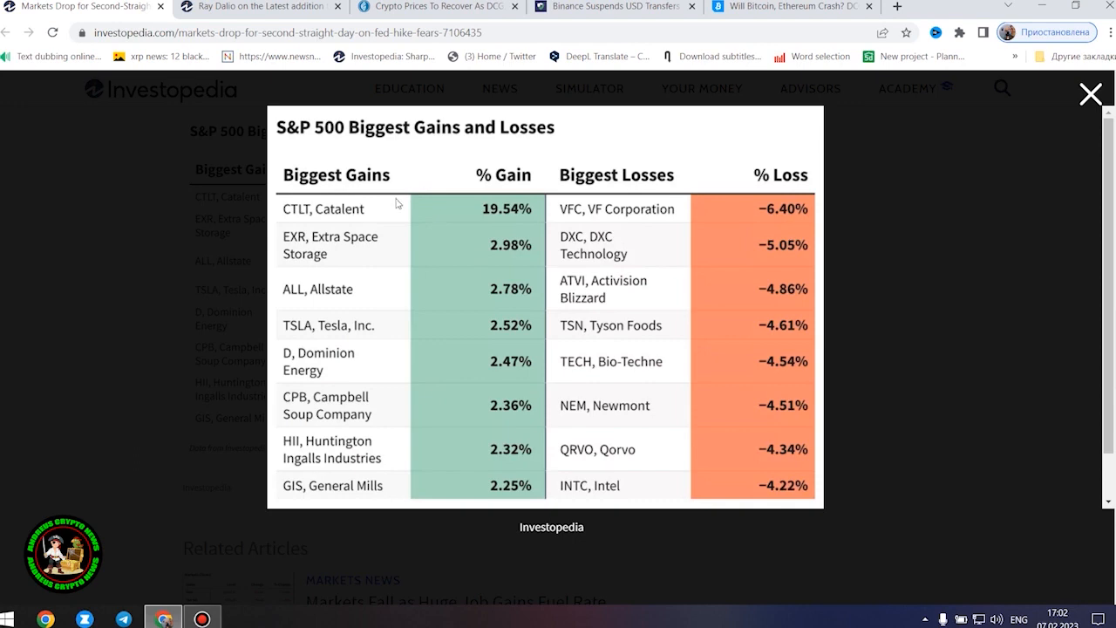
mouse_move(398, 213)
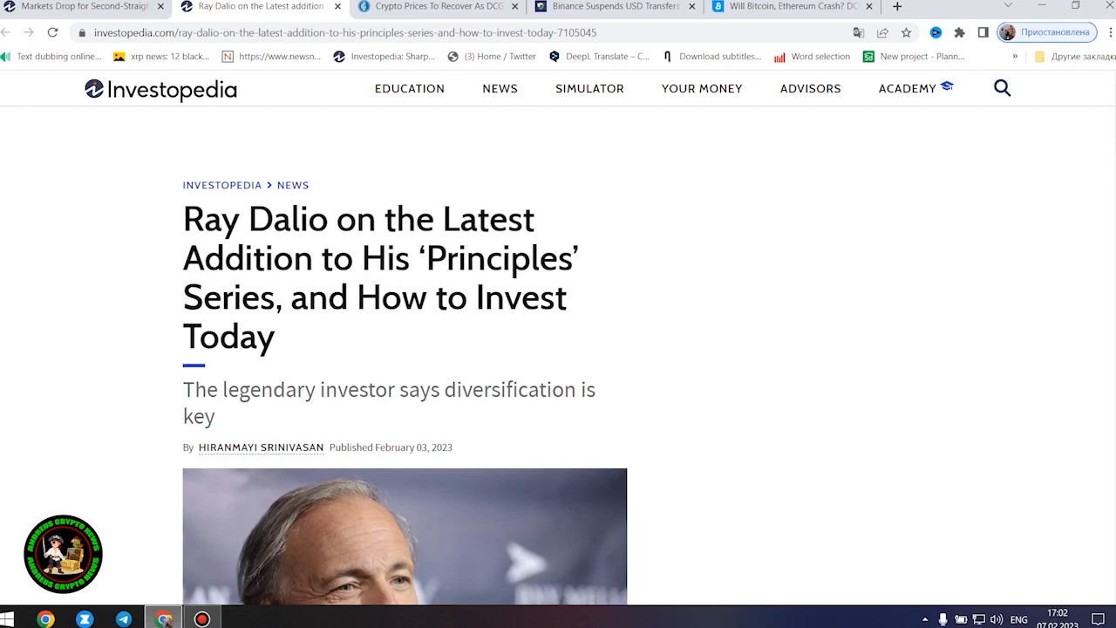
Step: Highlight the Ray Dalio article headline for reading aloud and move down to its intro paragraphs and Key Takeaways
scroll("down", 3)
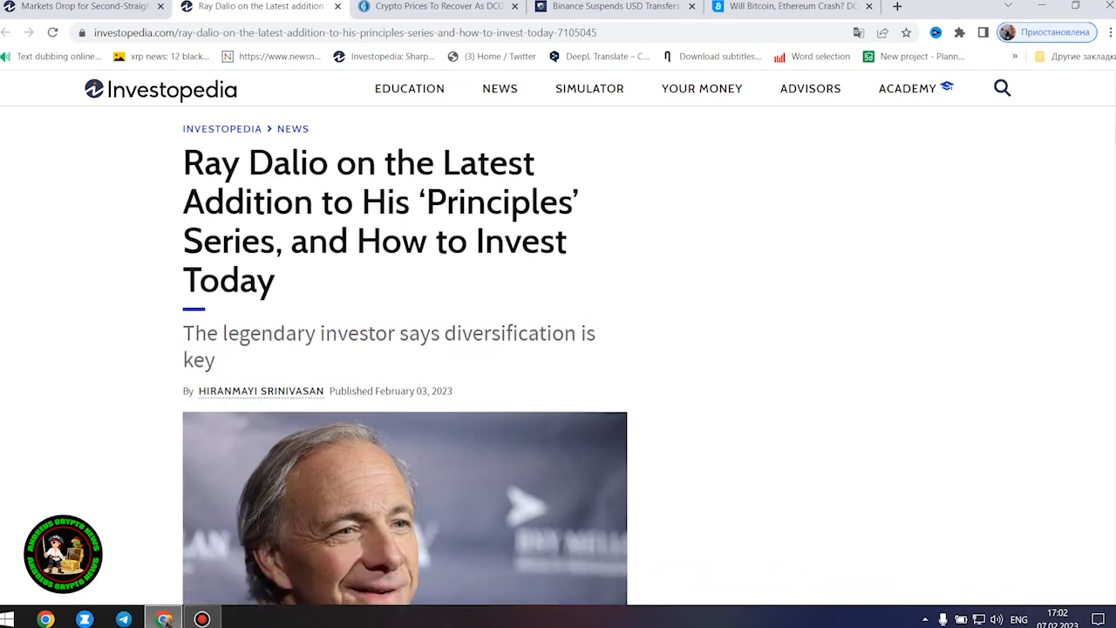
left_click_drag(183, 162, 273, 281)
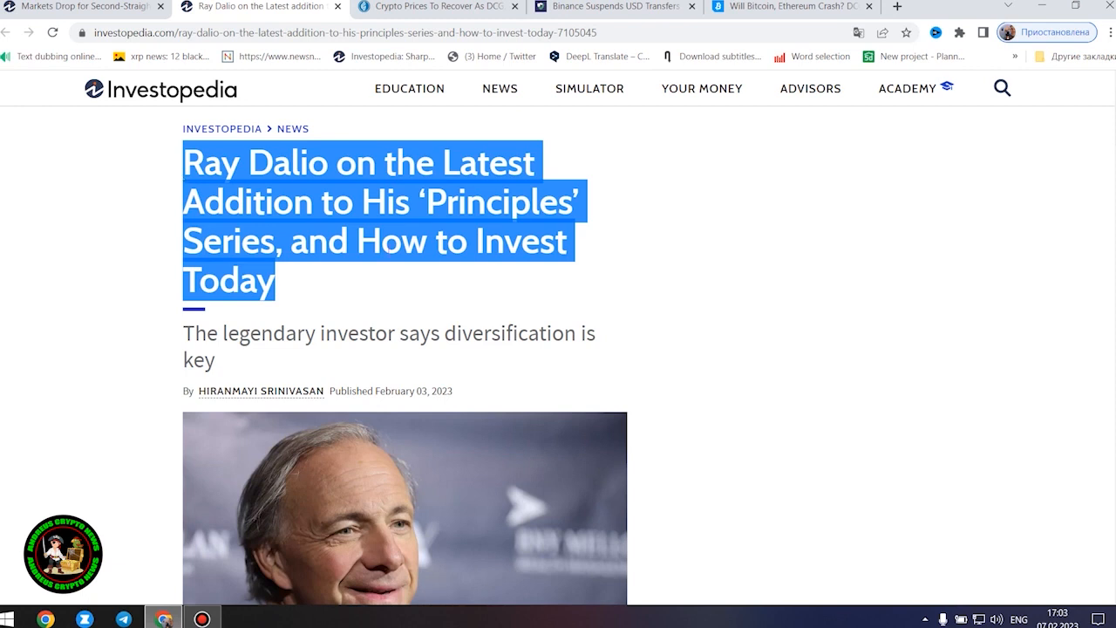
mouse_move(754, 293)
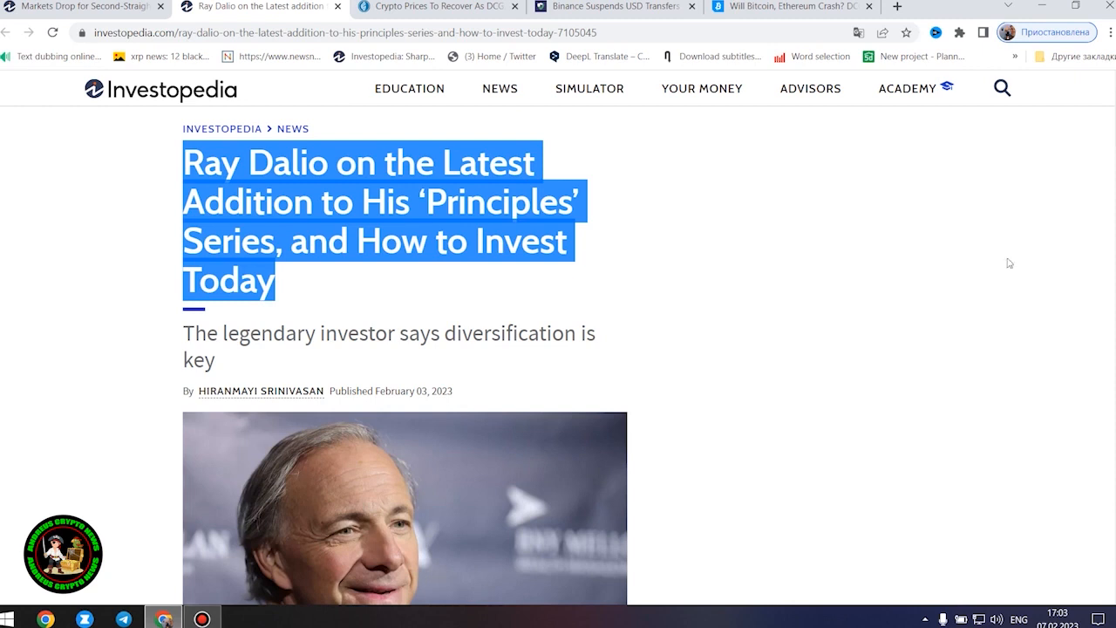
scroll("down", 3)
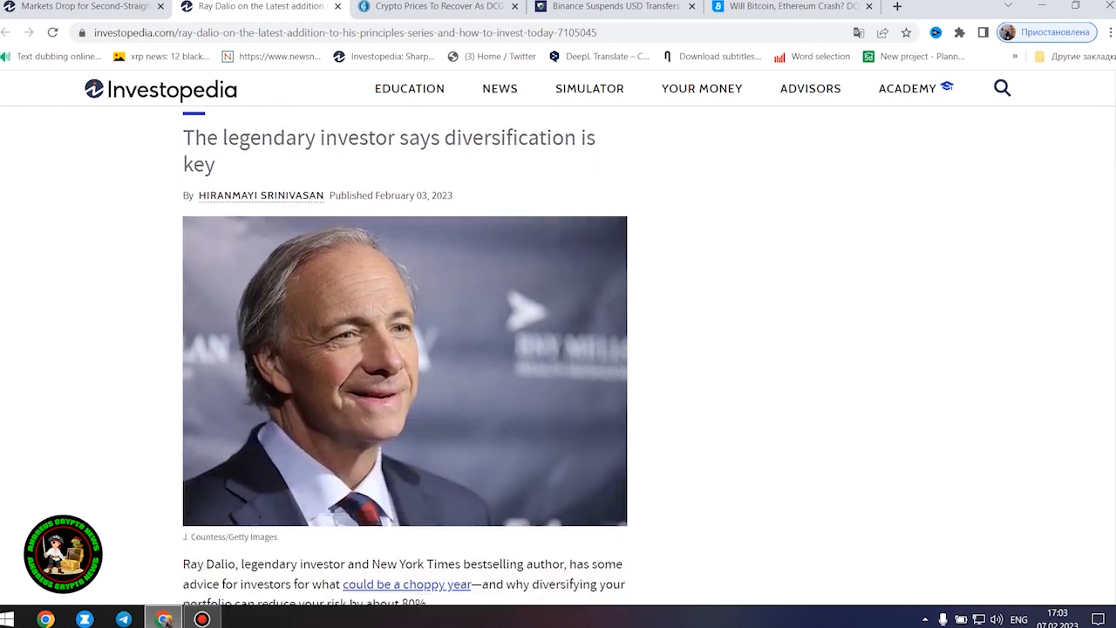
mouse_move(241, 172)
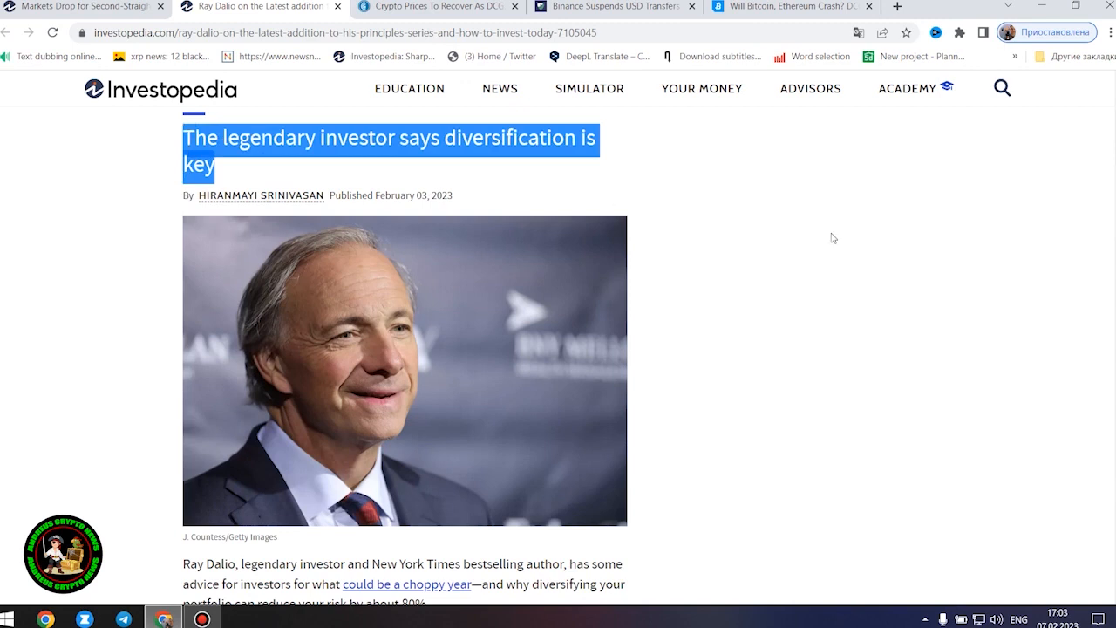
mouse_move(835, 265)
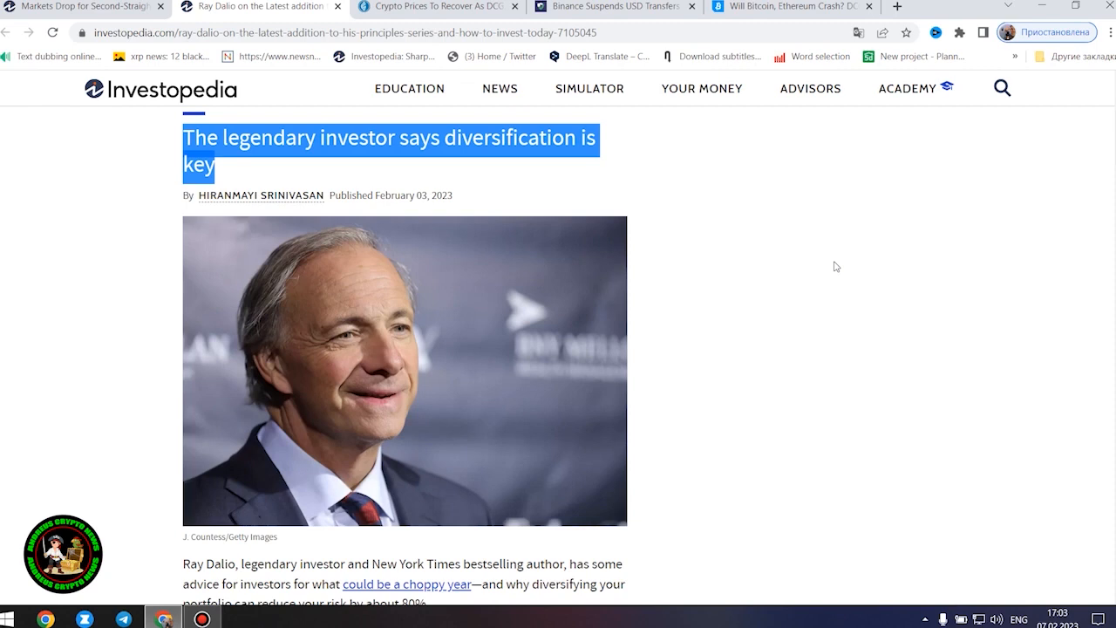
mouse_move(830, 277)
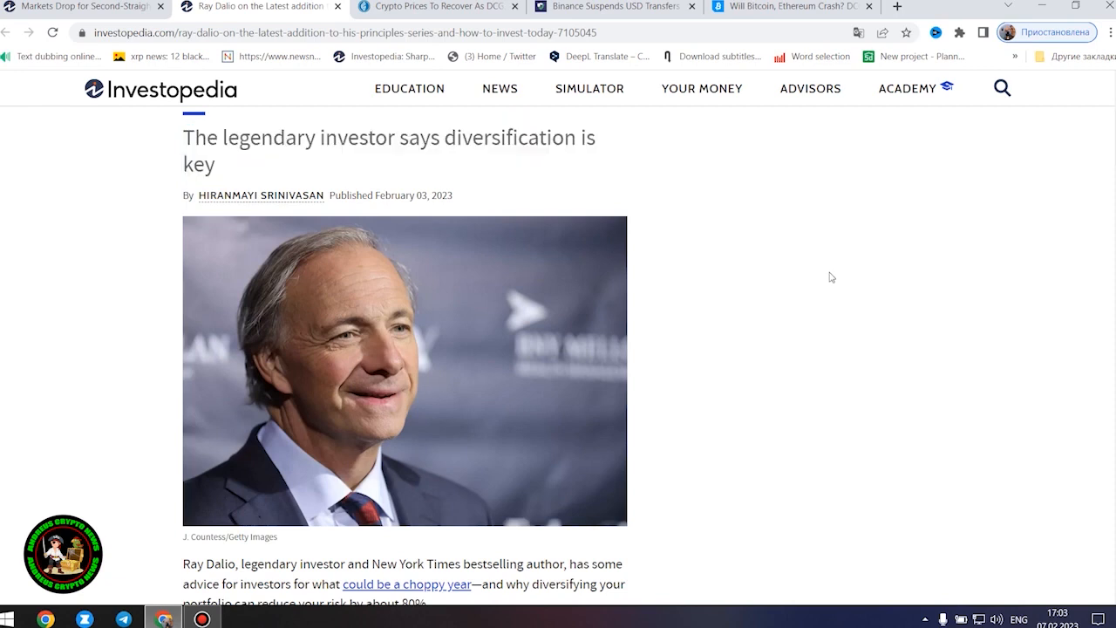
scroll("down", 3)
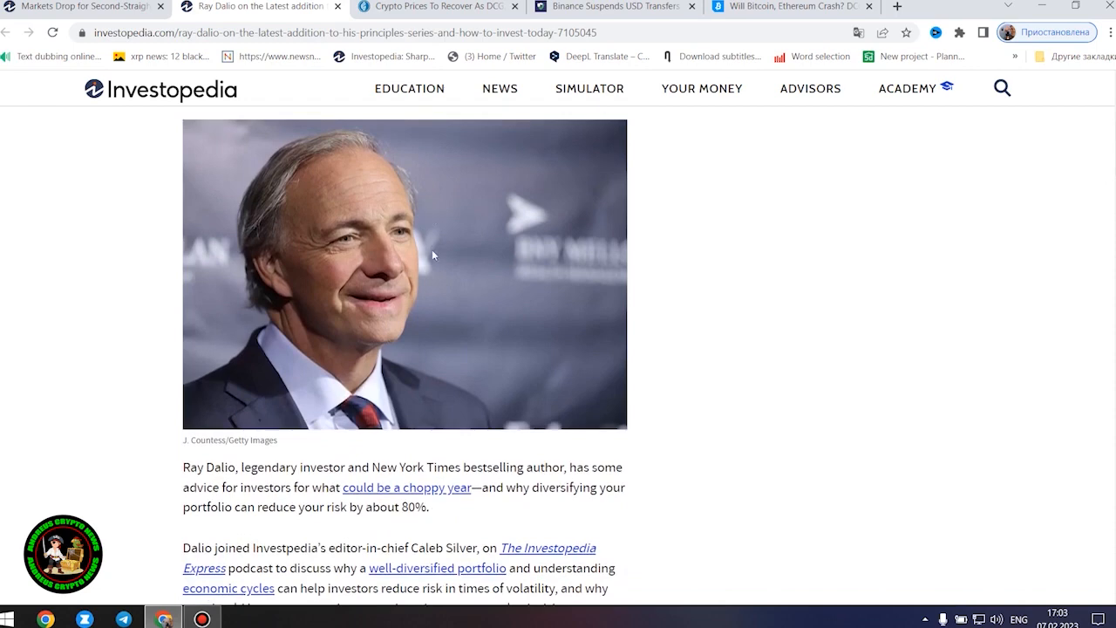
scroll("down", 3)
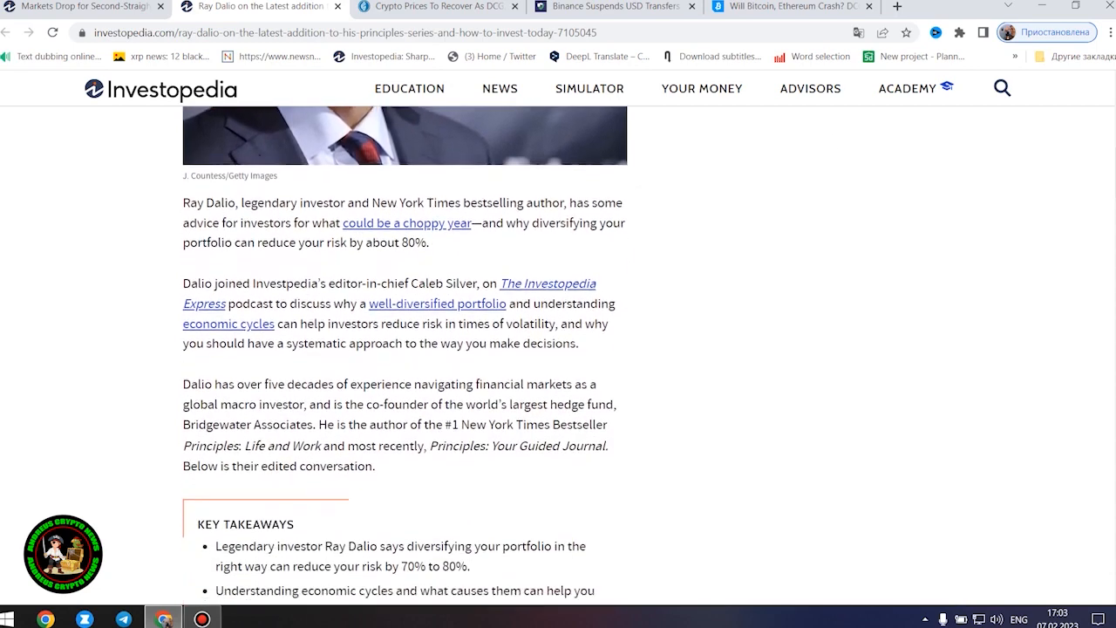
scroll("down", 3)
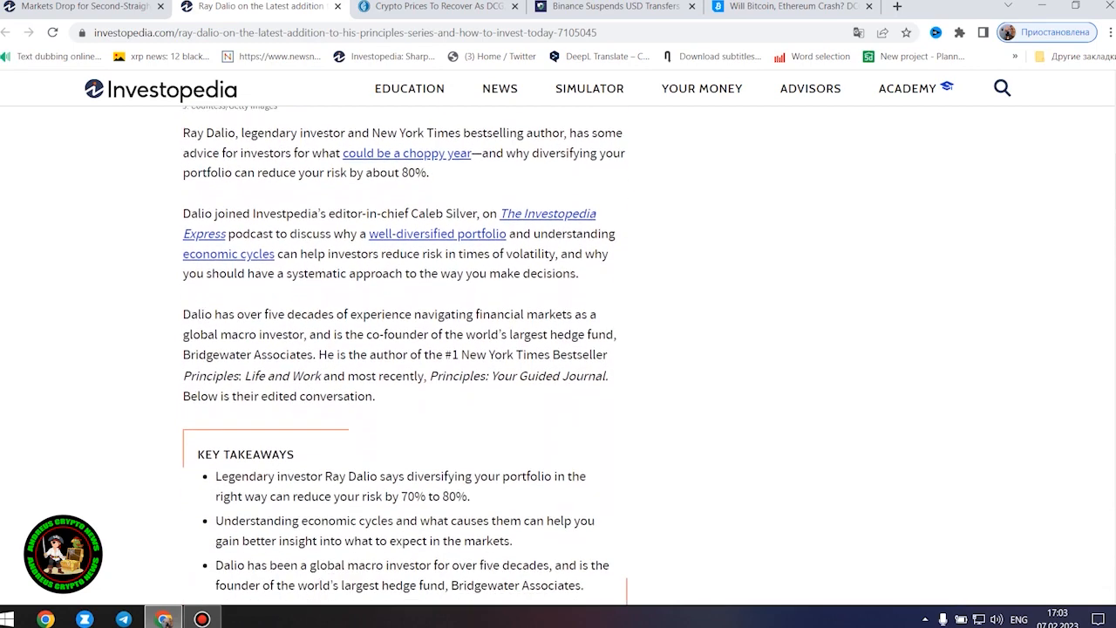
mouse_move(701, 258)
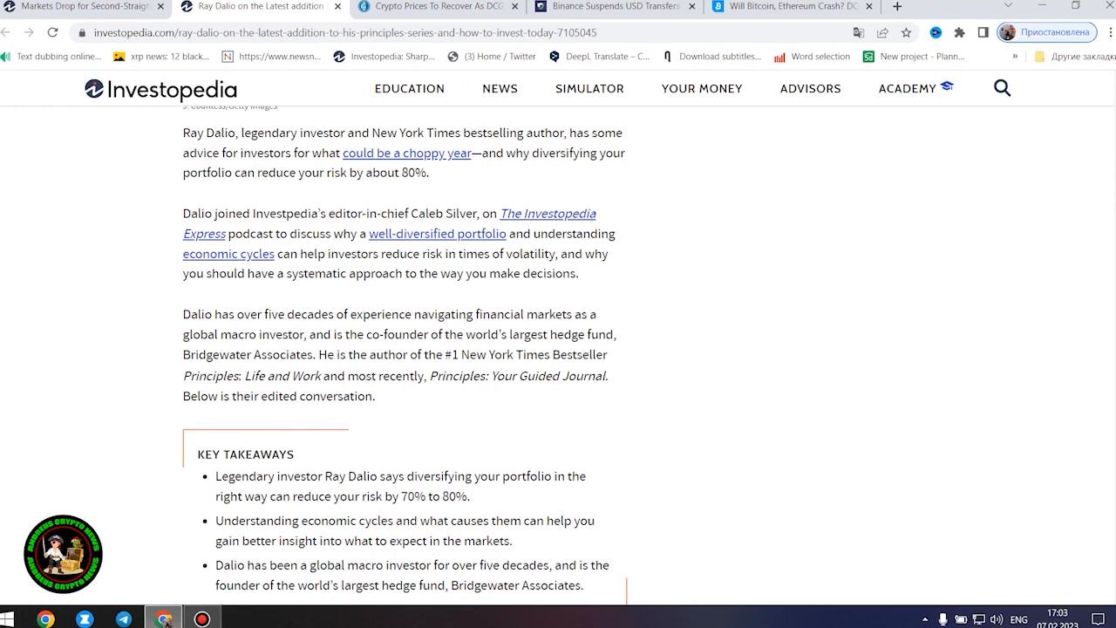
Step: Read past the podcast player and Return-to-Risk diversification section into Understanding History and Economic Cycles
scroll("down", 3)
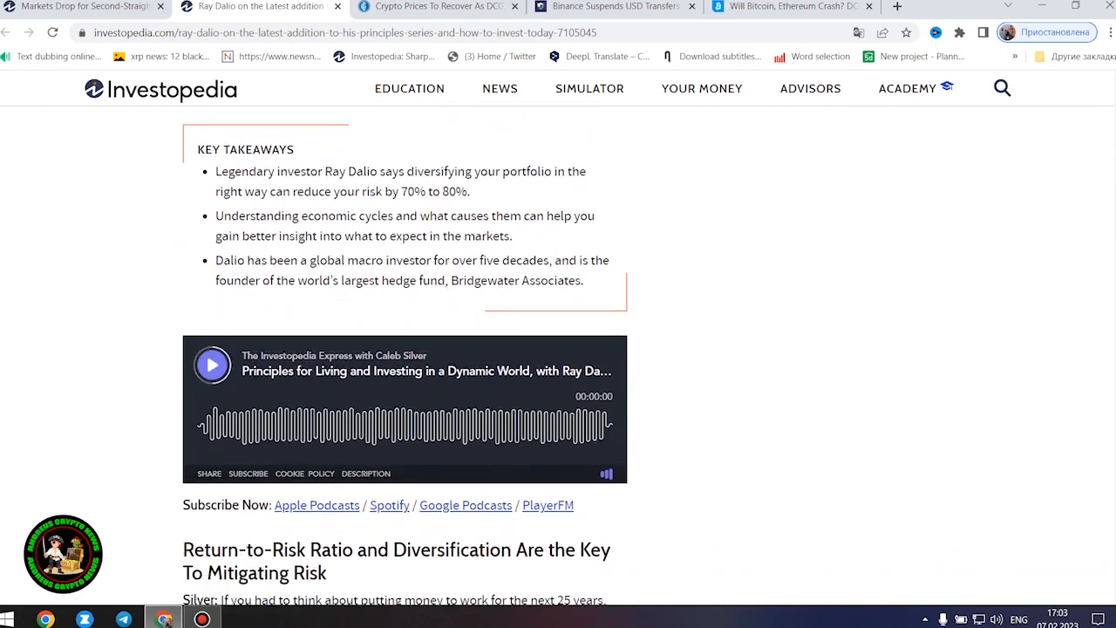
scroll("down", 3)
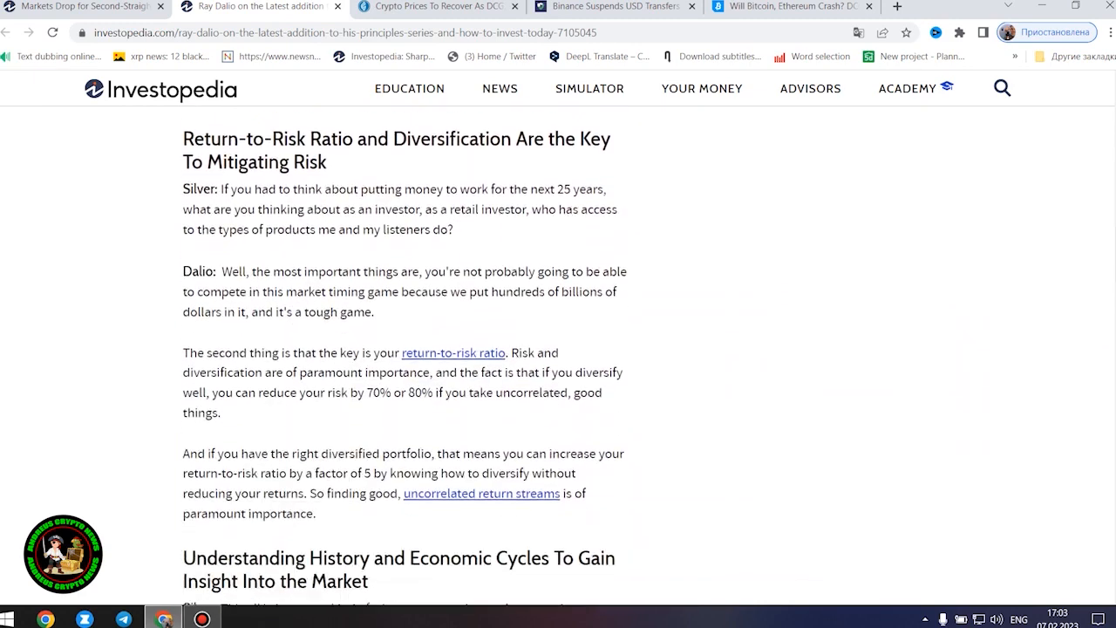
scroll("down", 3)
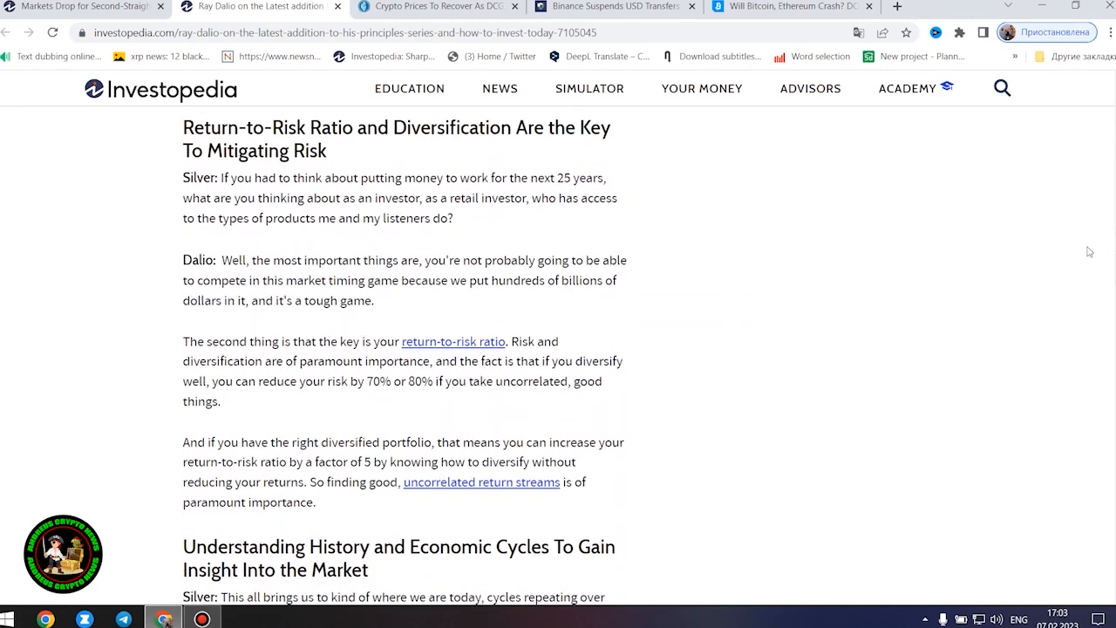
mouse_move(954, 247)
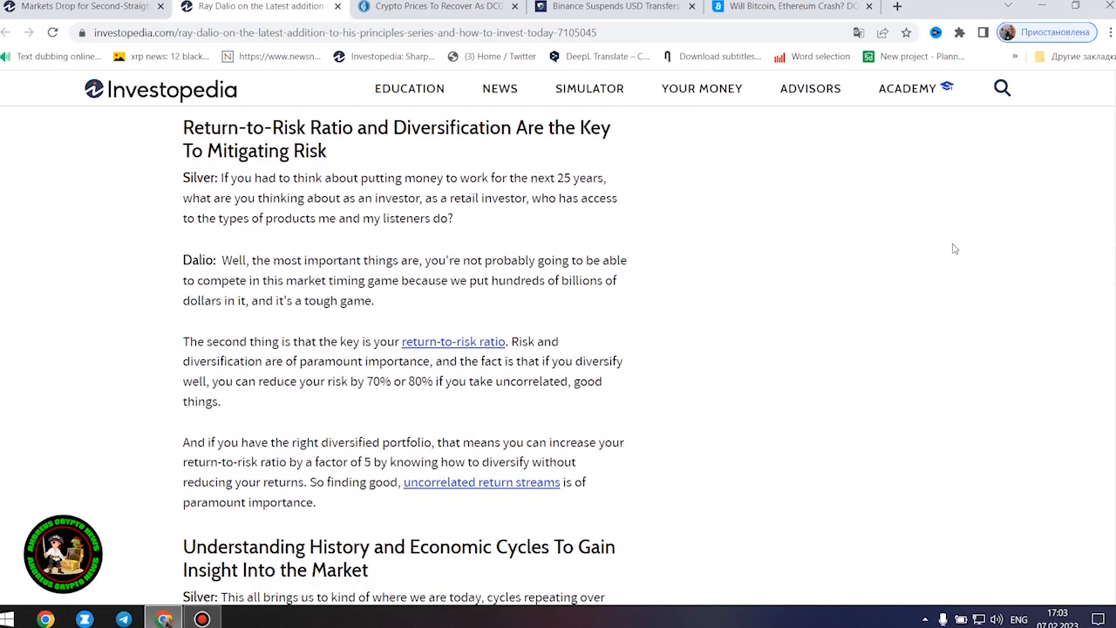
mouse_move(1036, 255)
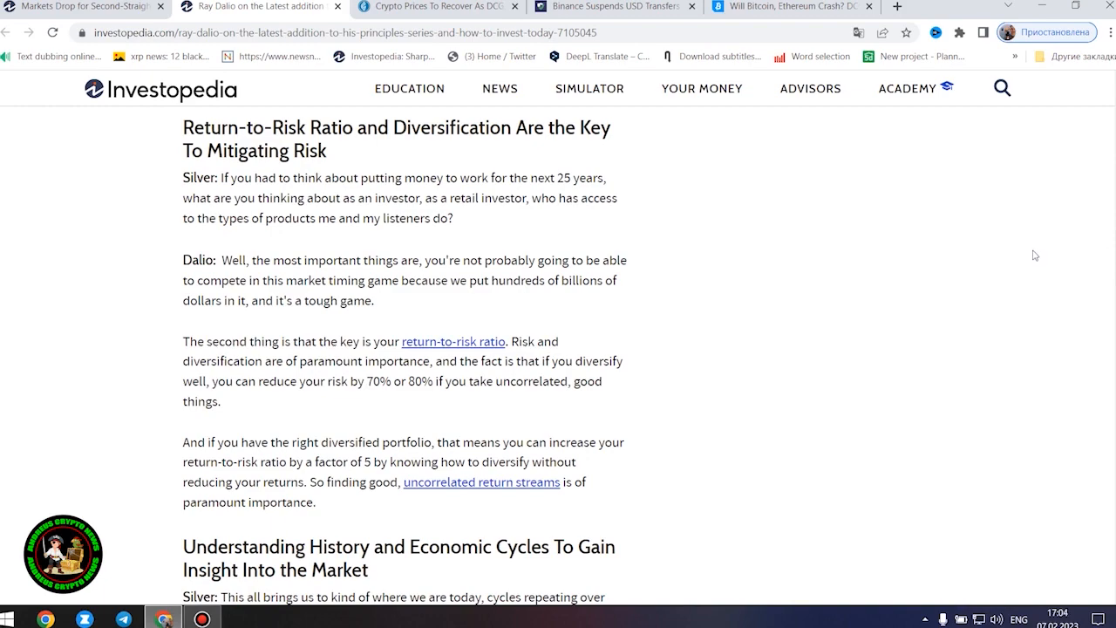
scroll("down", 3)
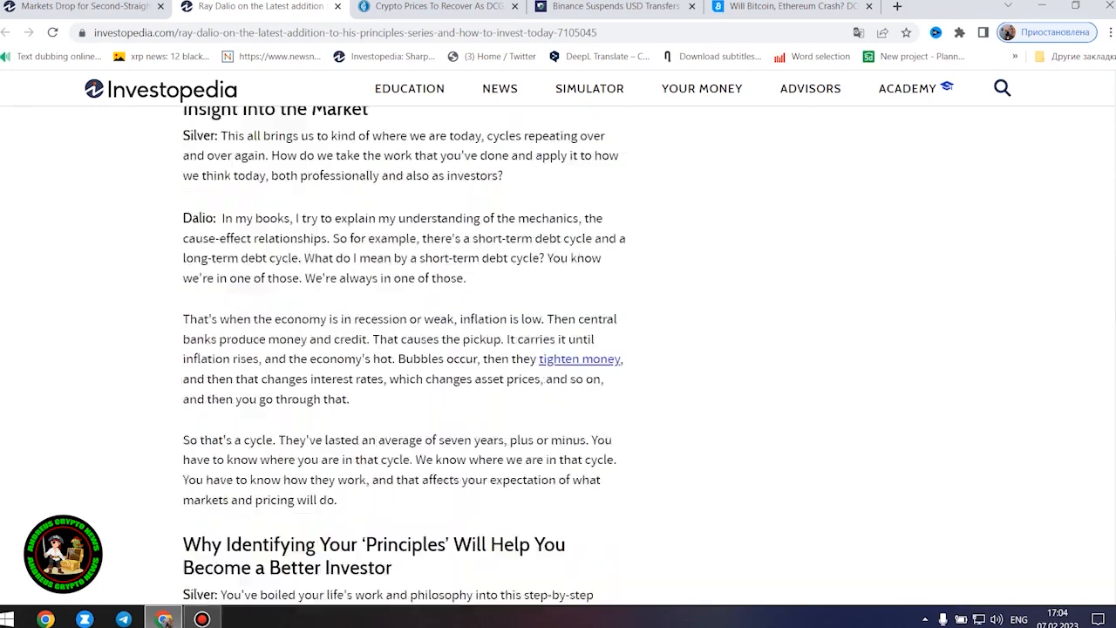
scroll("up", 3)
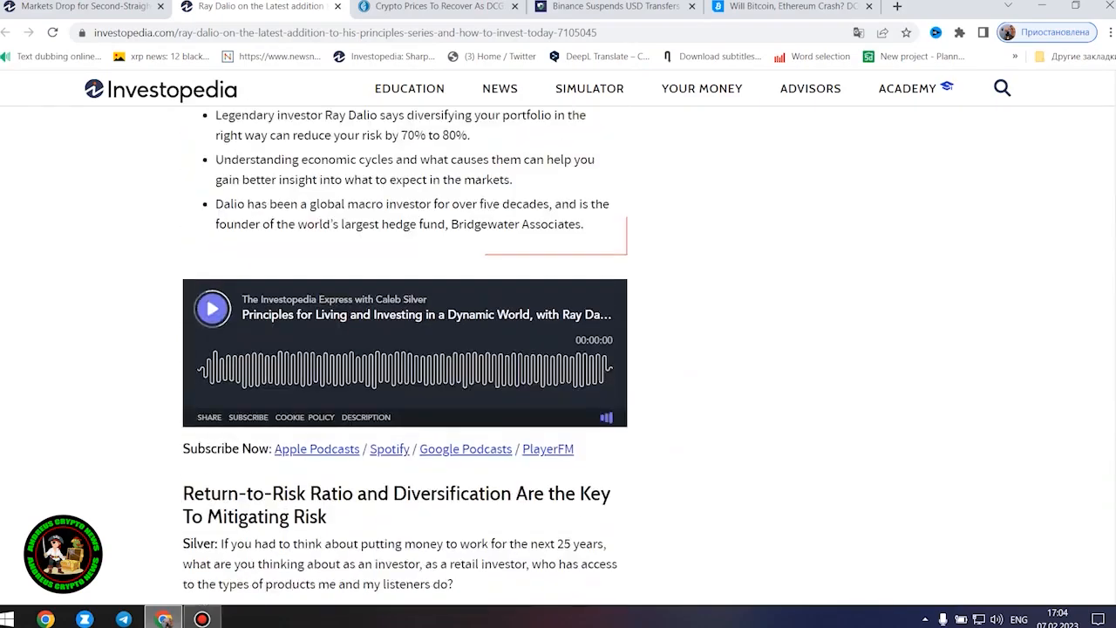
scroll("up", 3)
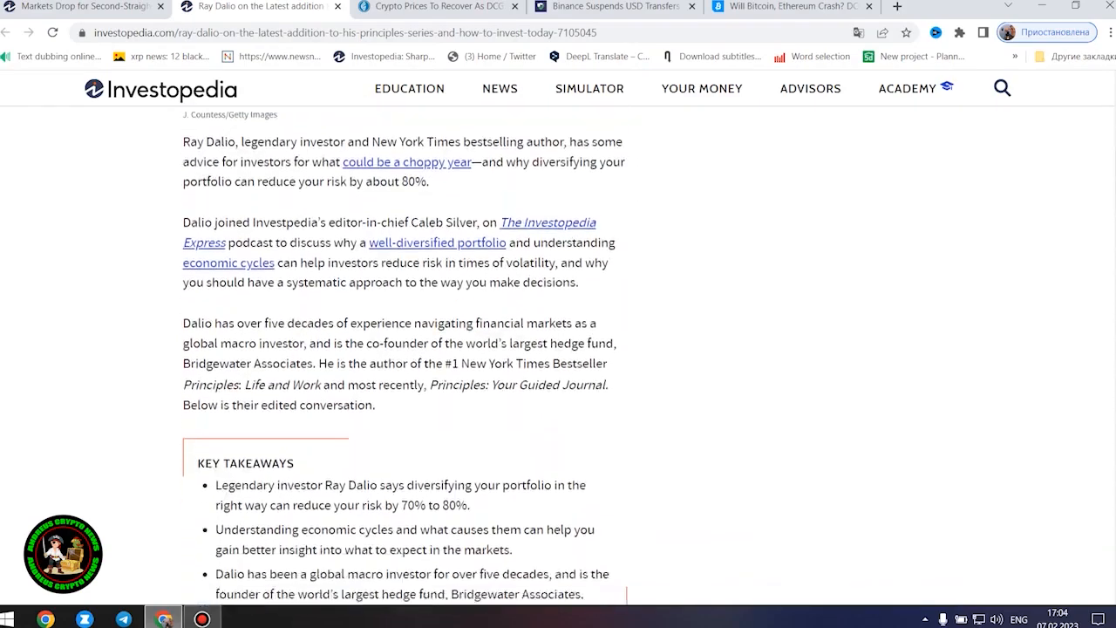
scroll("down", 3)
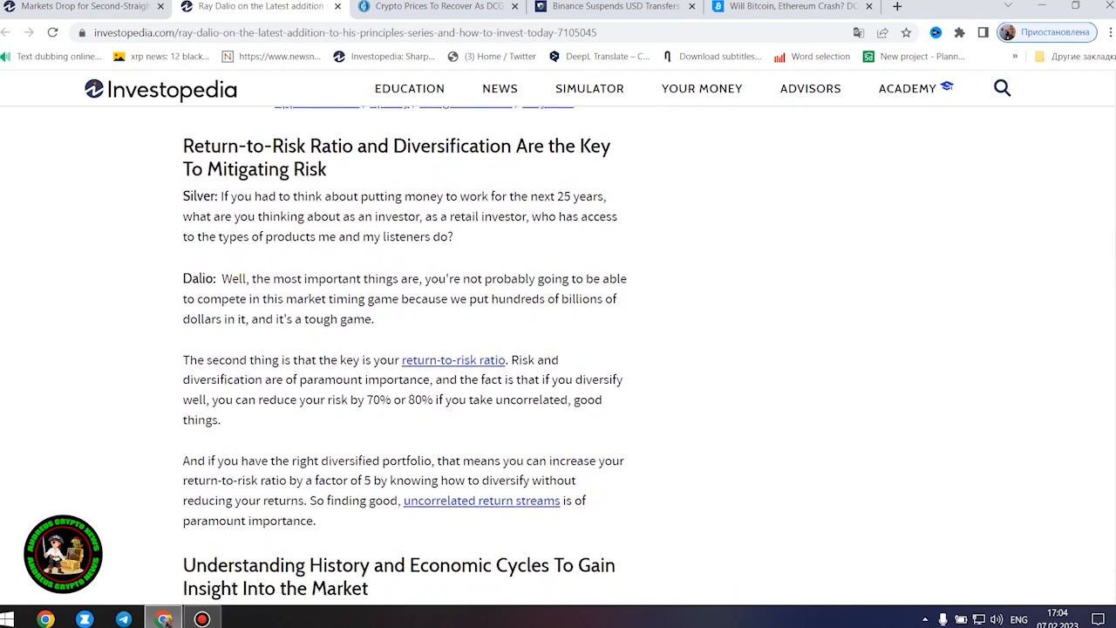
scroll("down", 3)
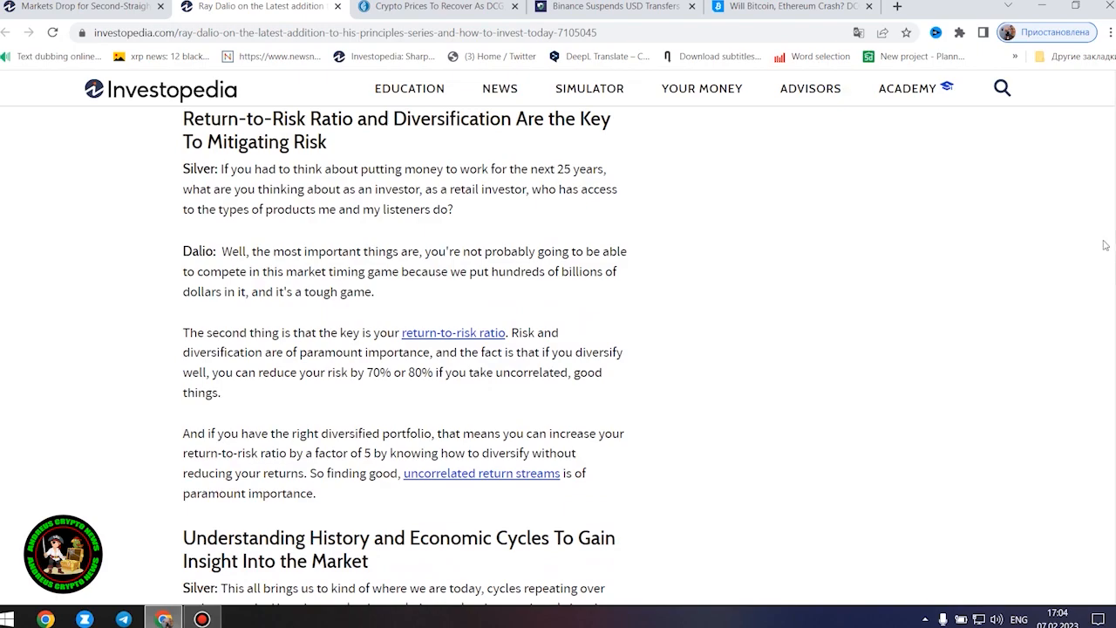
scroll("down", 3)
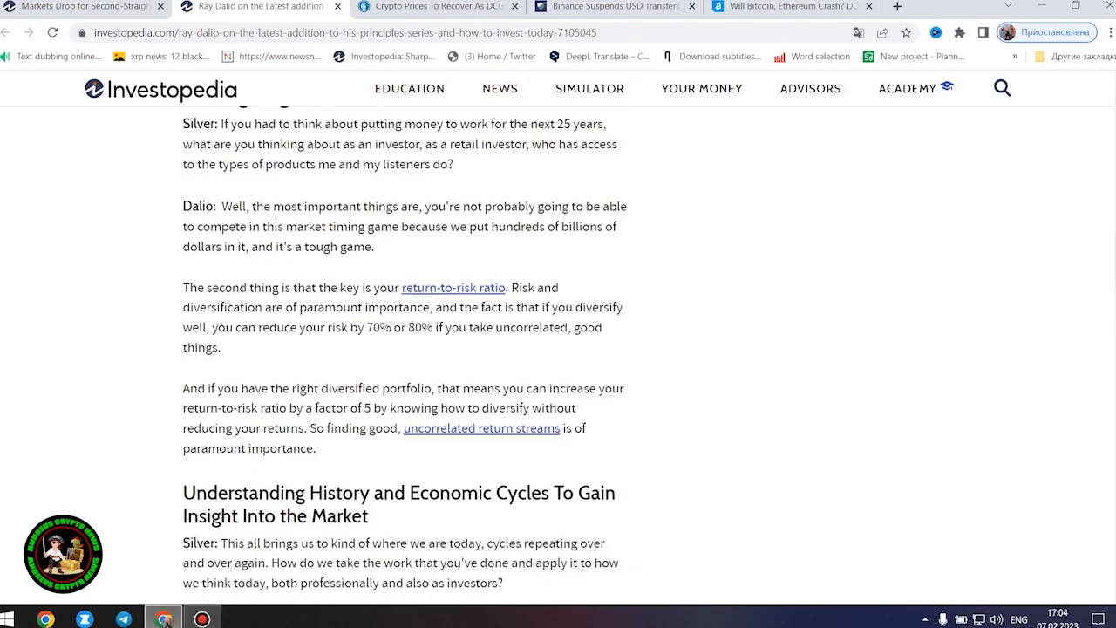
scroll("down", 3)
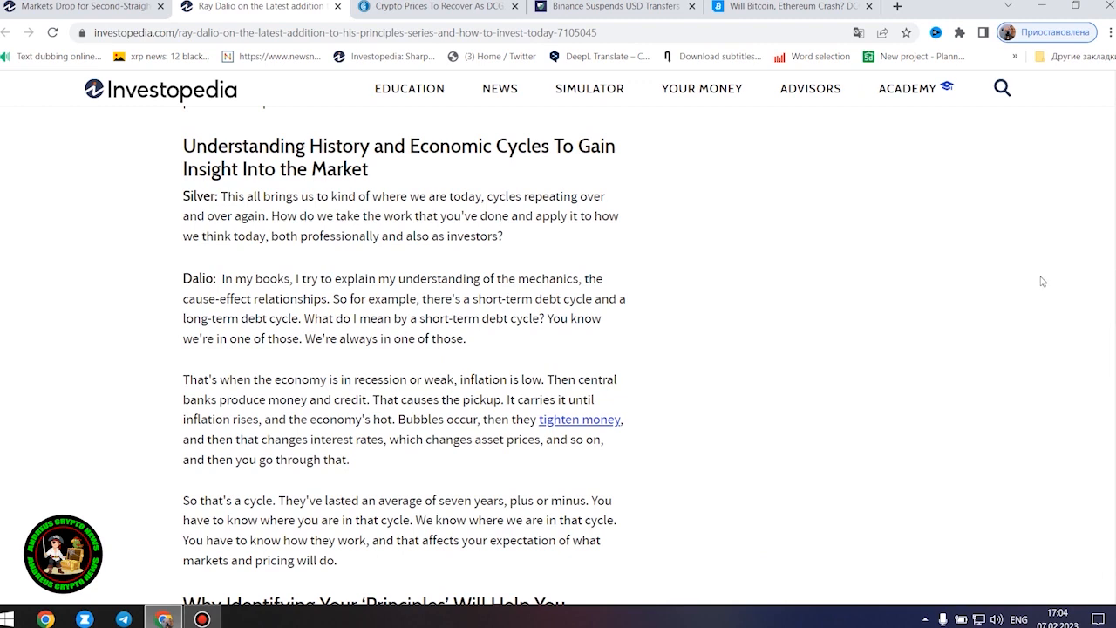
mouse_move(1036, 286)
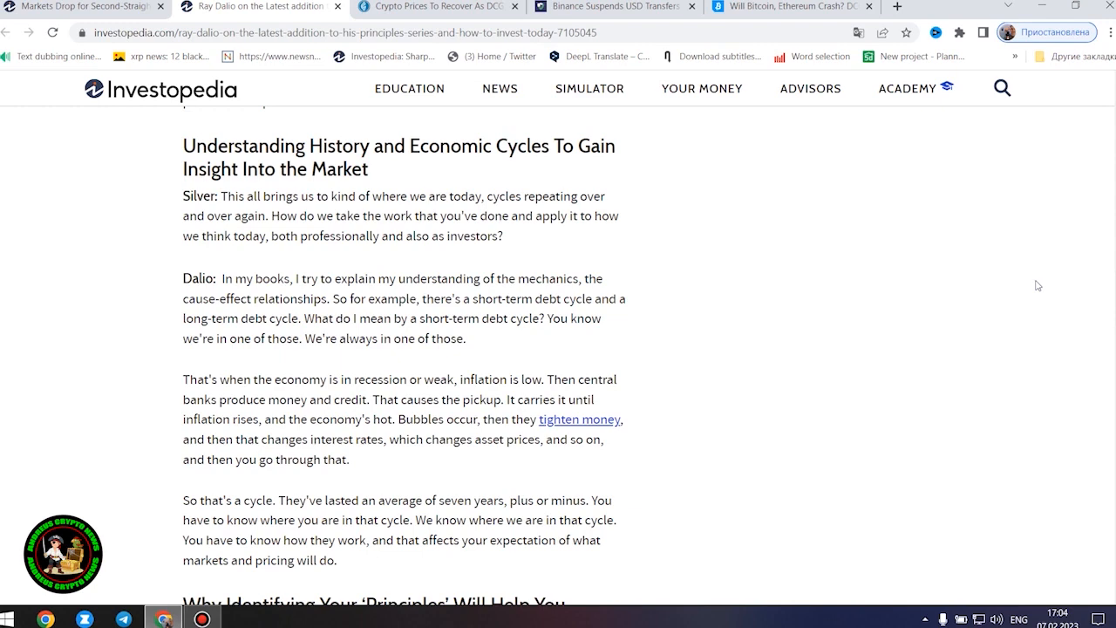
mouse_move(1034, 286)
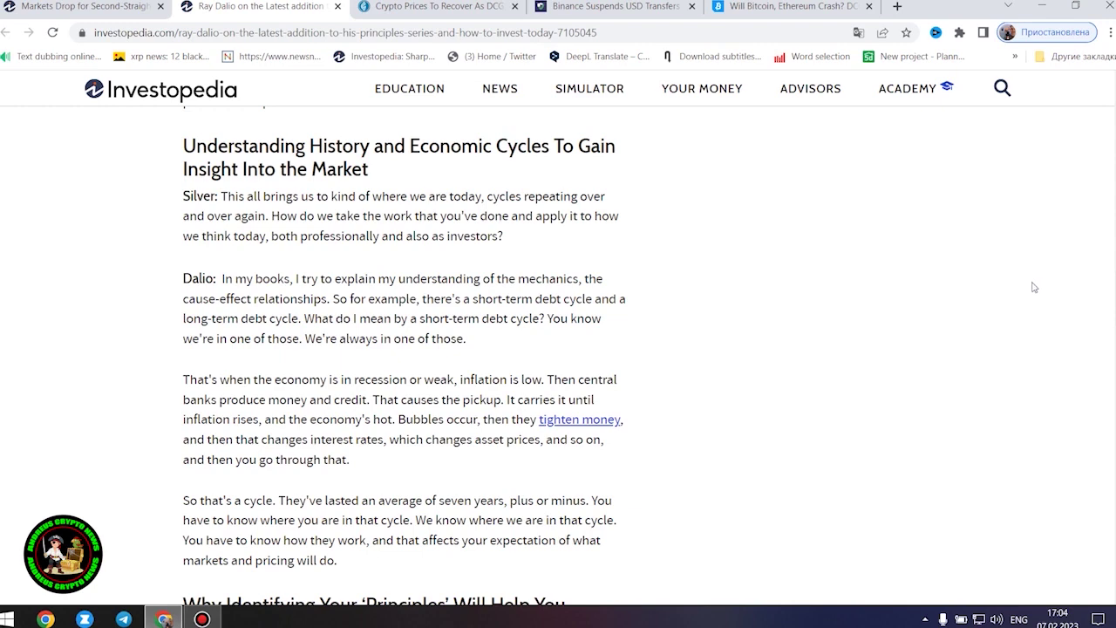
Step: Read past the Principles section to Dalio's Favorite Investing Terms: Diversification and Financial Engineering
scroll("down", 3)
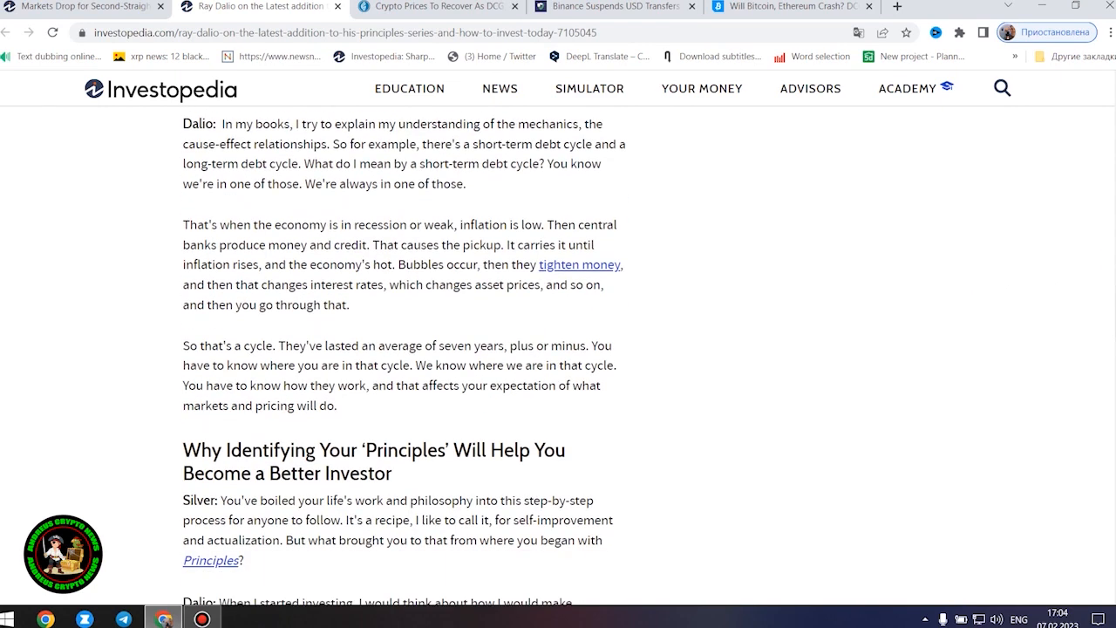
scroll("down", 3)
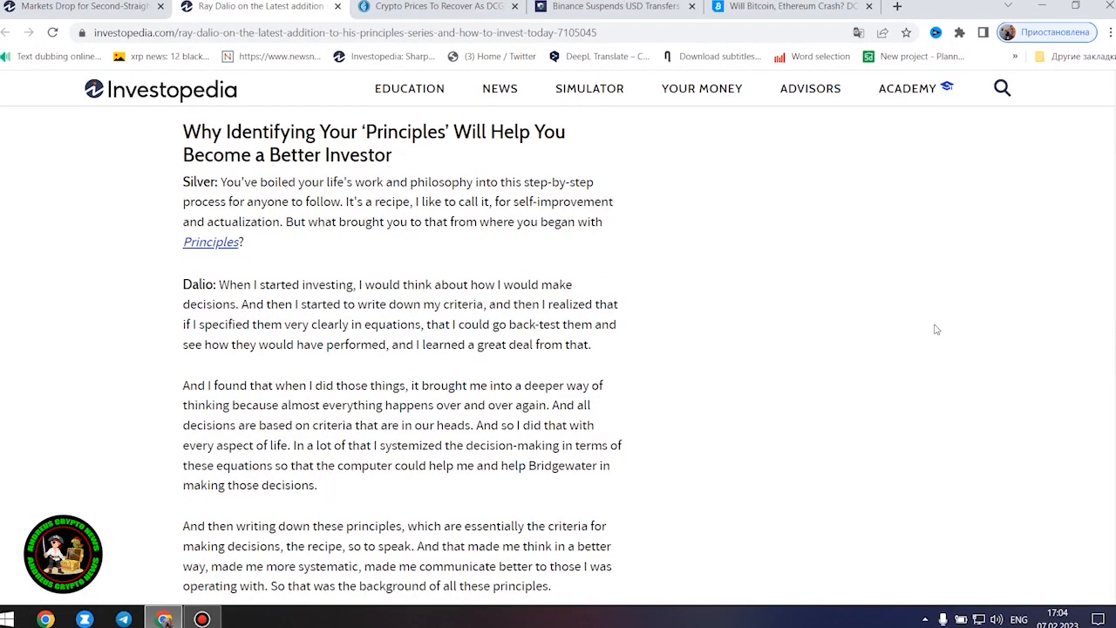
mouse_move(932, 314)
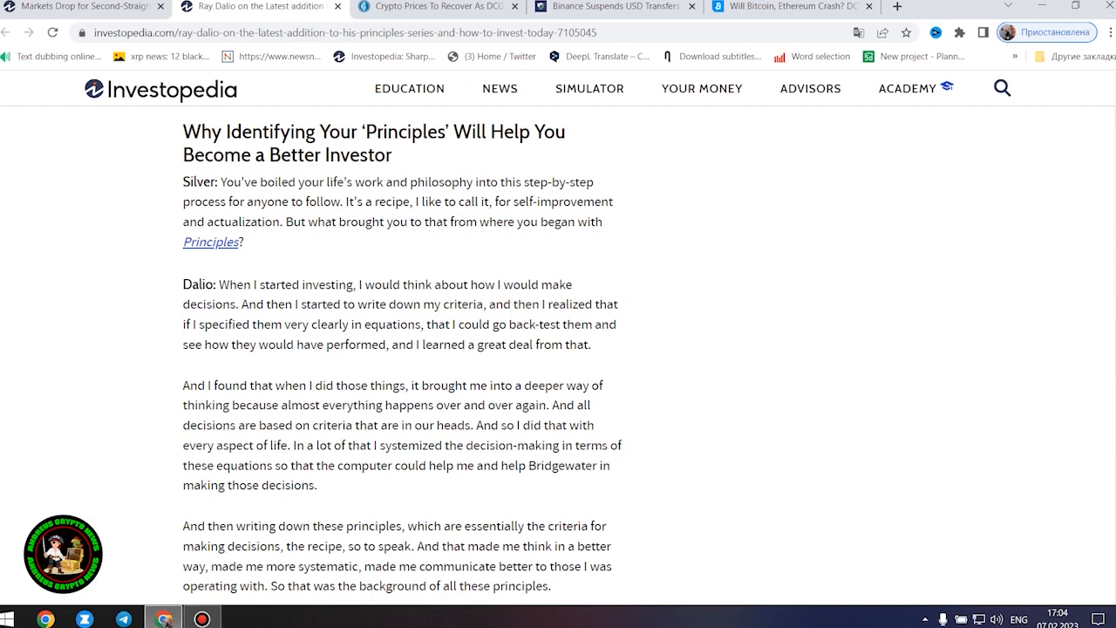
scroll("down", 3)
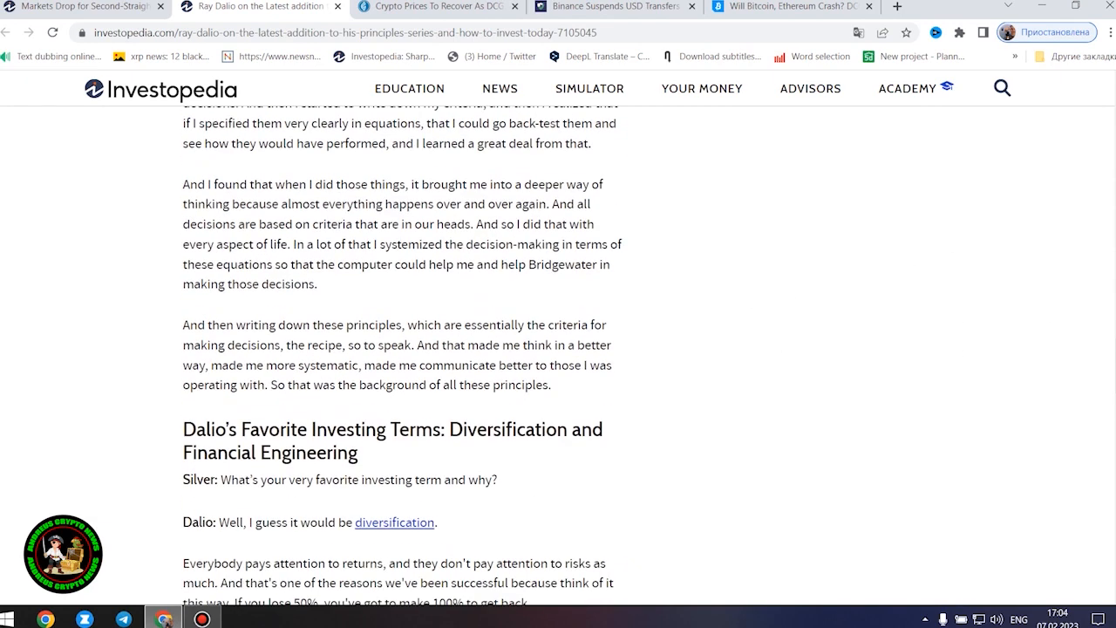
scroll("down", 3)
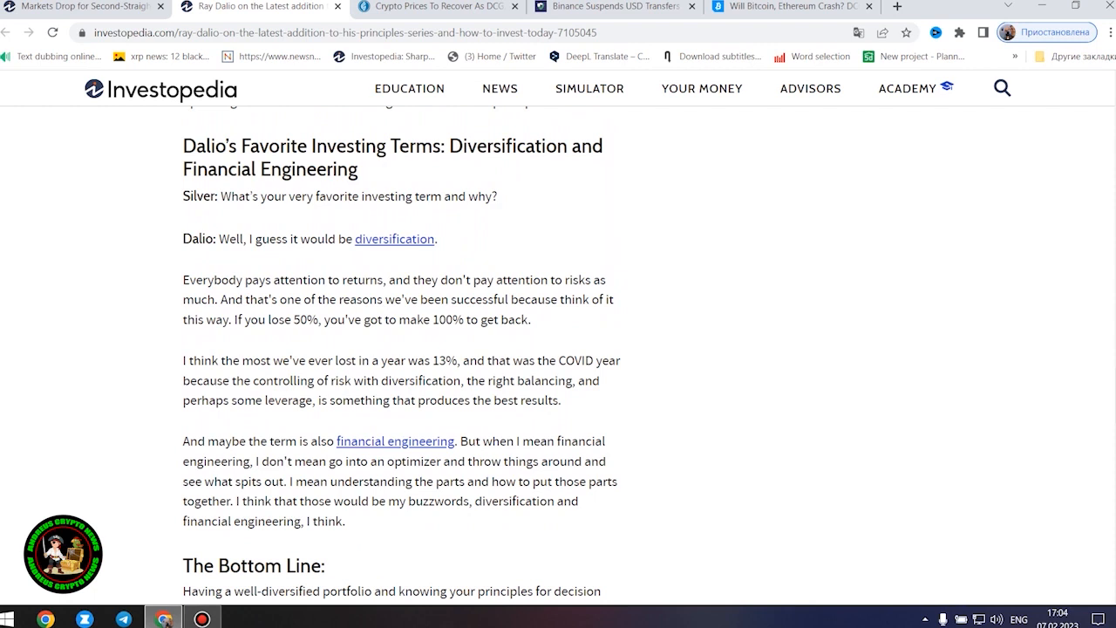
mouse_move(1087, 400)
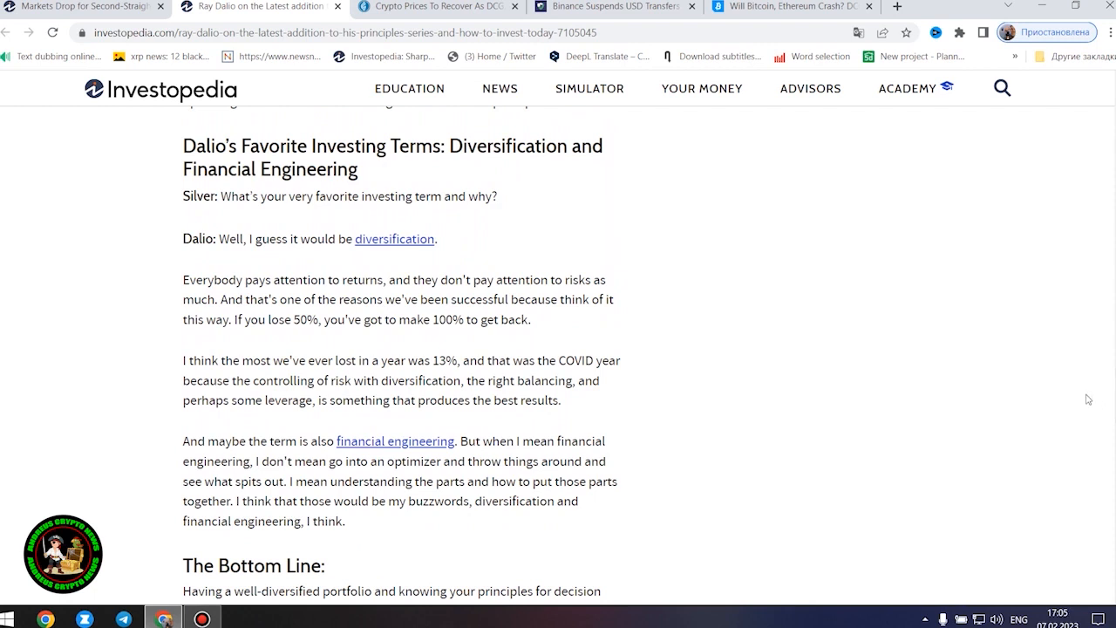
mouse_move(1085, 405)
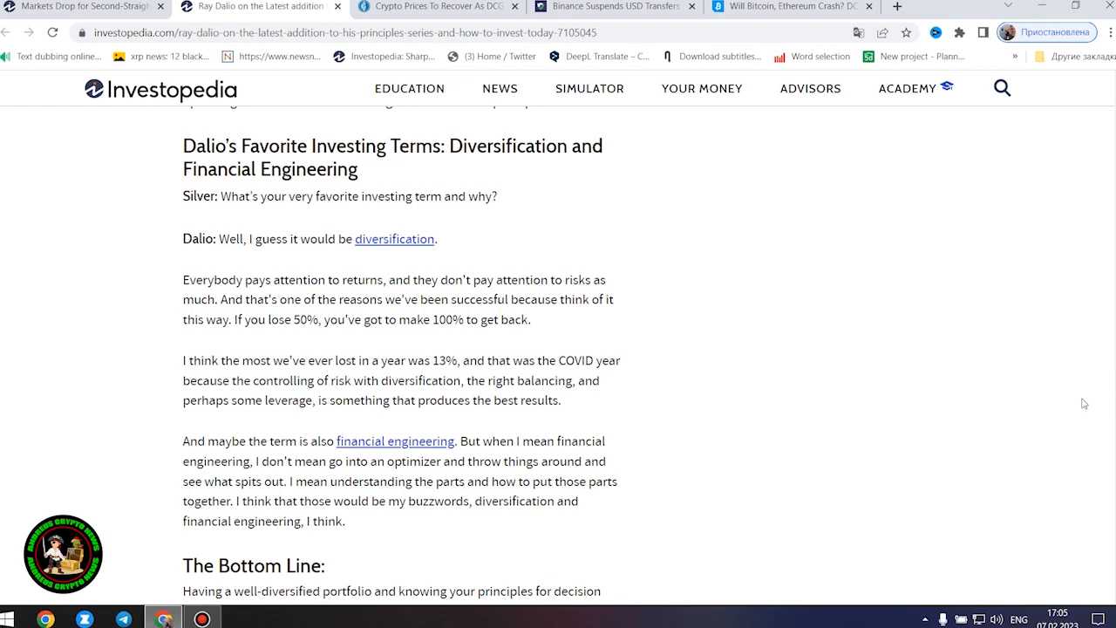
Step: Finish the Ray Dalio article at The Bottom Line after glancing at the Related Articles below it
scroll("down", 3)
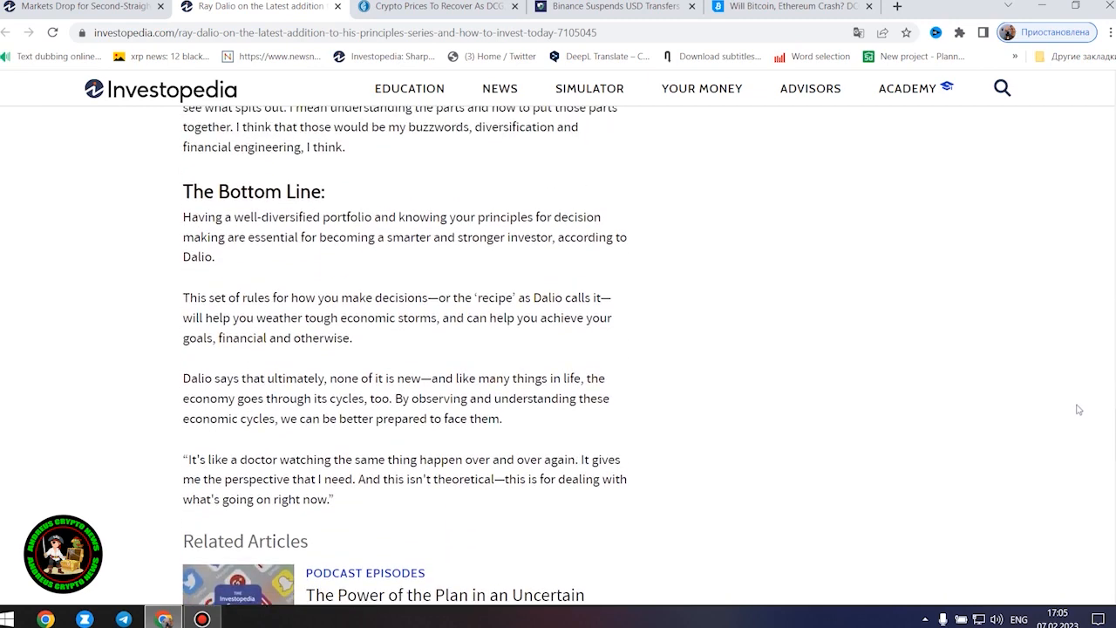
mouse_move(1076, 412)
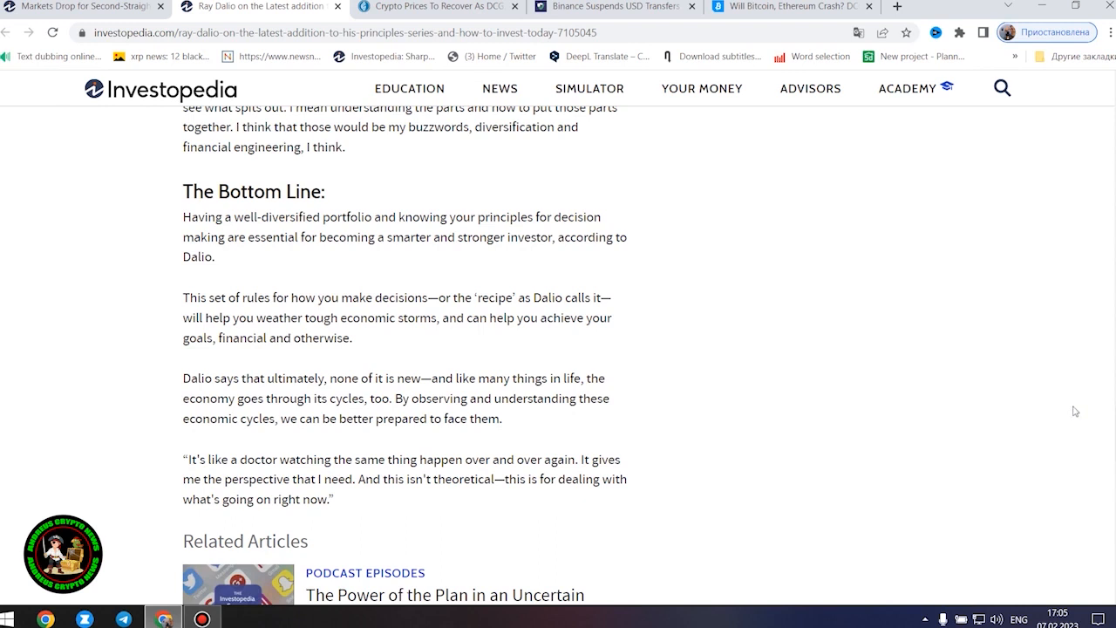
scroll("down", 3)
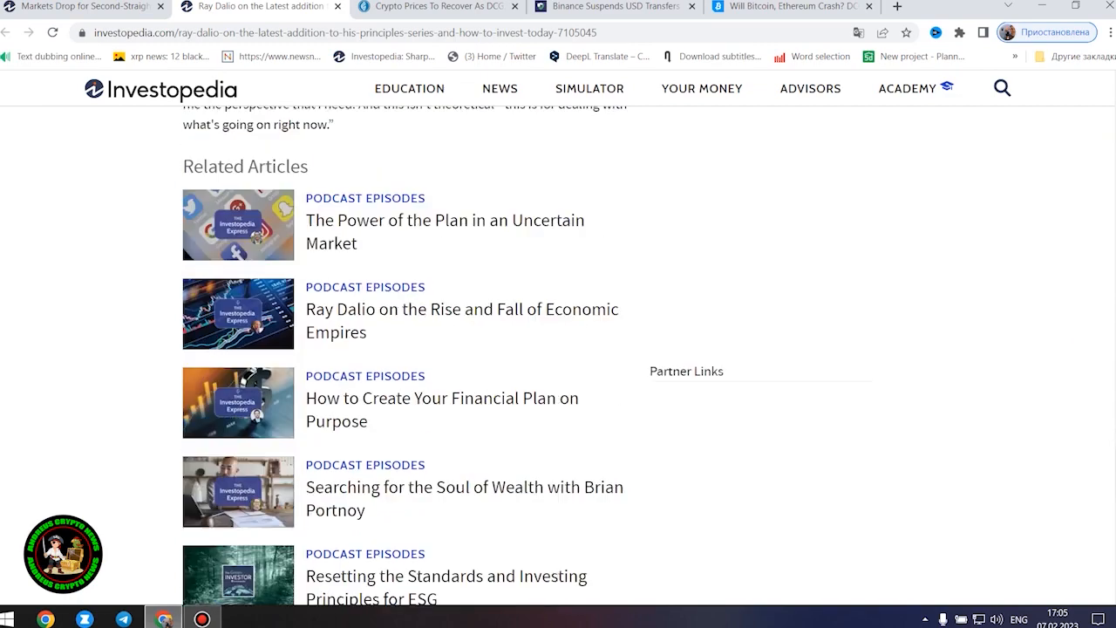
scroll("up", 3)
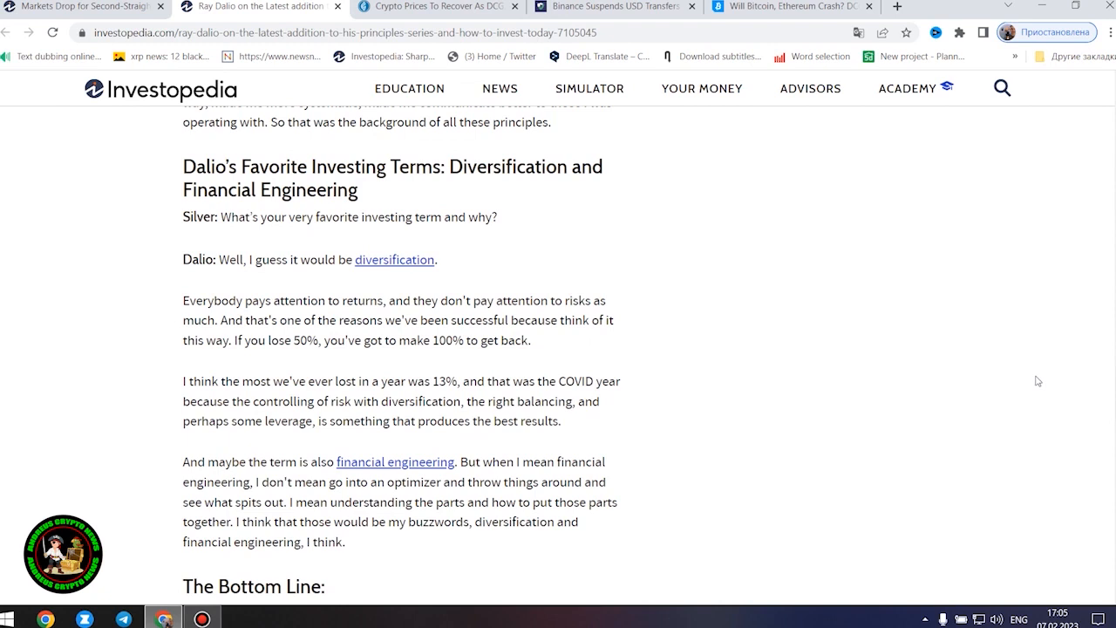
mouse_move(1029, 380)
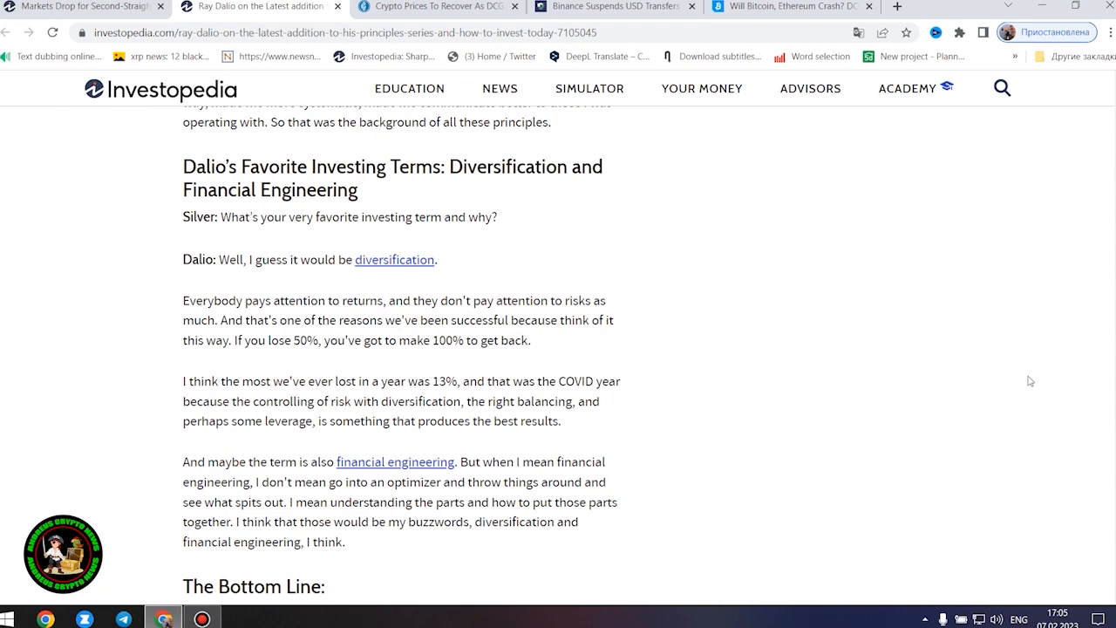
mouse_move(1005, 390)
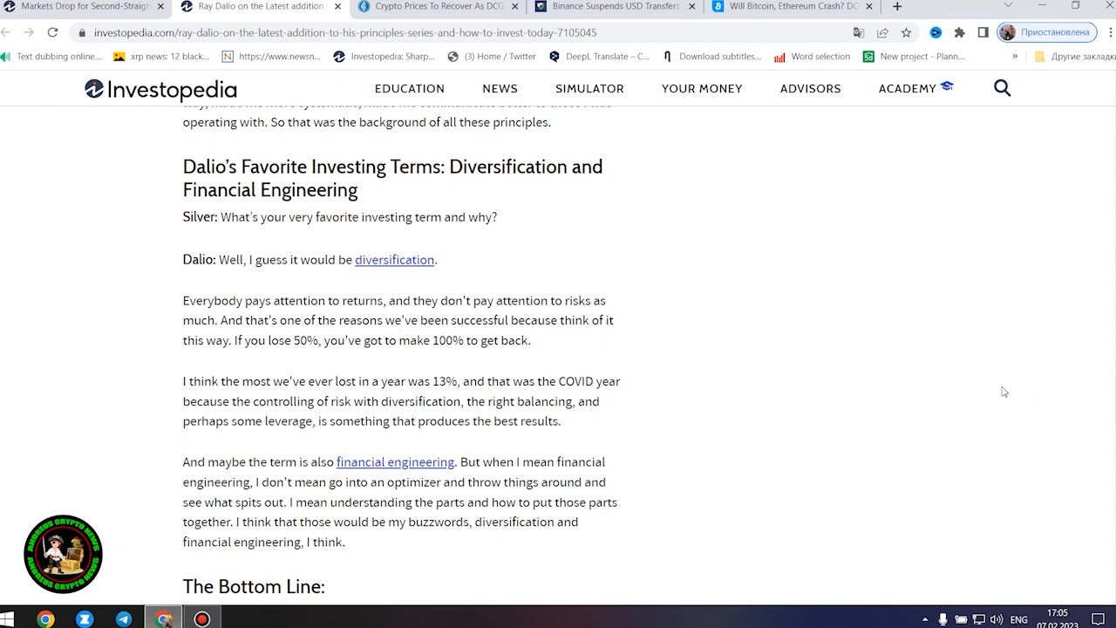
scroll("down", 3)
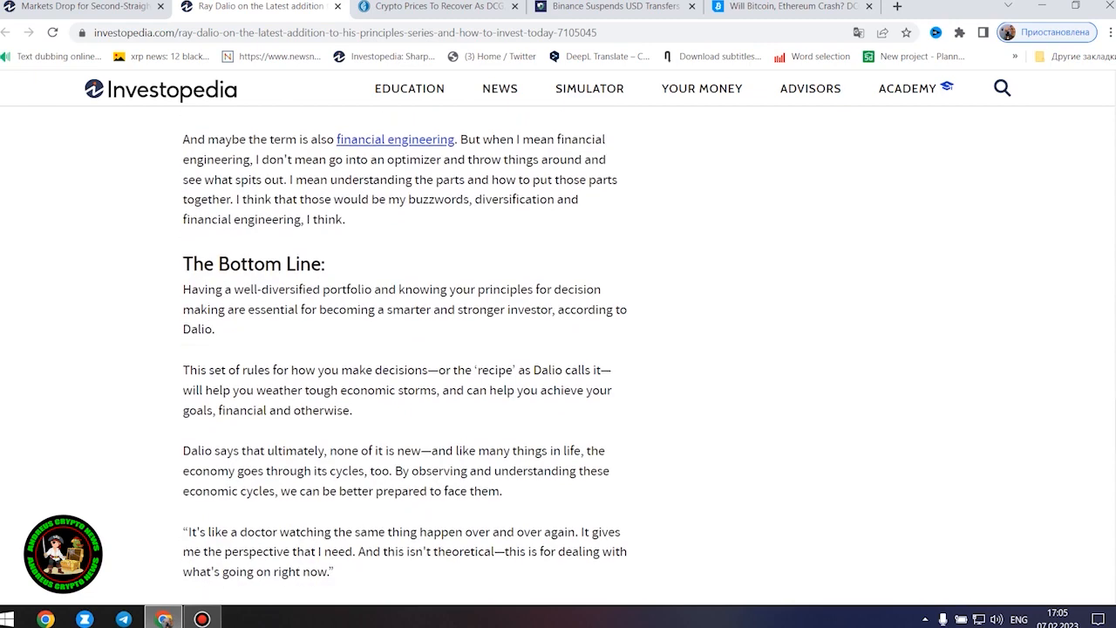
scroll("down", 3)
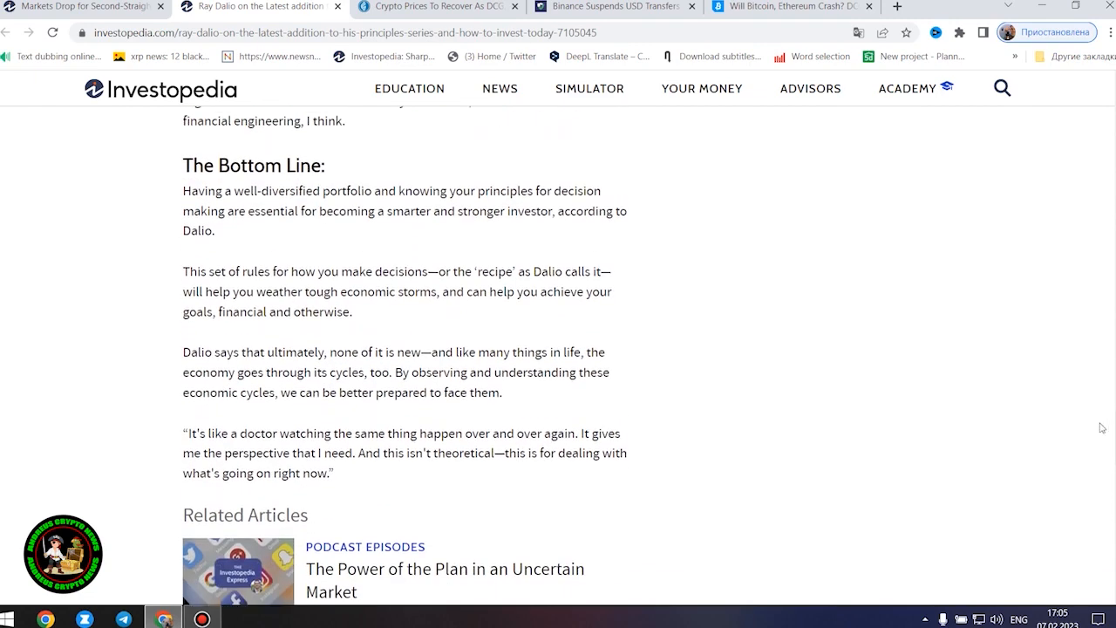
mouse_move(862, 398)
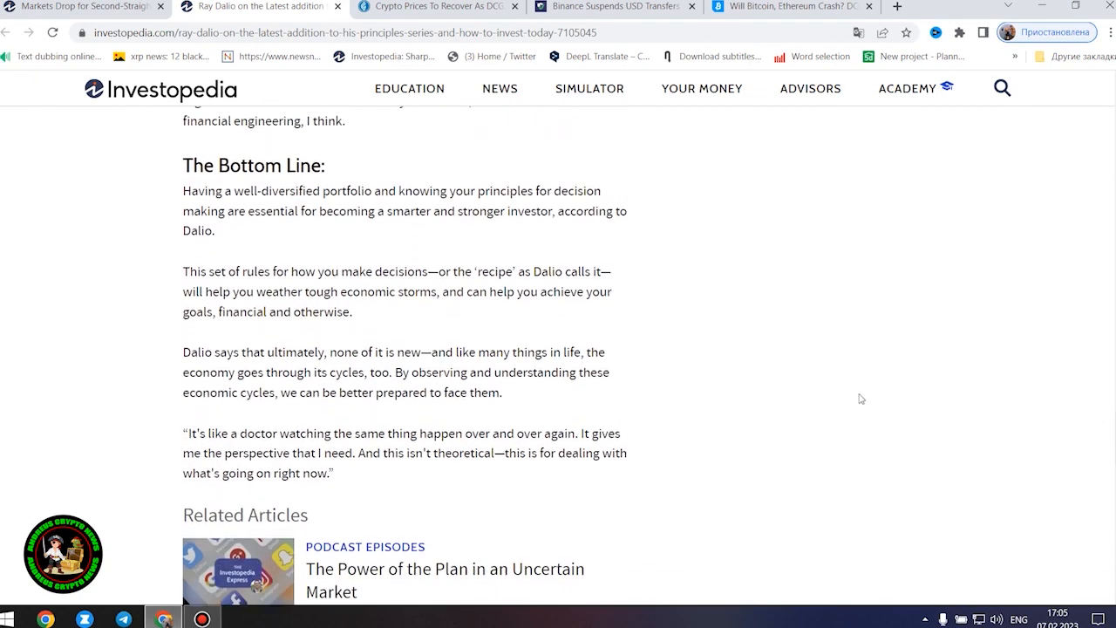
mouse_move(558, 102)
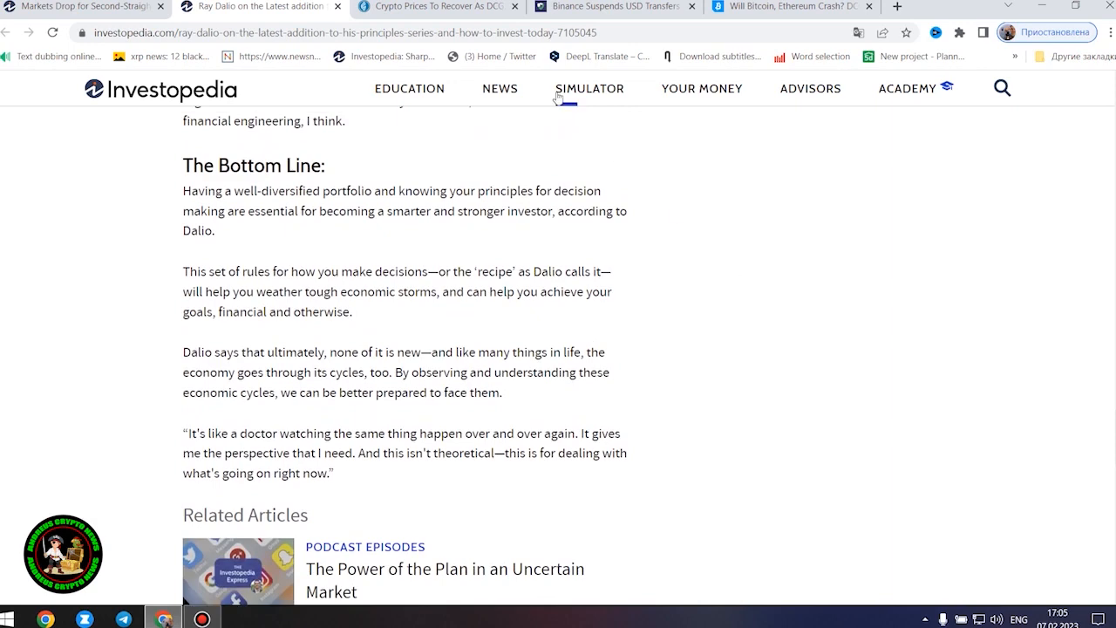
left_click(432, 6)
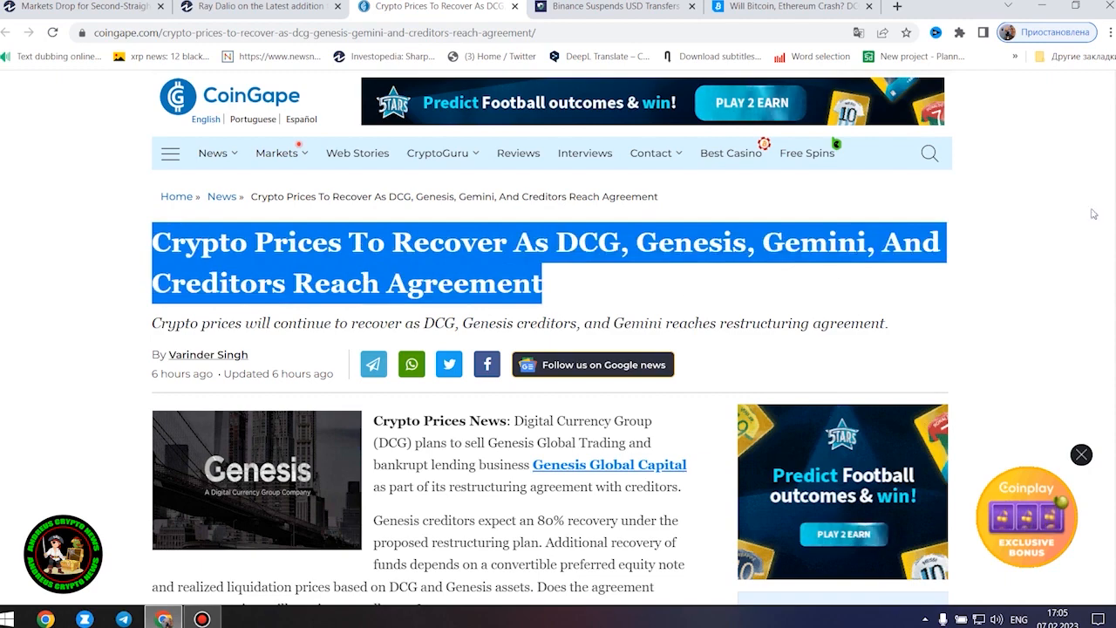
Step: Read the CoinGape crypto prices article from its intro into the DCG Reaches Agreement With Genesis Creditors section
scroll("down", 3)
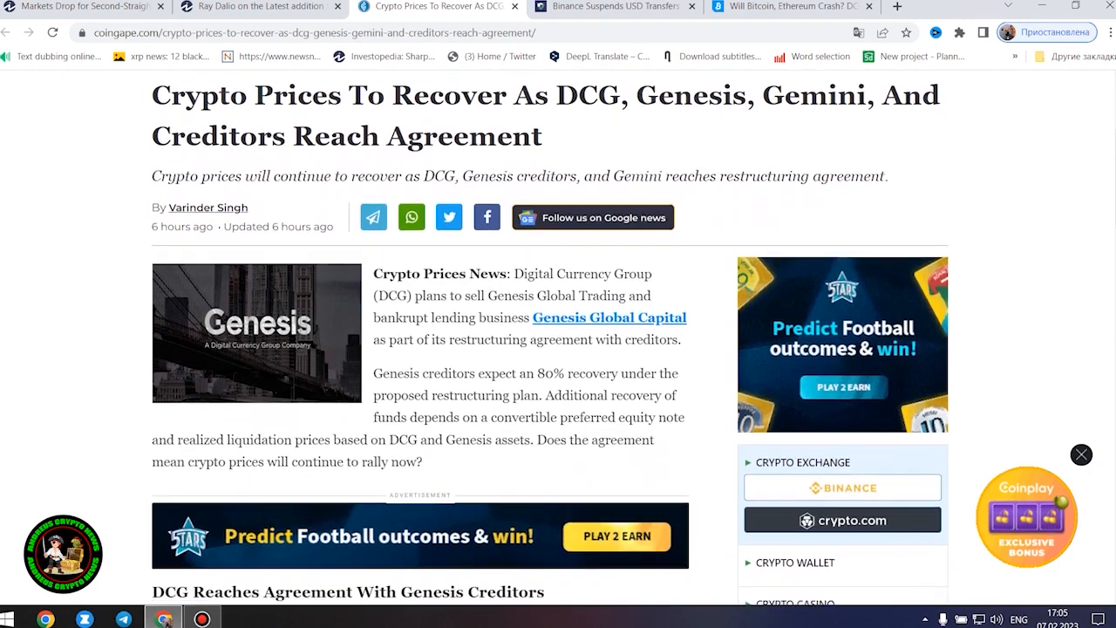
scroll("down", 3)
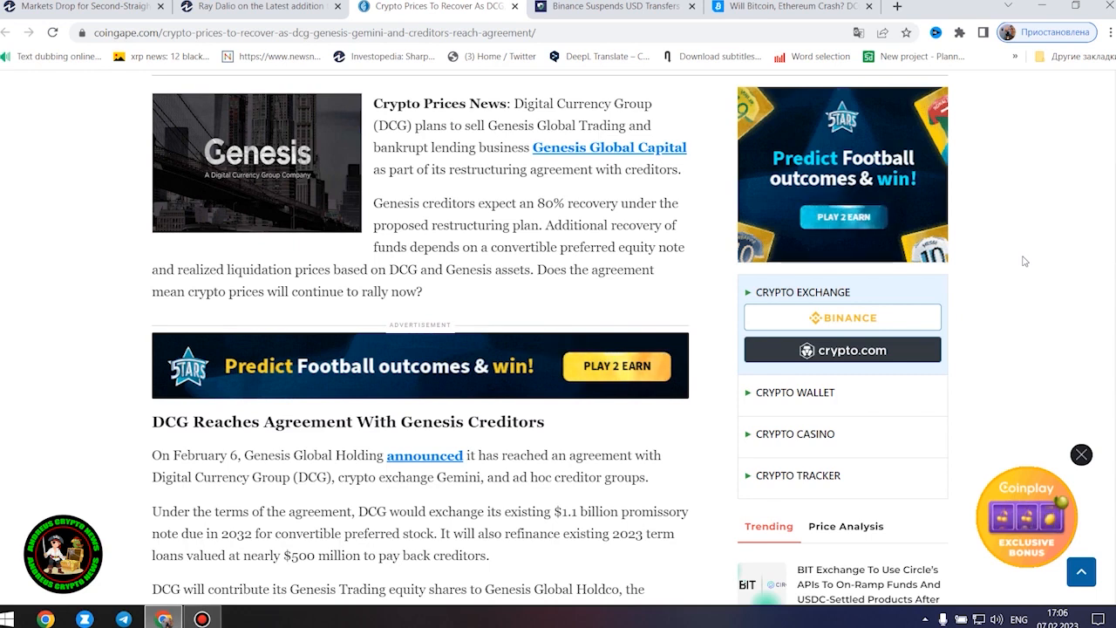
mouse_move(1055, 271)
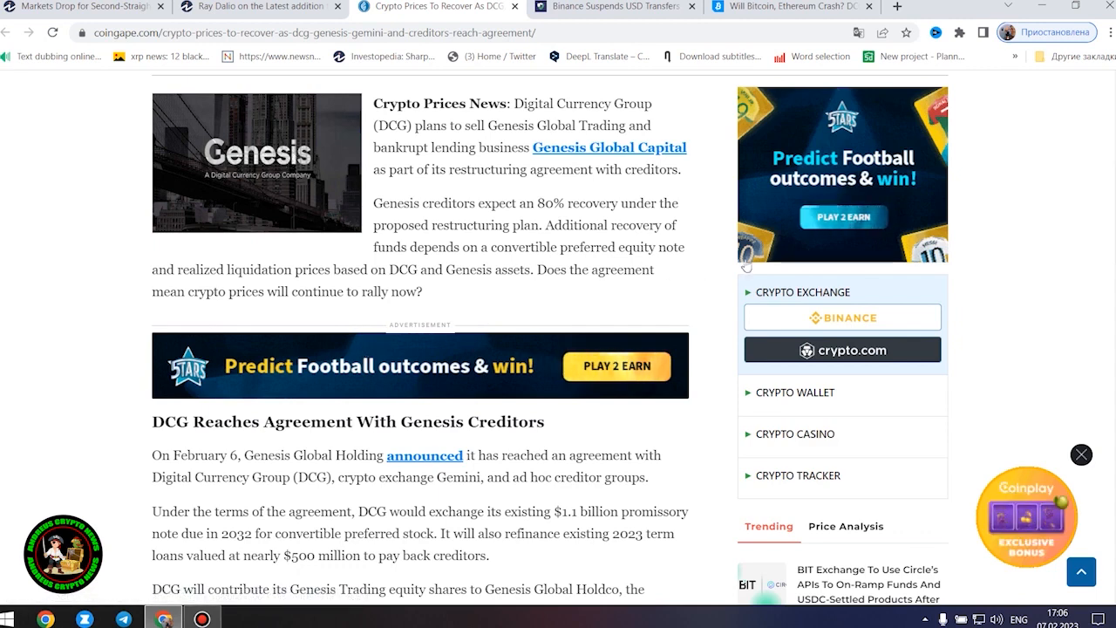
scroll("up", 3)
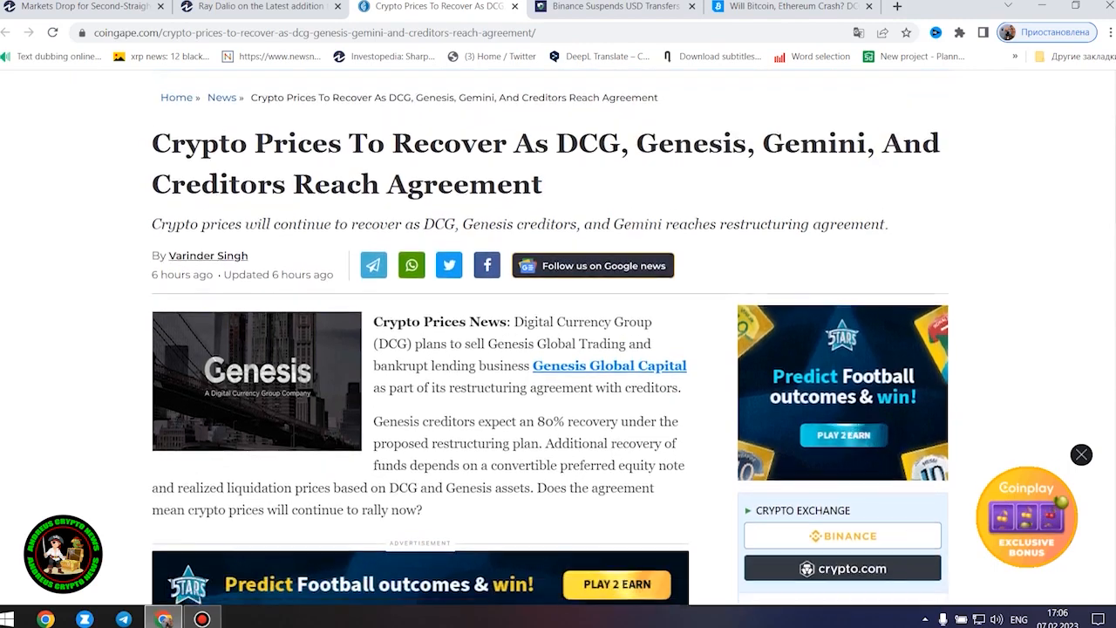
scroll("down", 3)
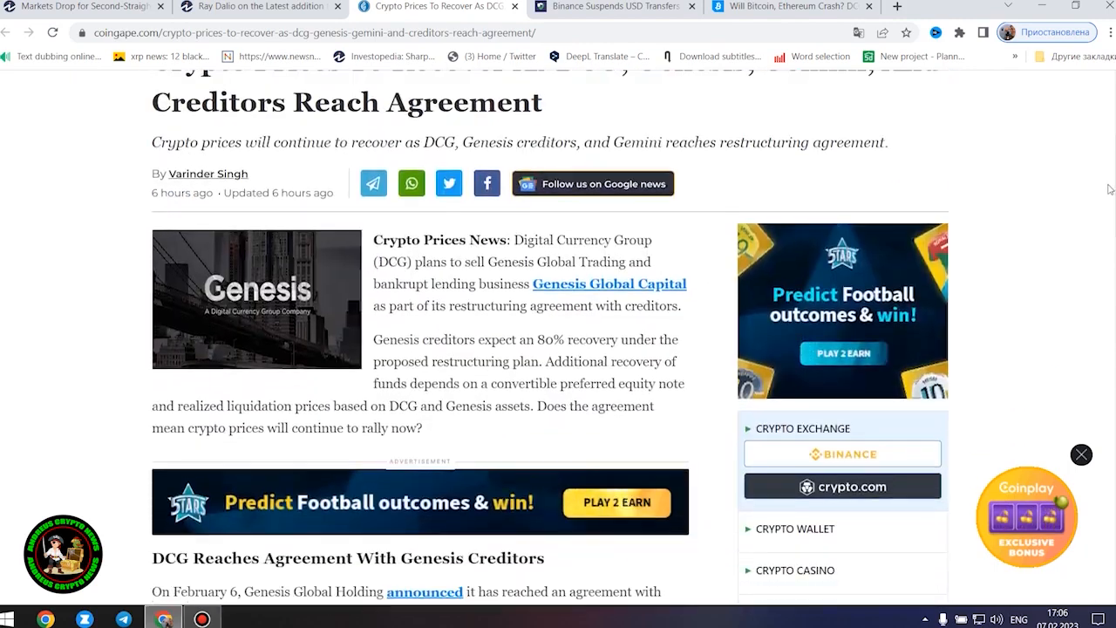
scroll("down", 3)
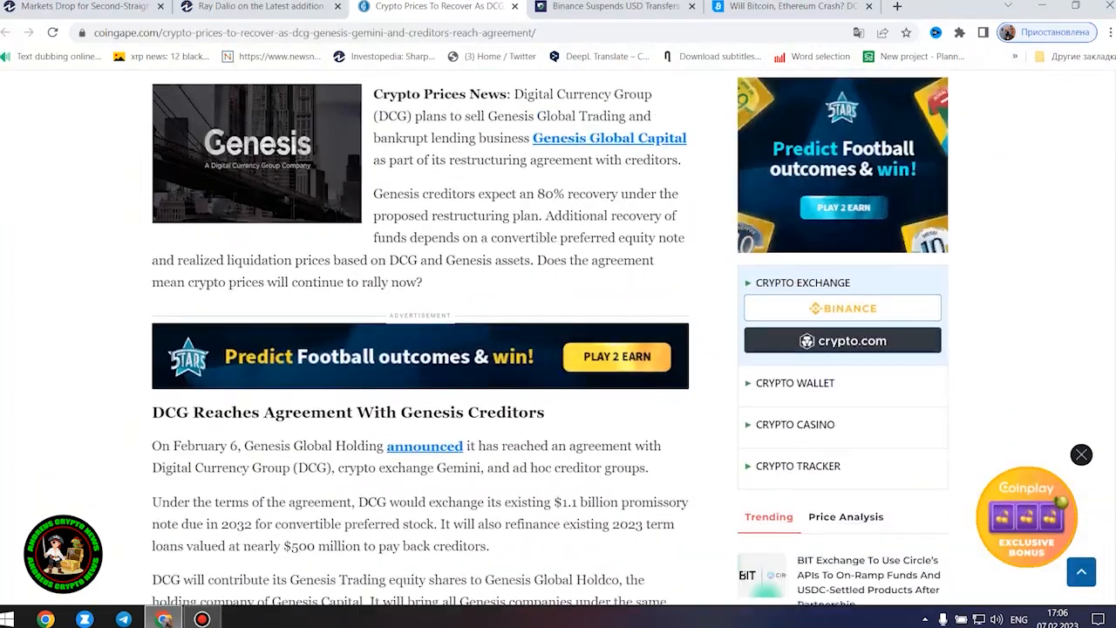
scroll("down", 3)
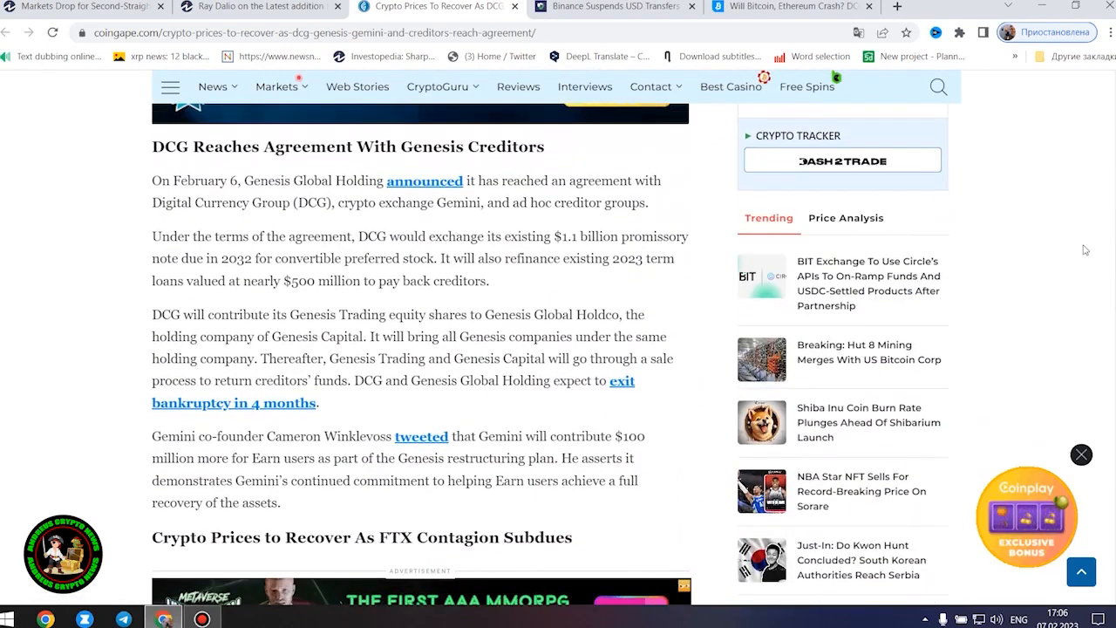
mouse_move(1074, 251)
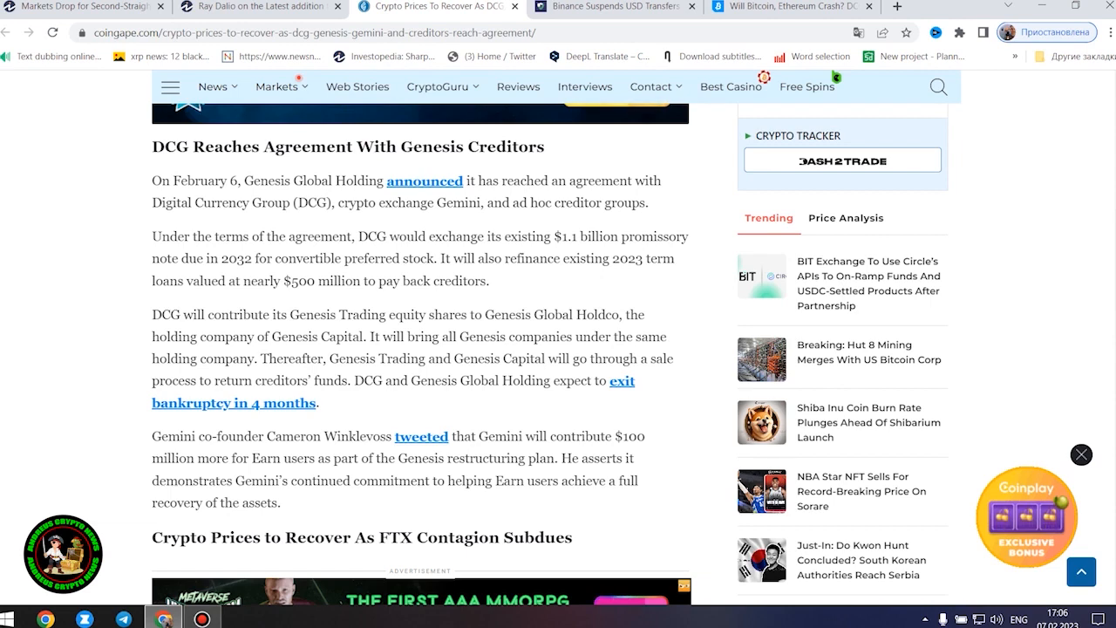
Step: Read on through the Crypto Prices to Recover as FTX Contagion Subdues section to the article's closing tags
scroll("down", 3)
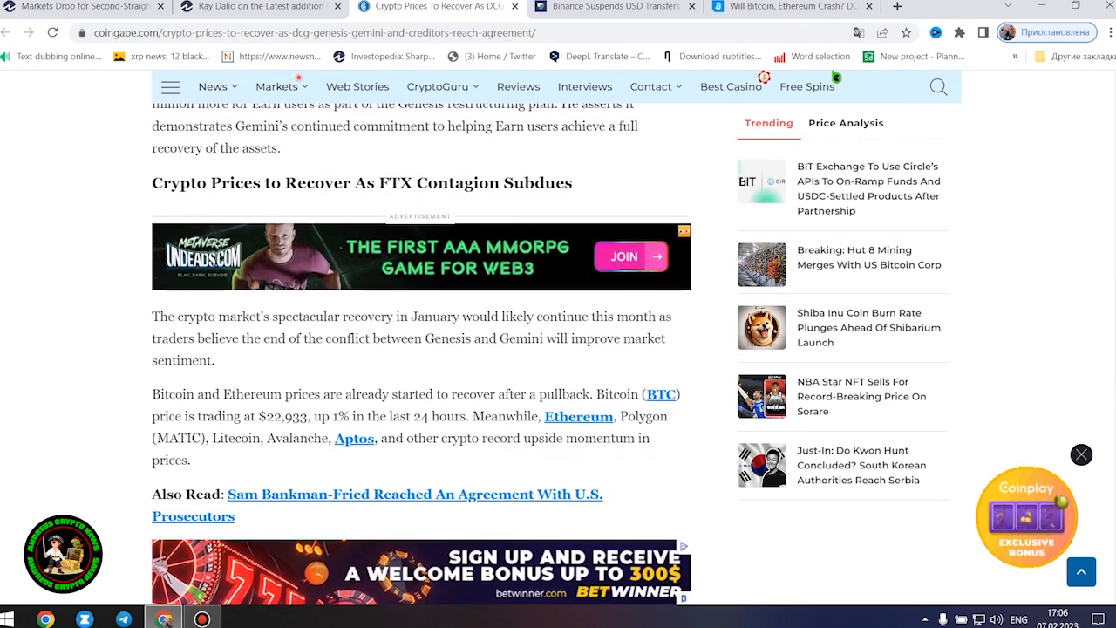
mouse_move(1079, 286)
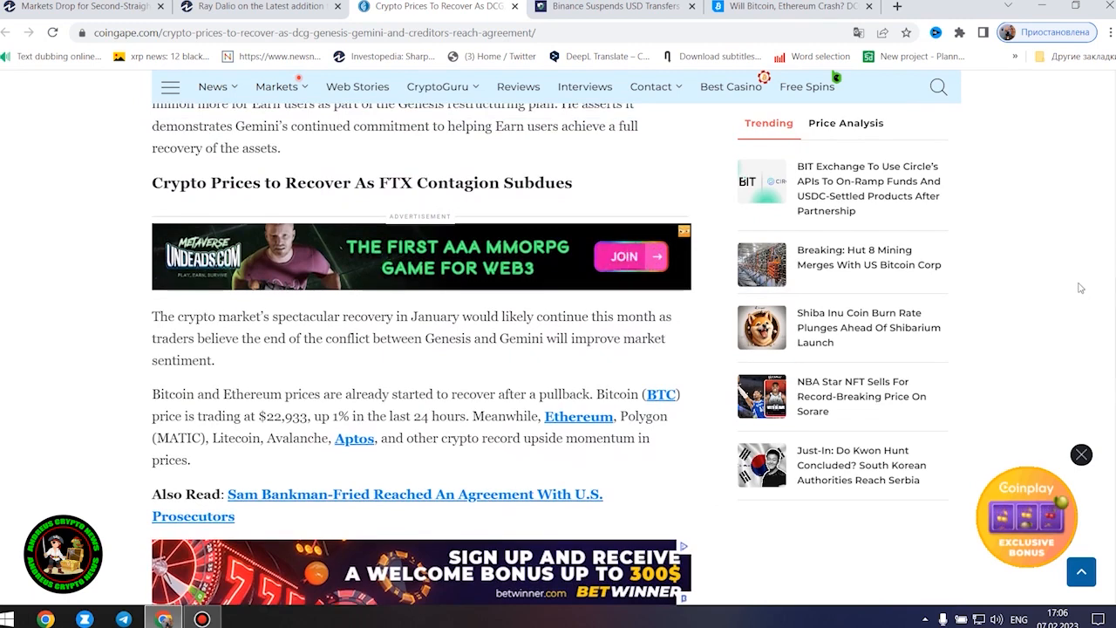
scroll("down", 3)
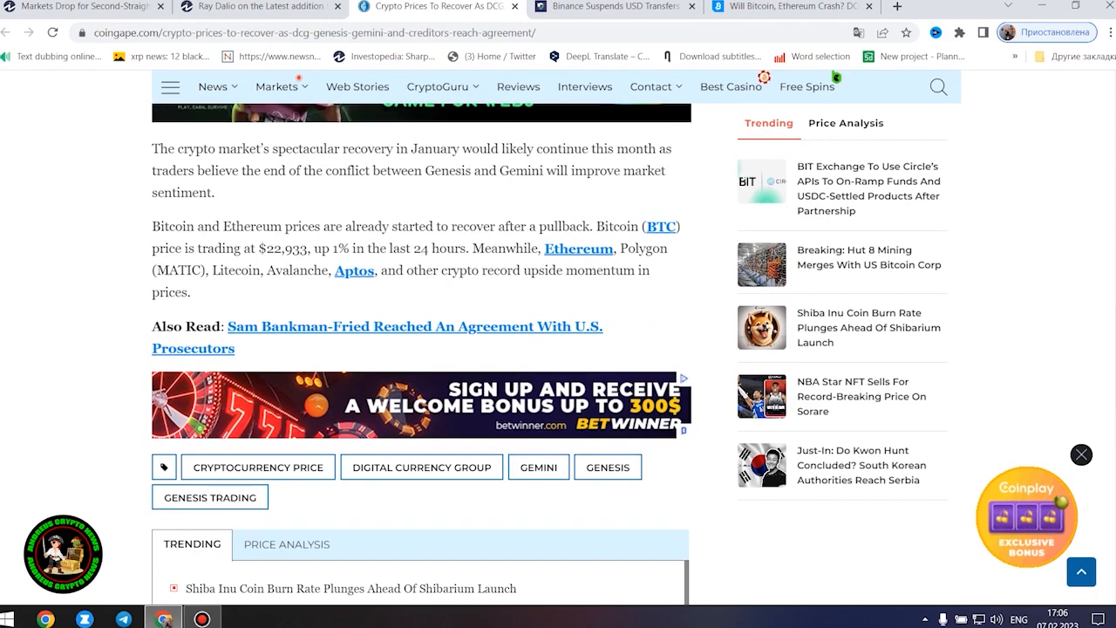
scroll("up", 3)
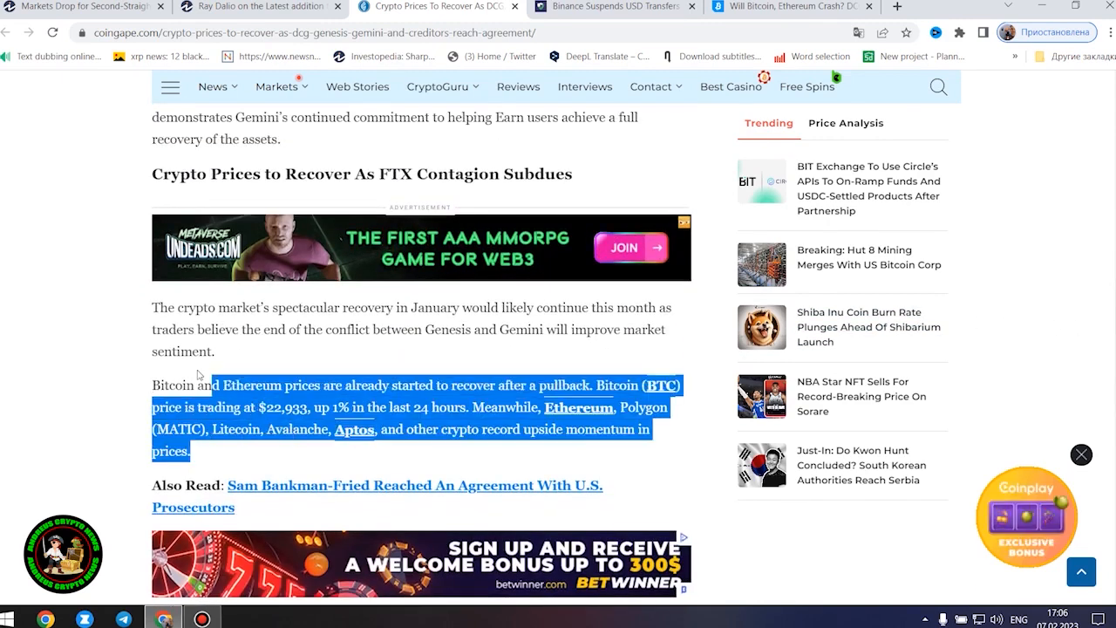
scroll("up", 3)
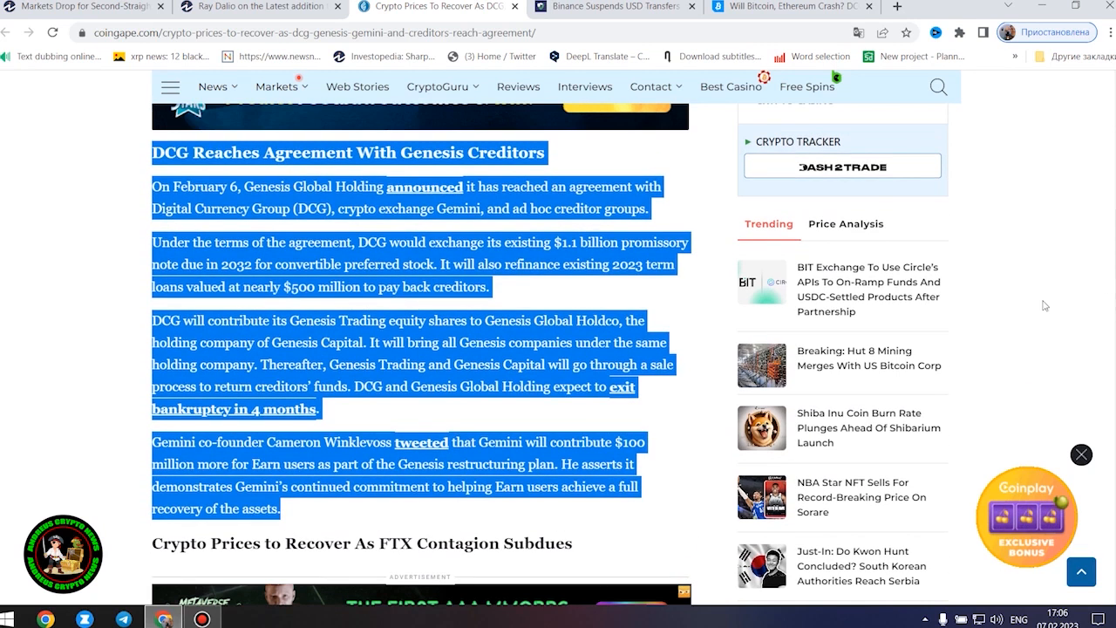
mouse_move(1004, 286)
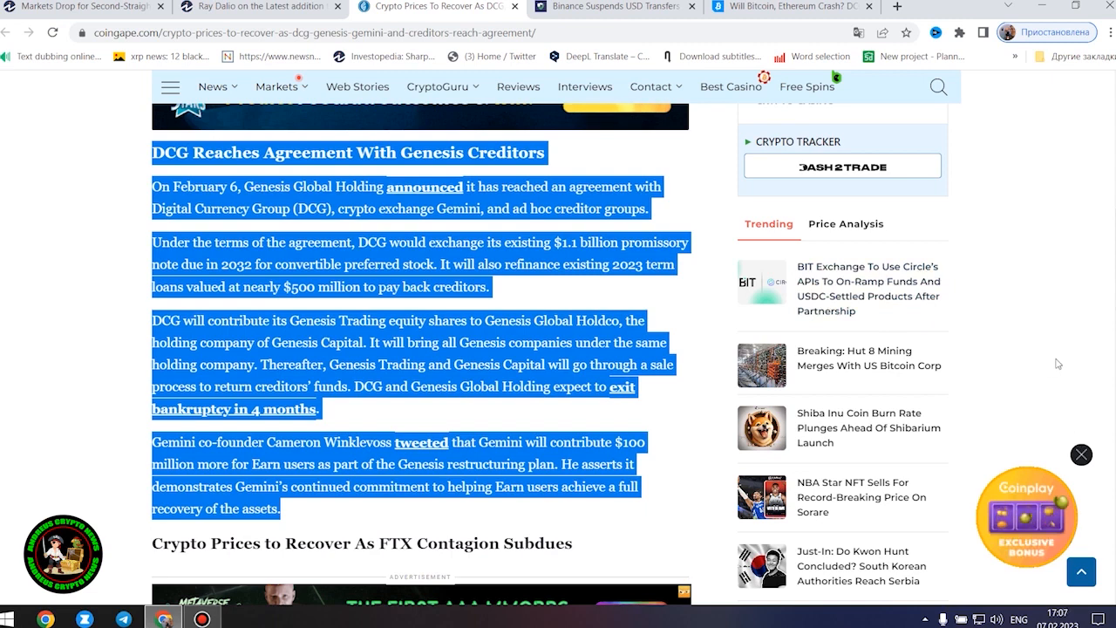
mouse_move(1050, 373)
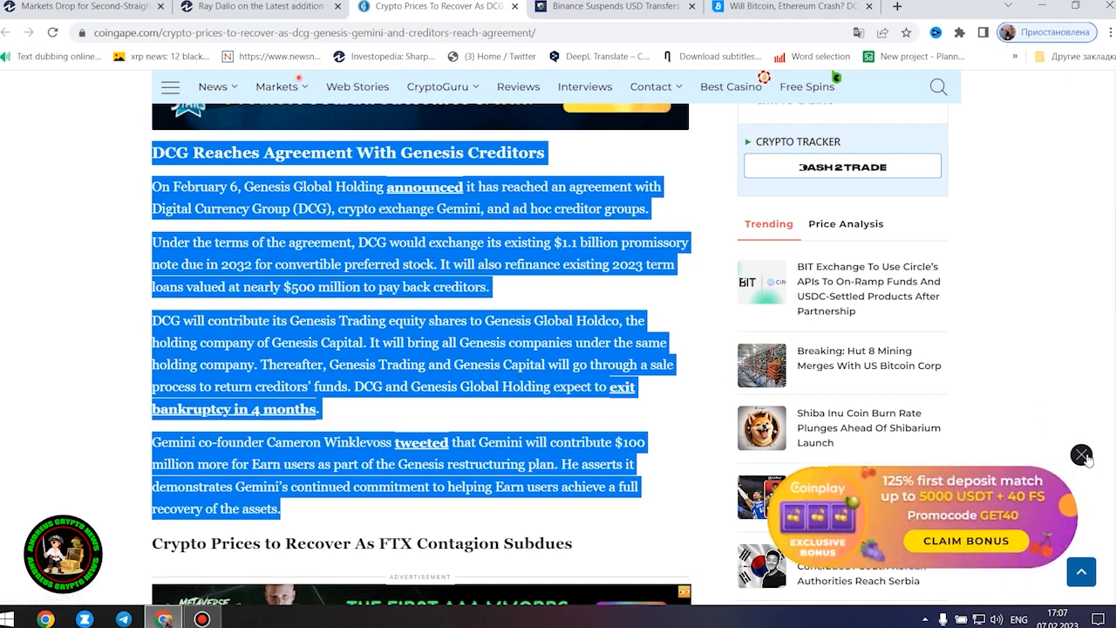
mouse_move(1051, 499)
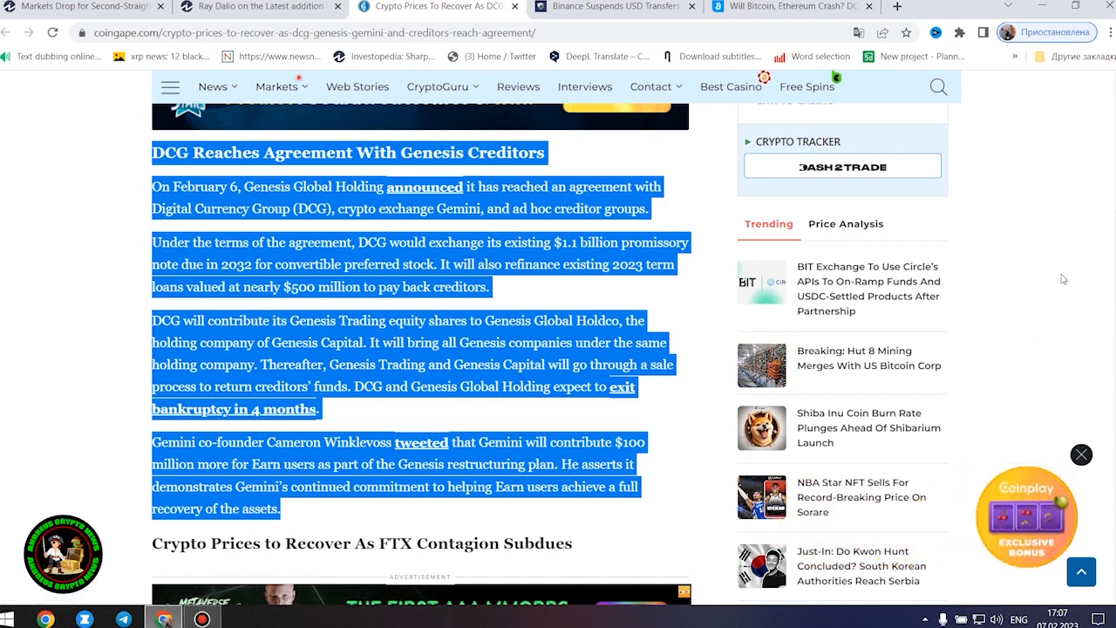
mouse_move(729, 379)
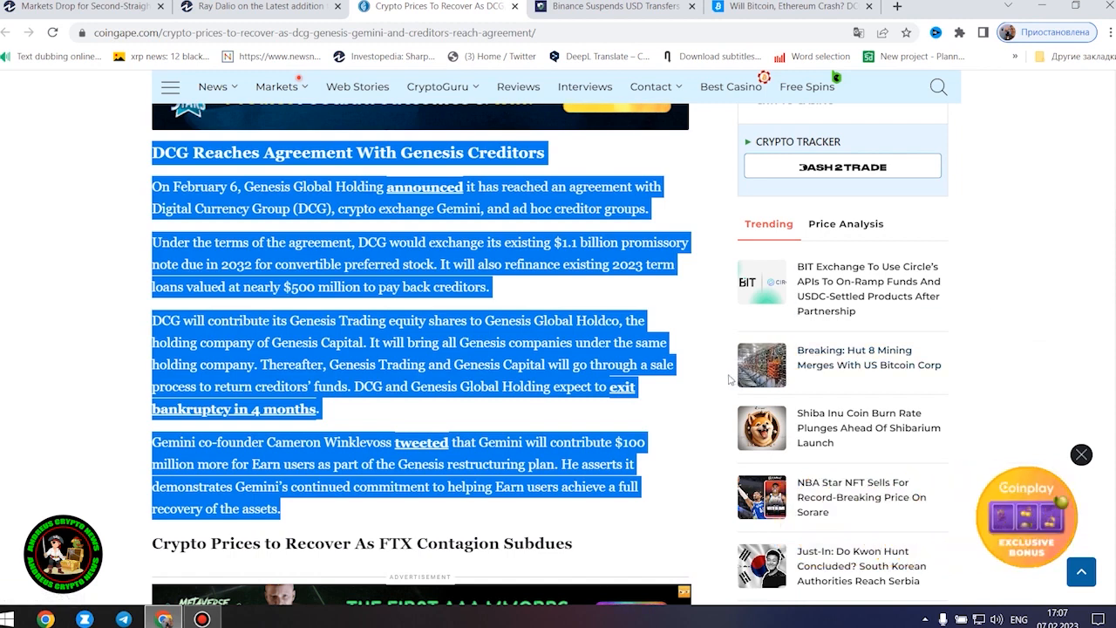
mouse_move(1036, 295)
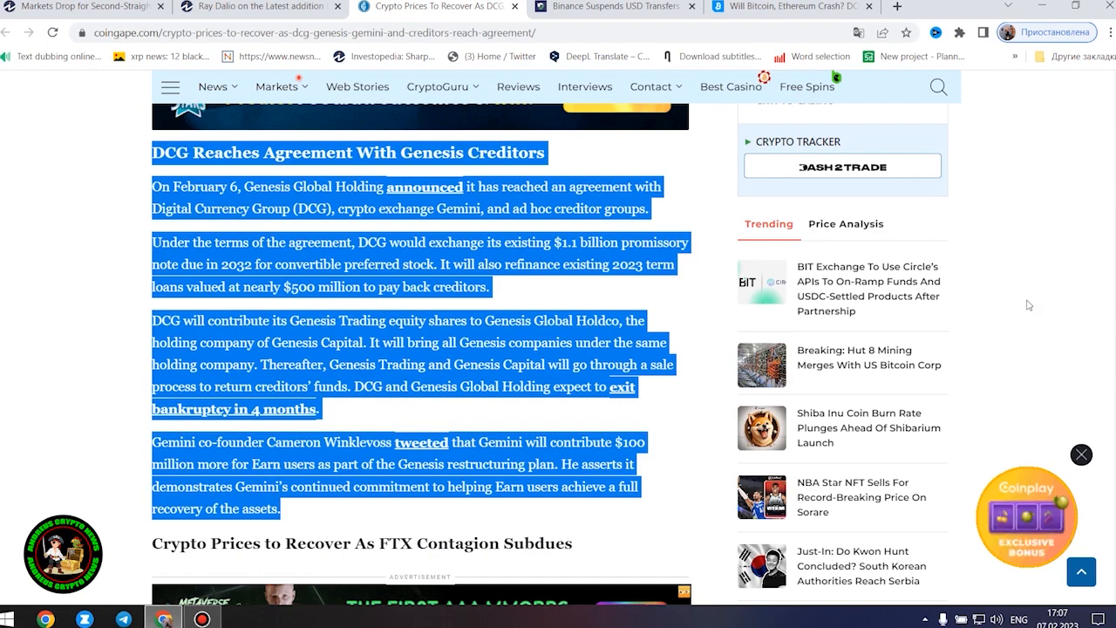
scroll("down", 3)
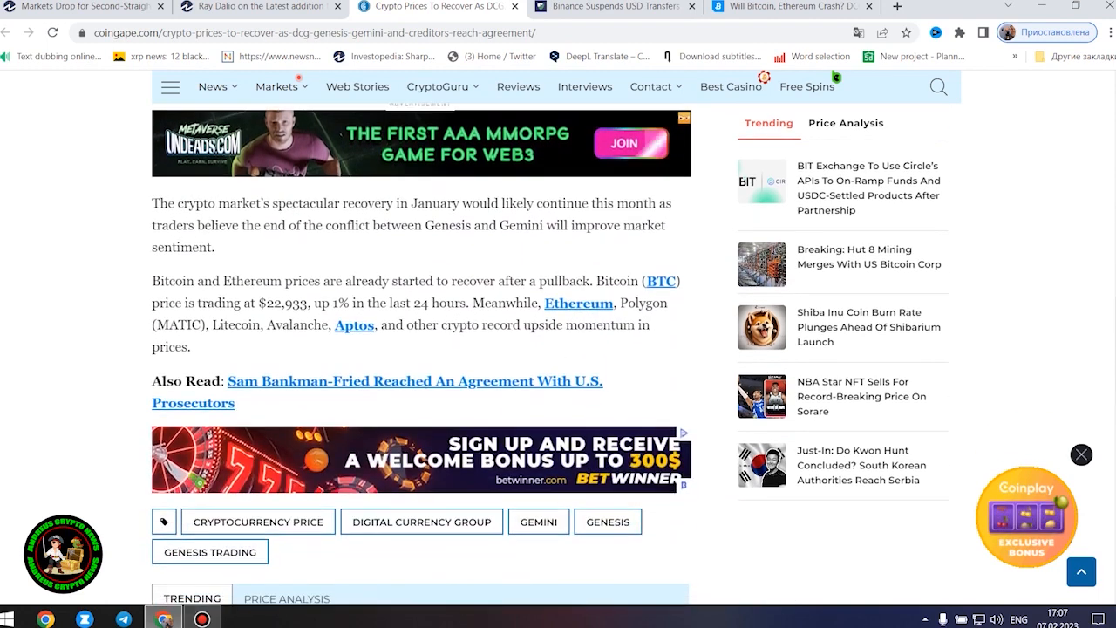
left_click_drag(153, 219, 190, 346)
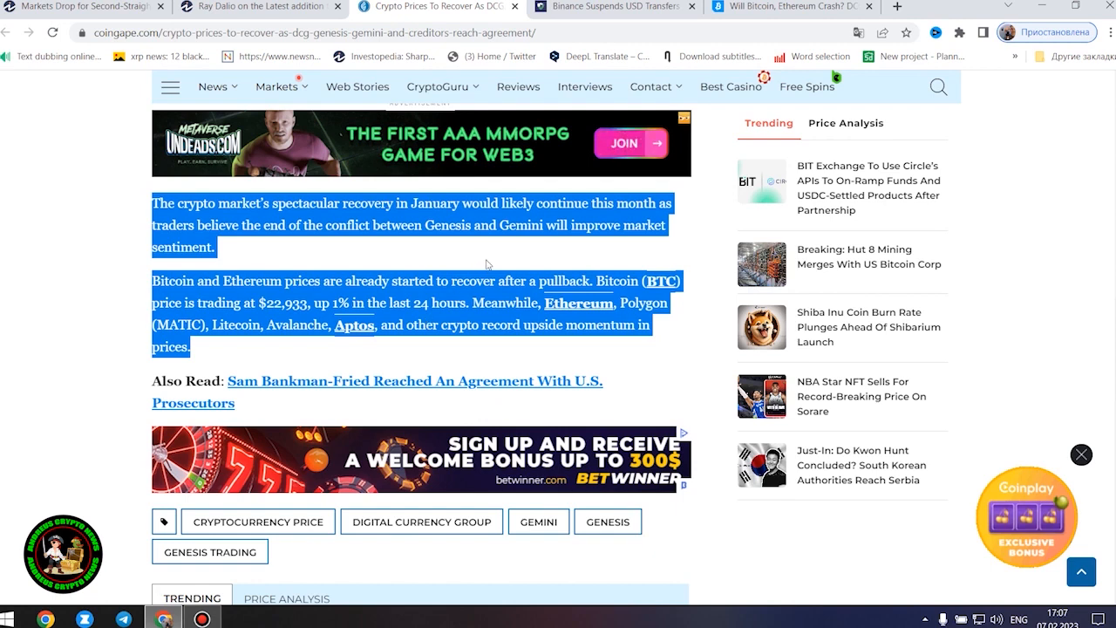
mouse_move(1019, 204)
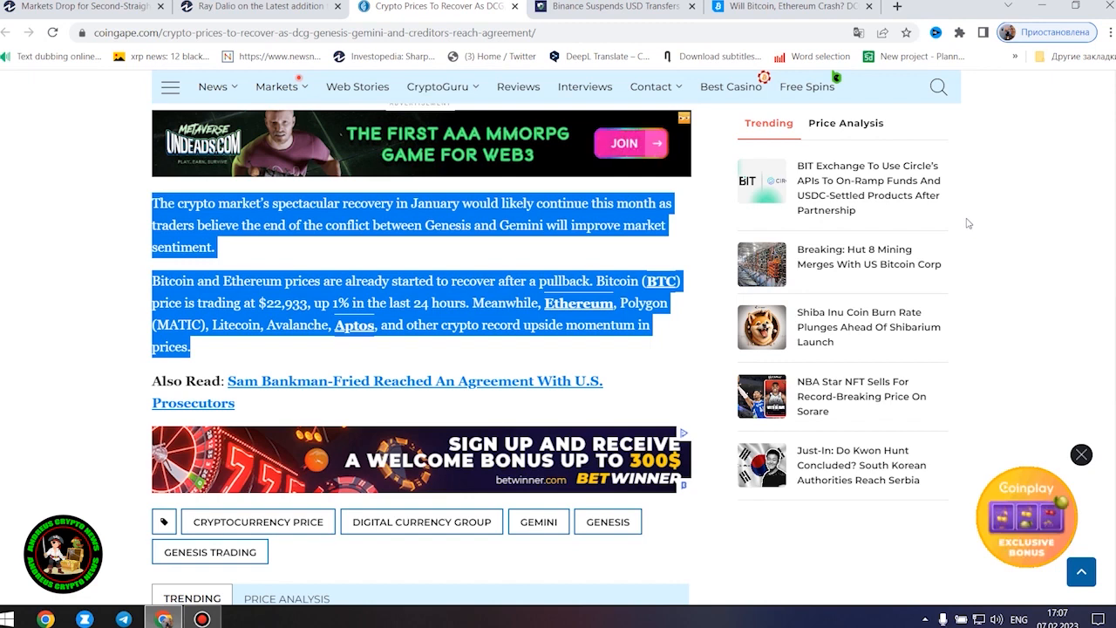
mouse_move(970, 232)
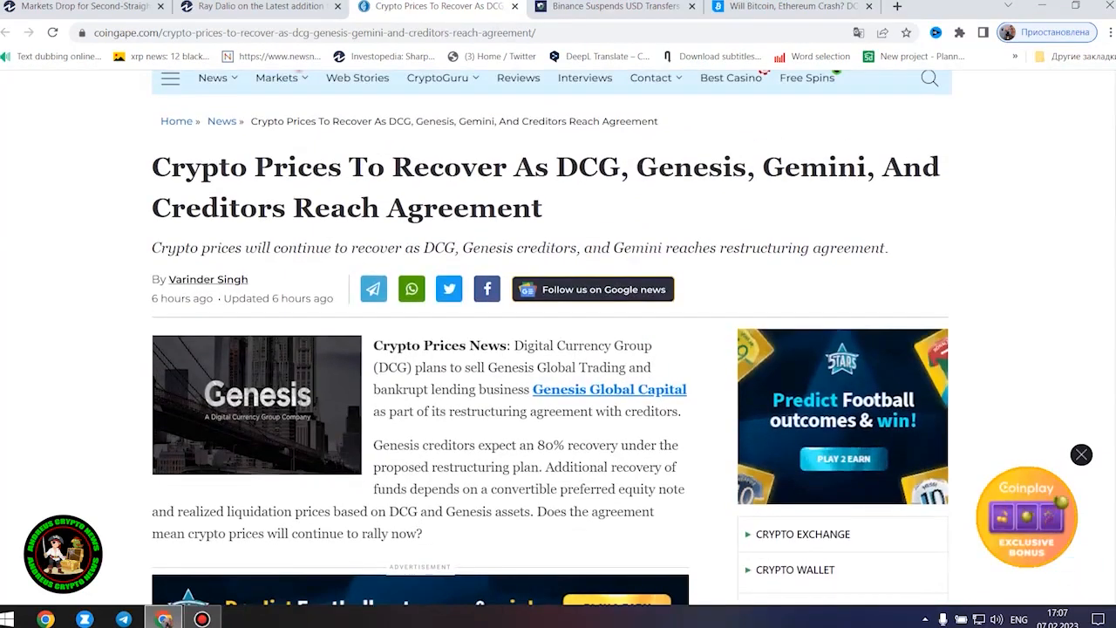
scroll("down", 3)
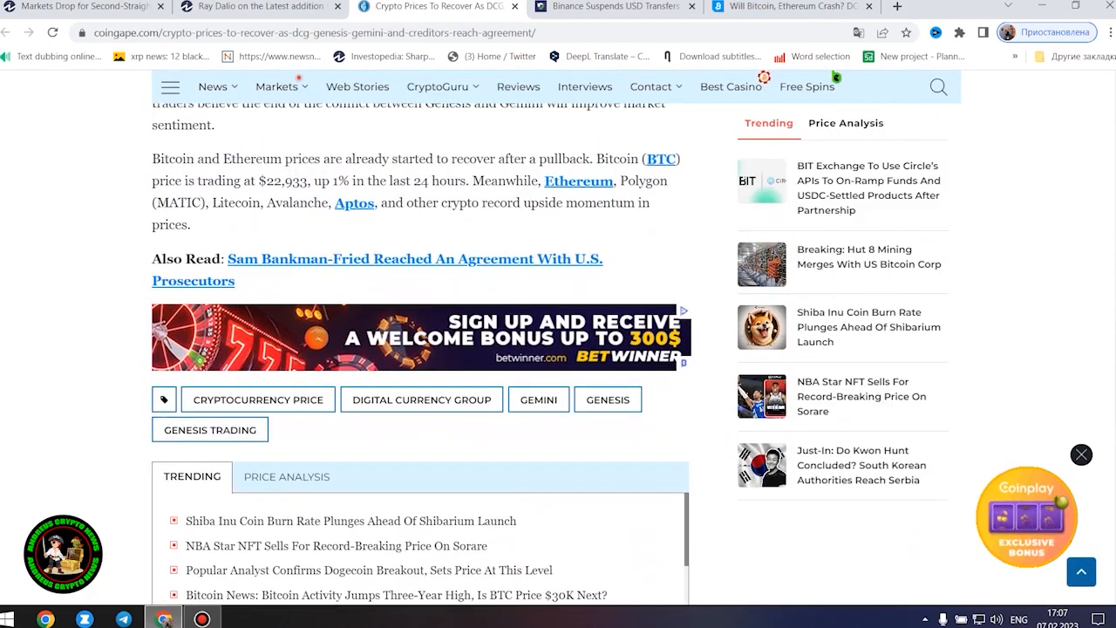
scroll("up", 3)
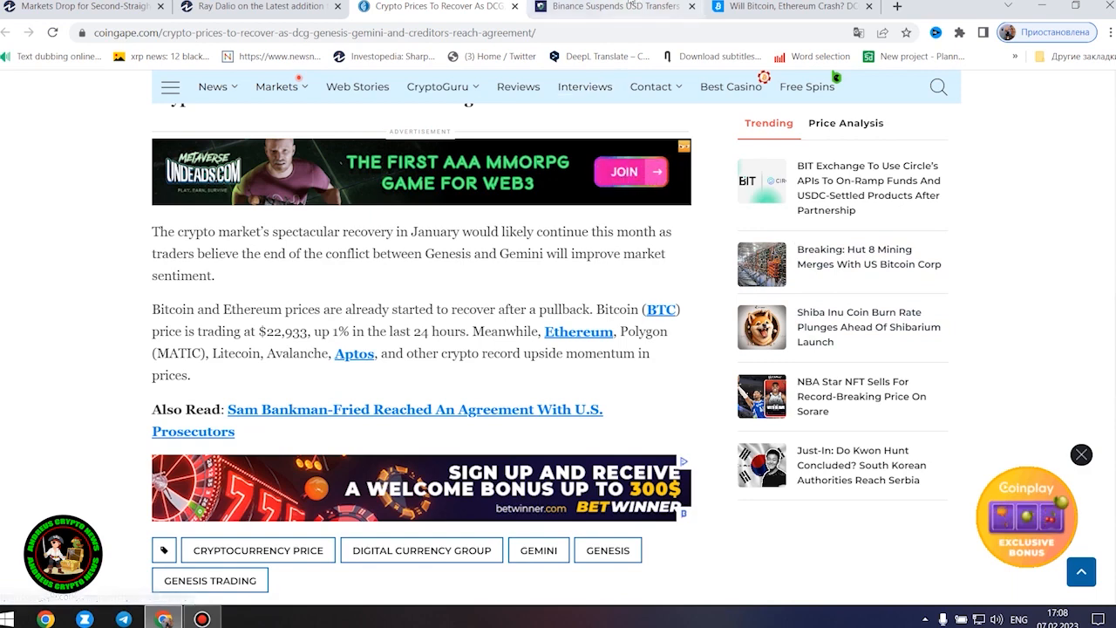
left_click(602, 7)
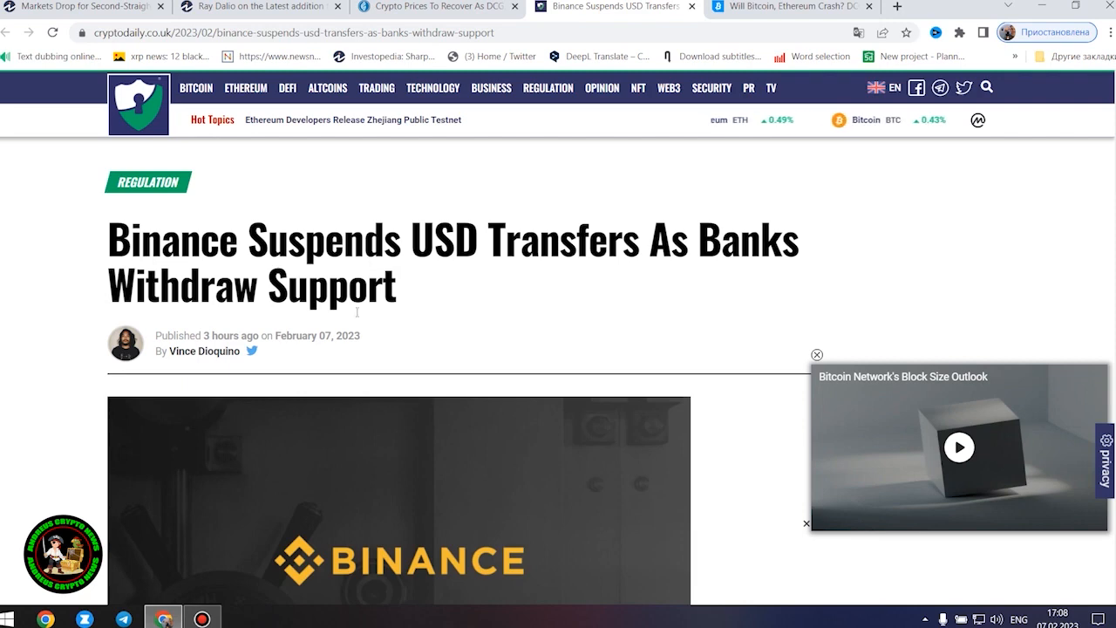
mouse_move(561, 307)
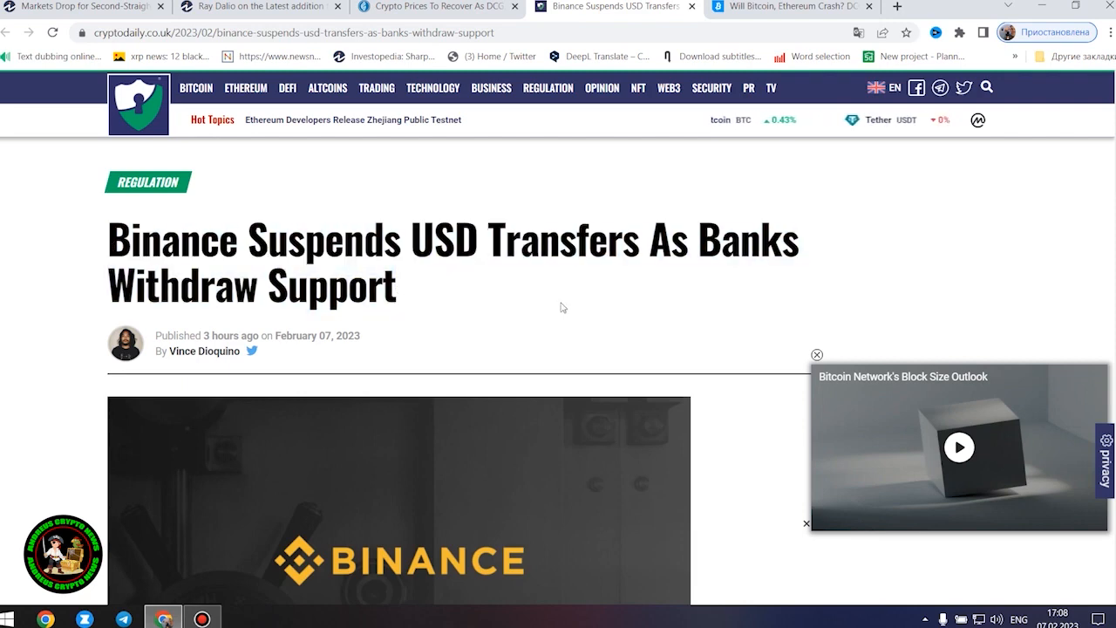
Step: Scroll the CryptoDaily Binance article from the headline down to the embedded Binance tweet
scroll("down", 3)
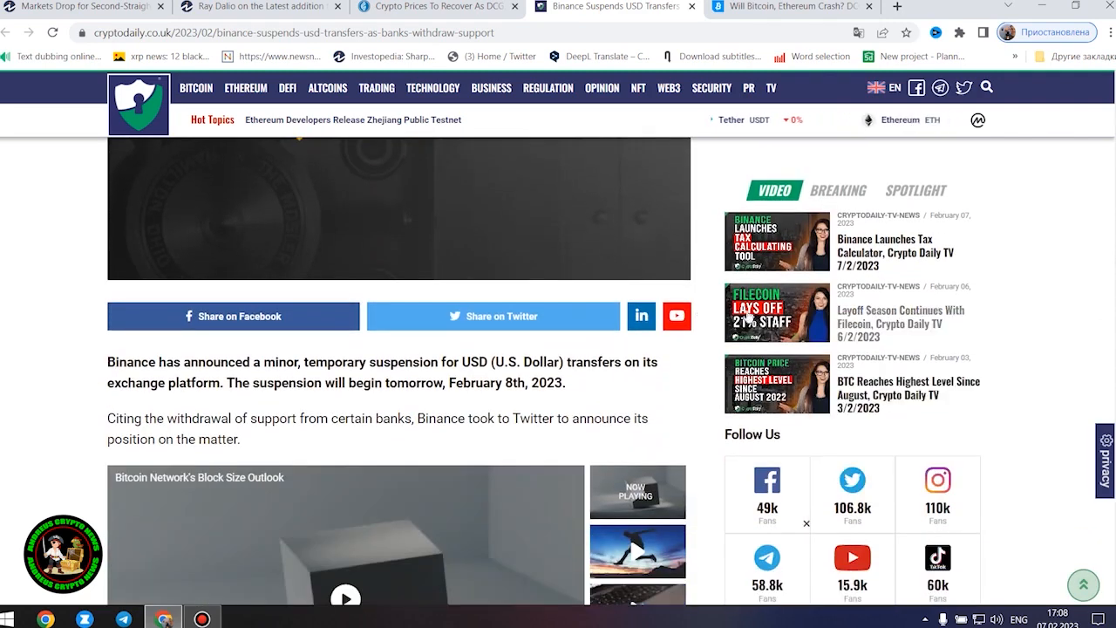
scroll("down", 3)
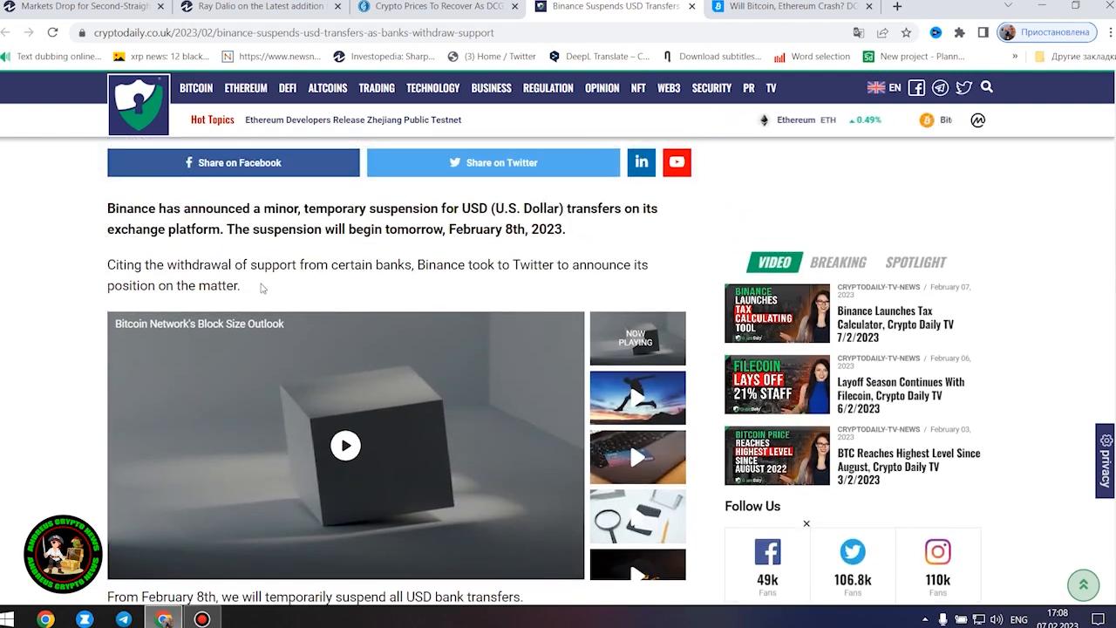
mouse_move(70, 251)
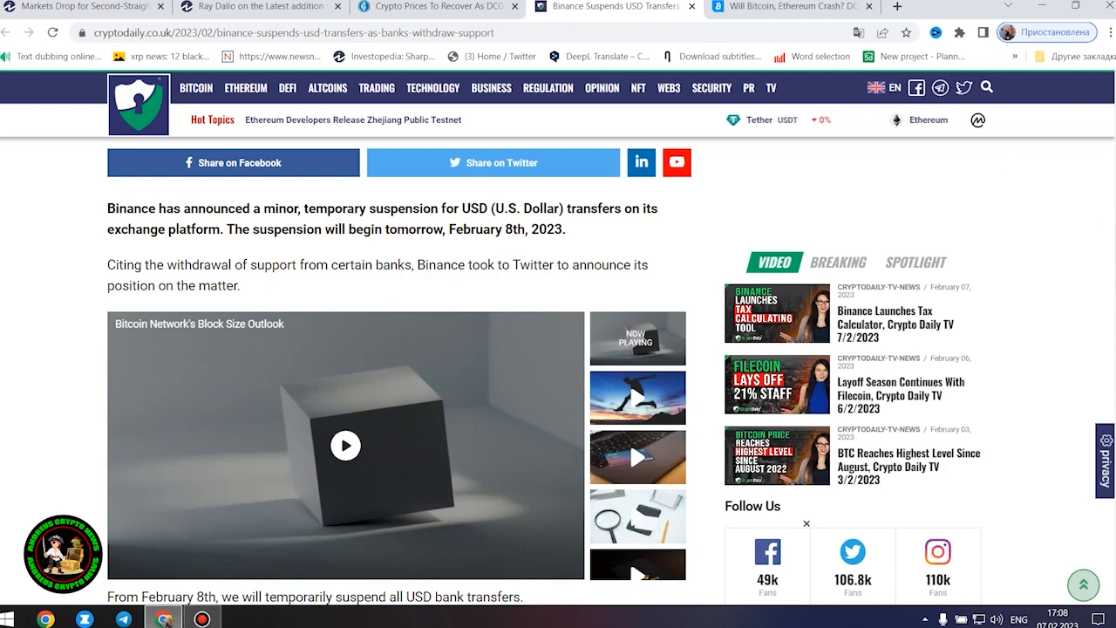
scroll("down", 3)
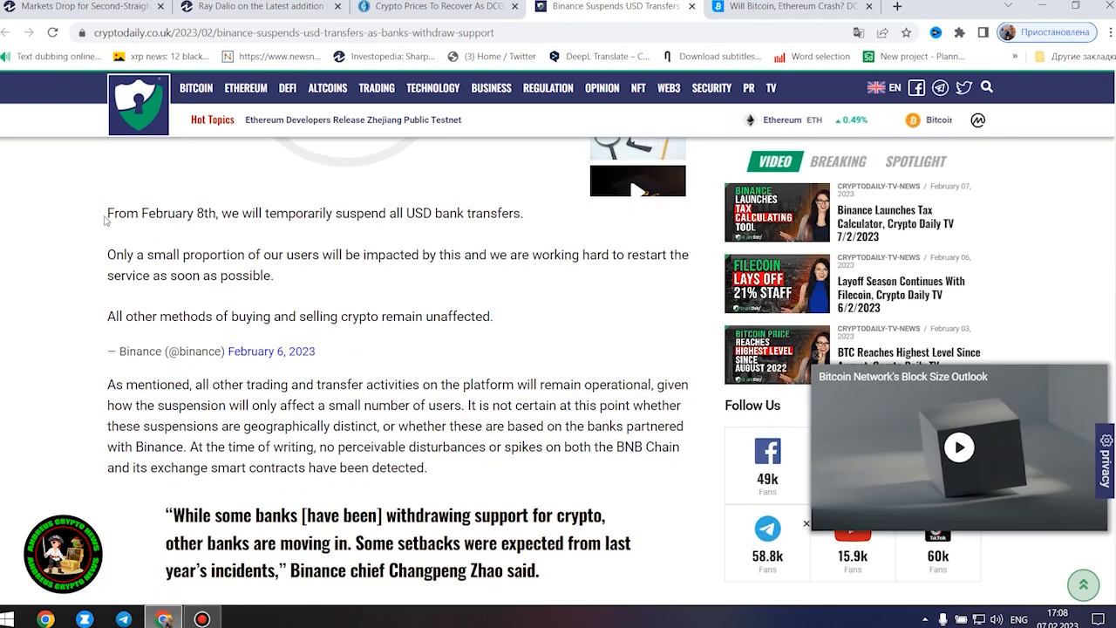
Step: Read down through the Binance article's body paragraphs following the quoted tweet
left_click_drag(107, 213, 218, 213)
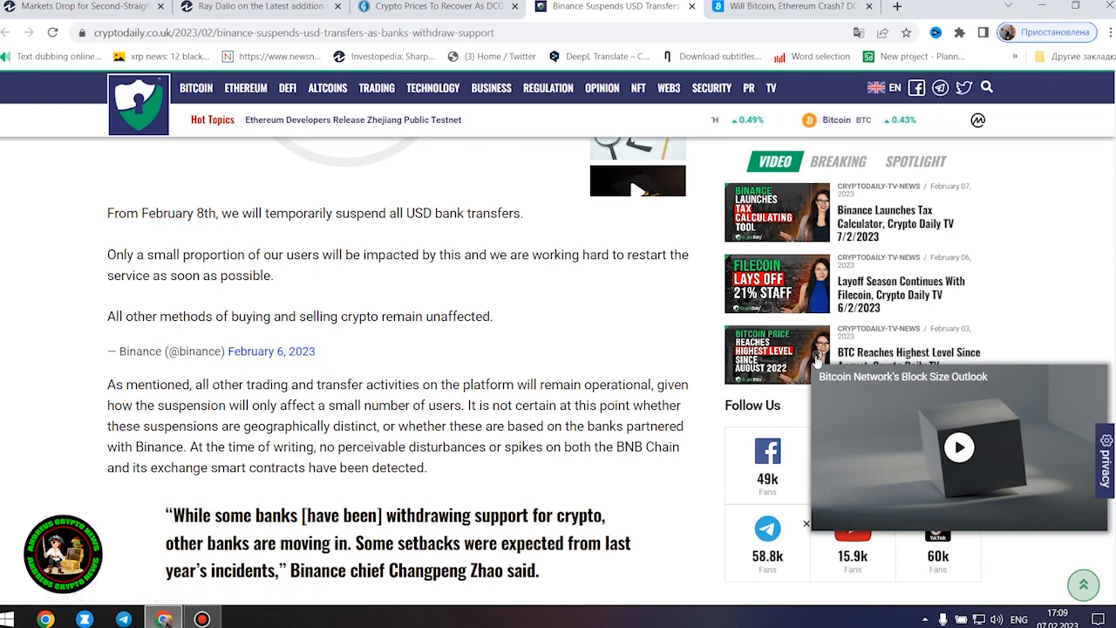
left_click(806, 523)
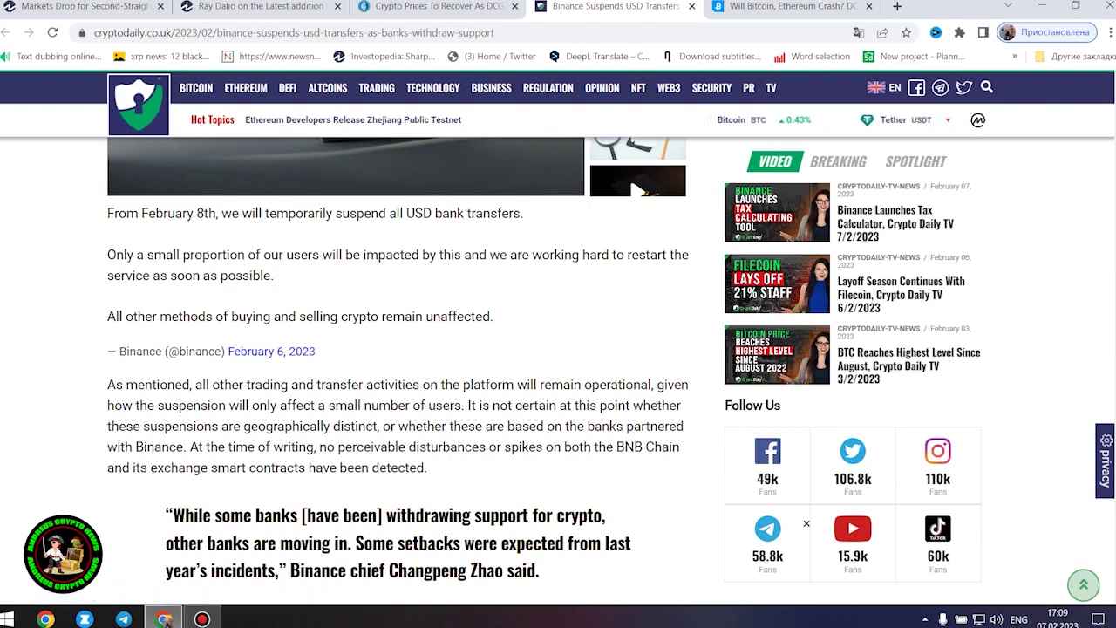
scroll("down", 3)
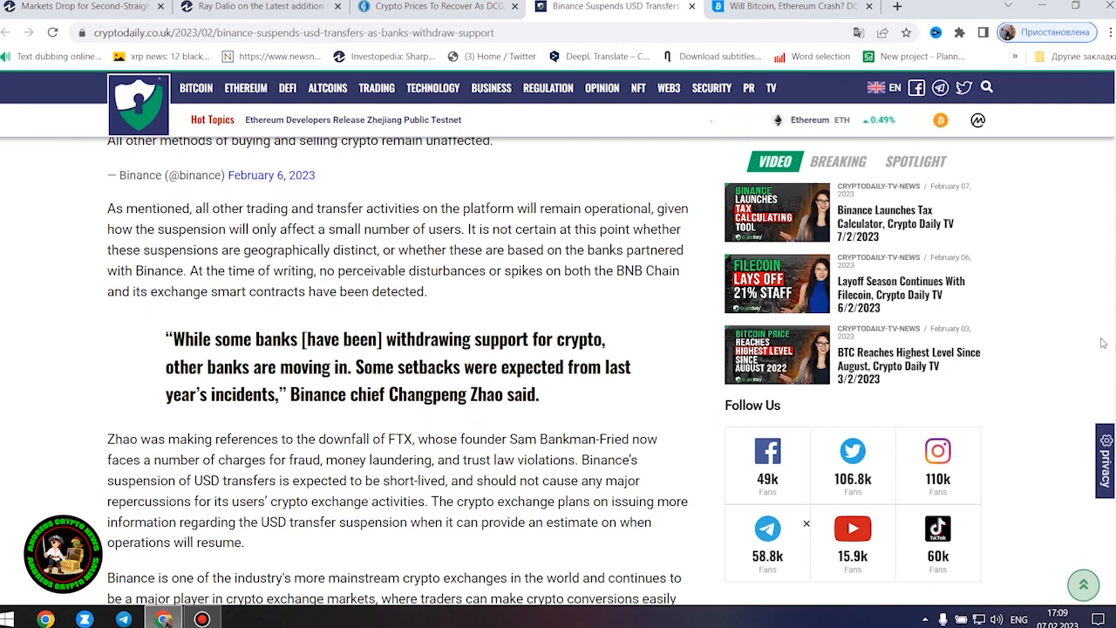
scroll("down", 3)
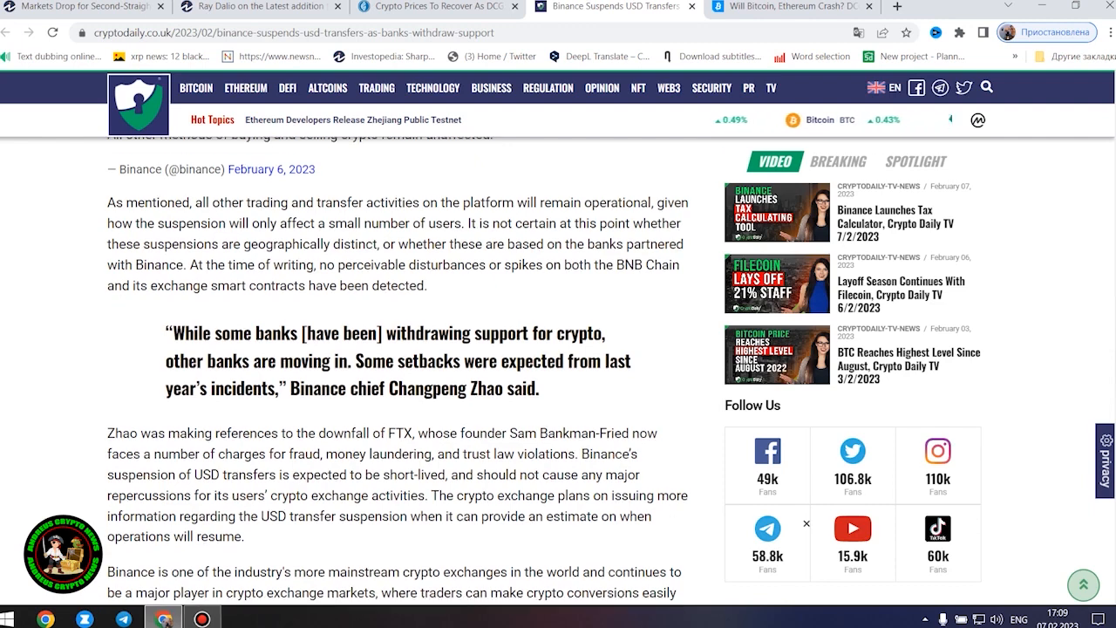
scroll("down", 3)
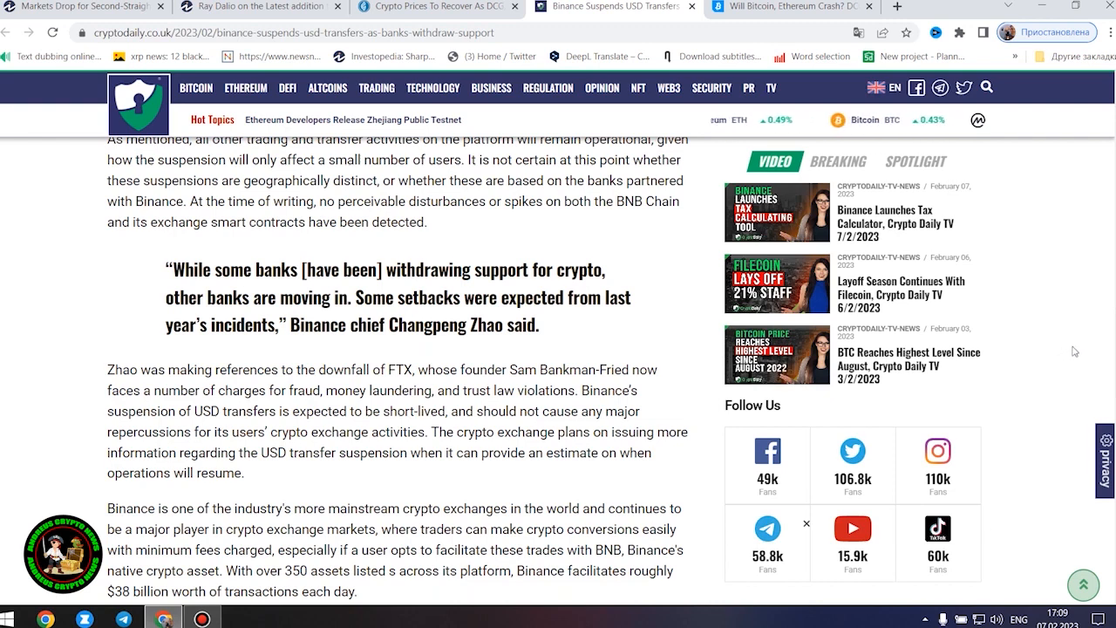
scroll("down", 3)
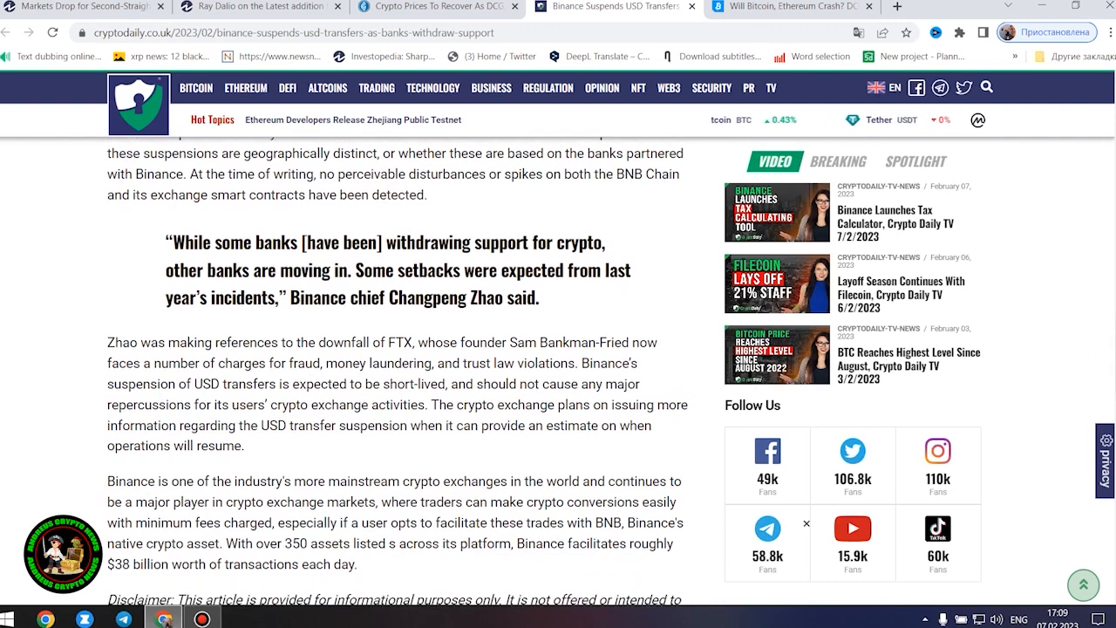
scroll("down", 3)
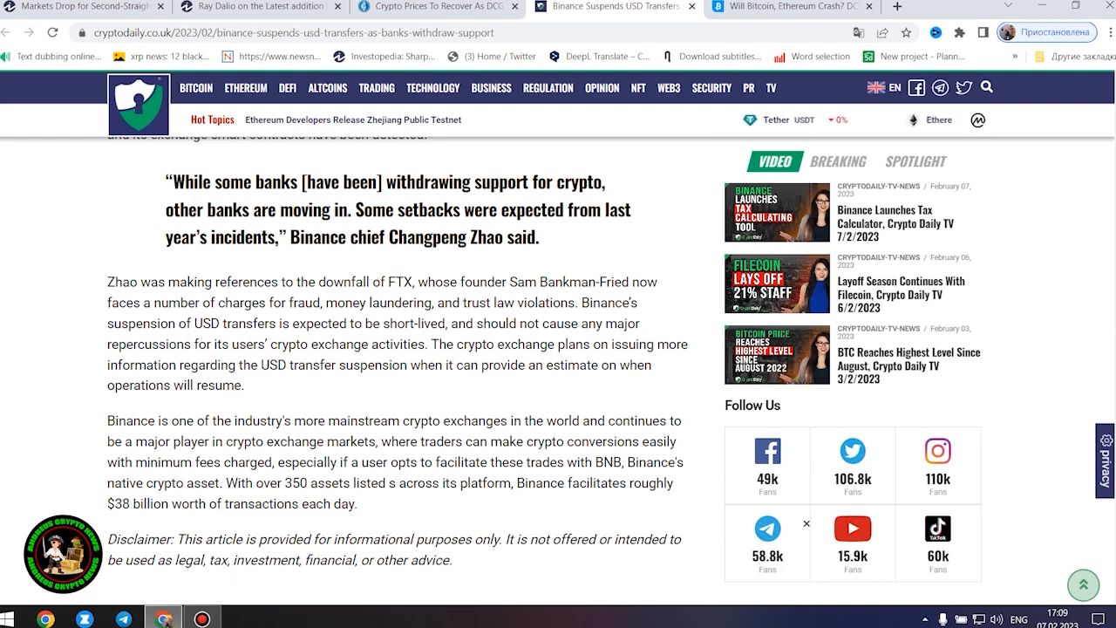
scroll("down", 3)
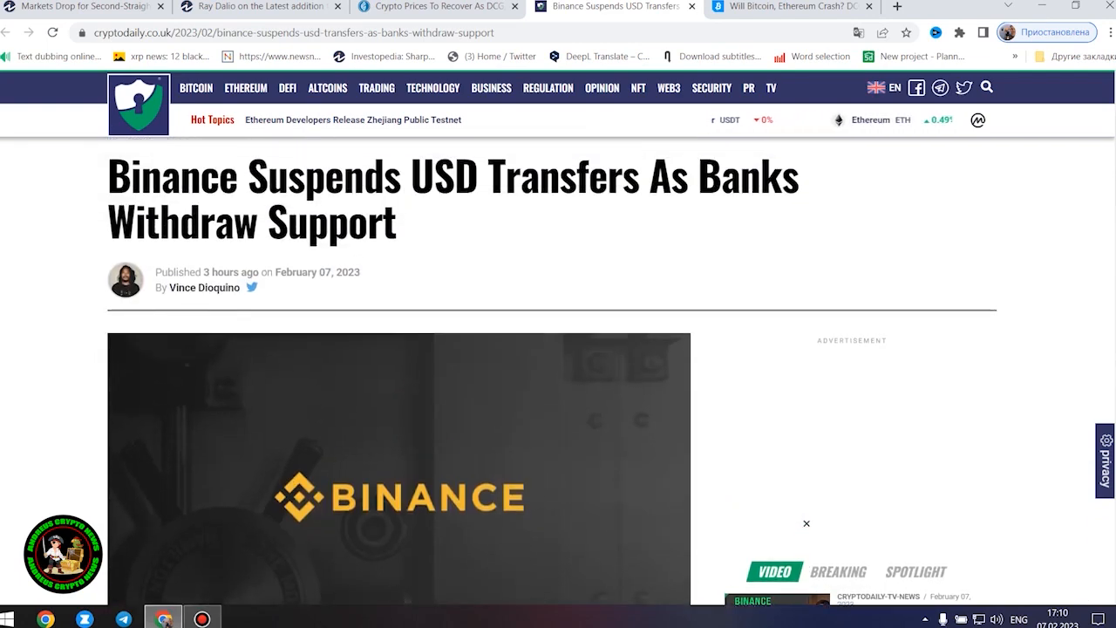
Step: Highlight the Changpeng Zhao quote and final paragraph, finishing at the disclaimer, then switch to the Bitcoinist DCG article
scroll("down", 3)
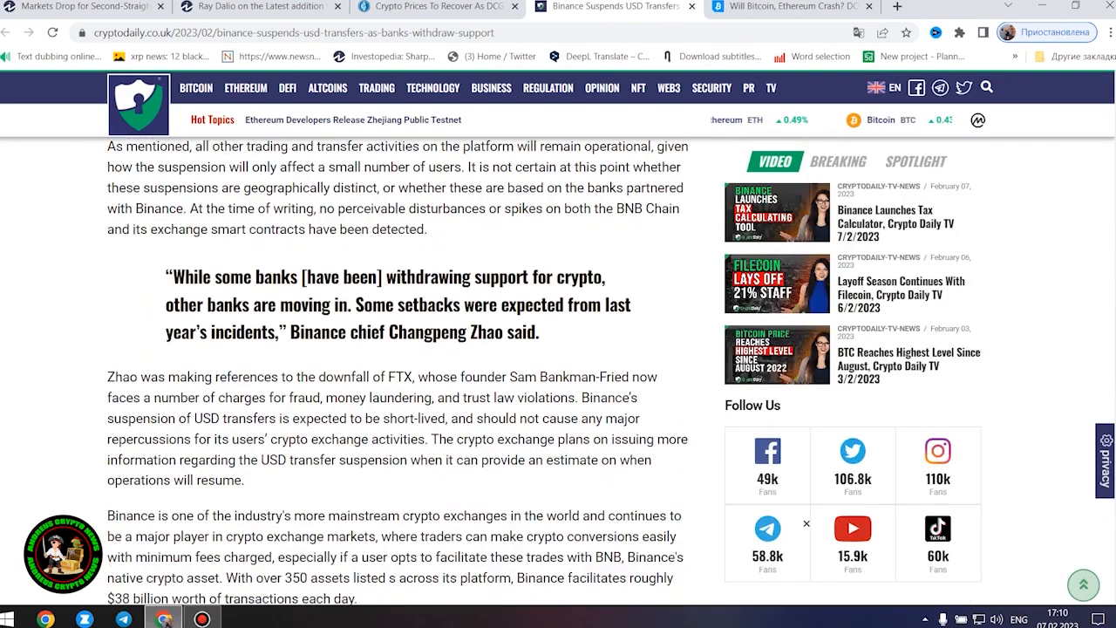
scroll("down", 3)
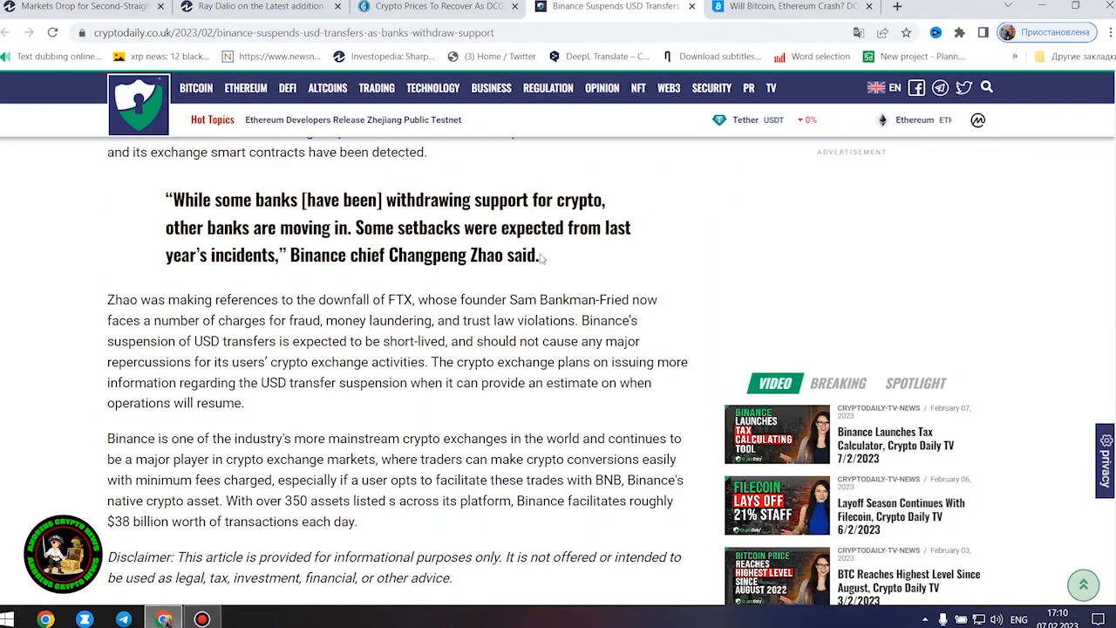
left_click_drag(165, 199, 541, 255)
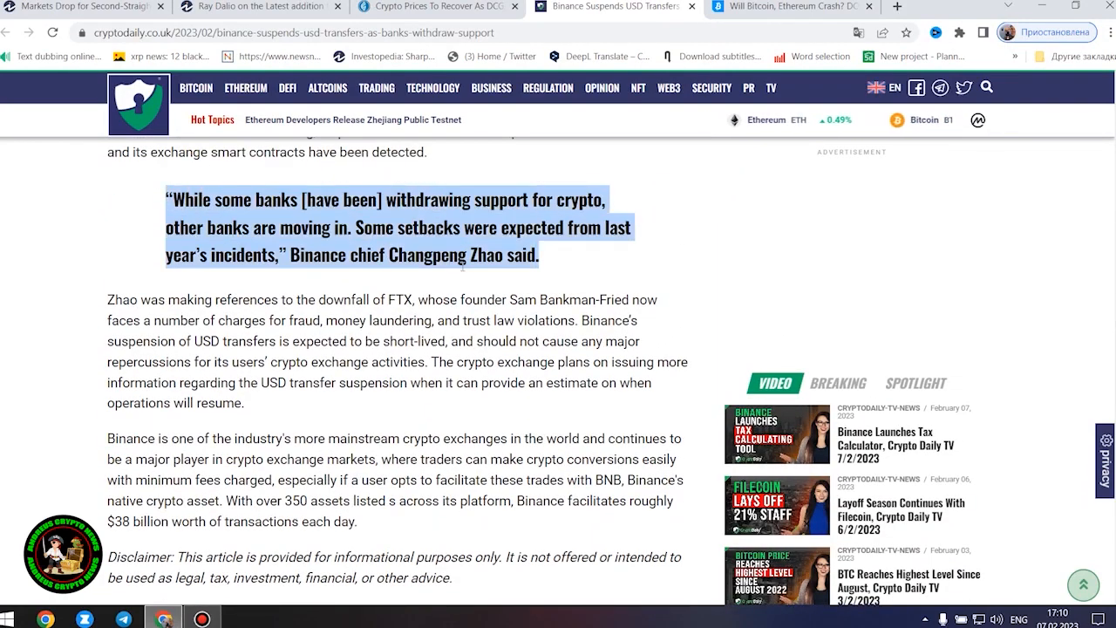
scroll("down", 3)
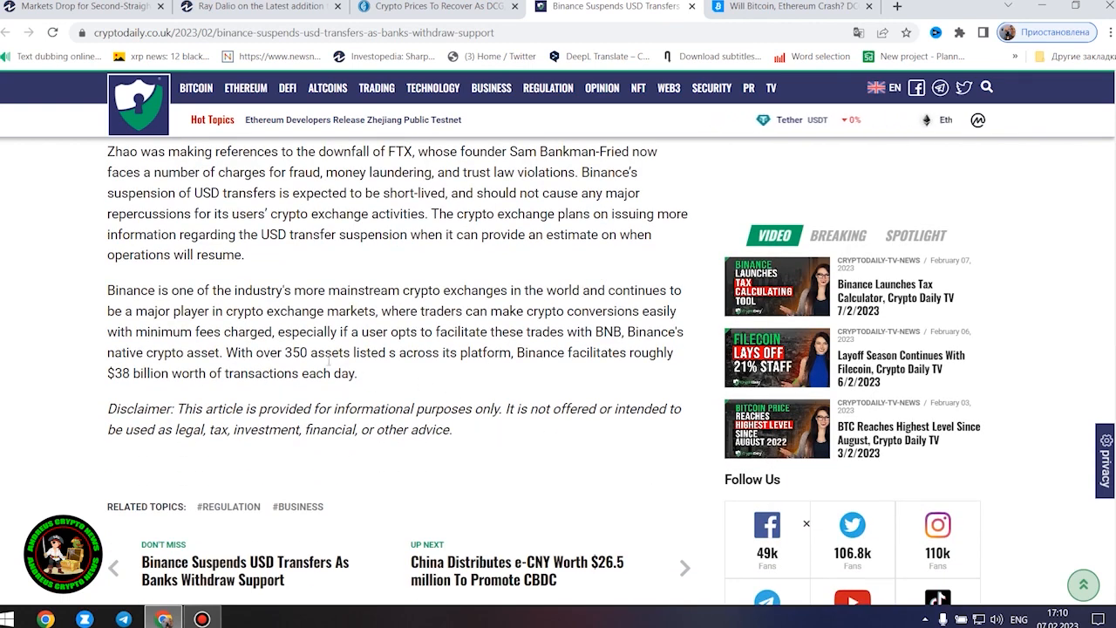
left_click_drag(109, 290, 356, 373)
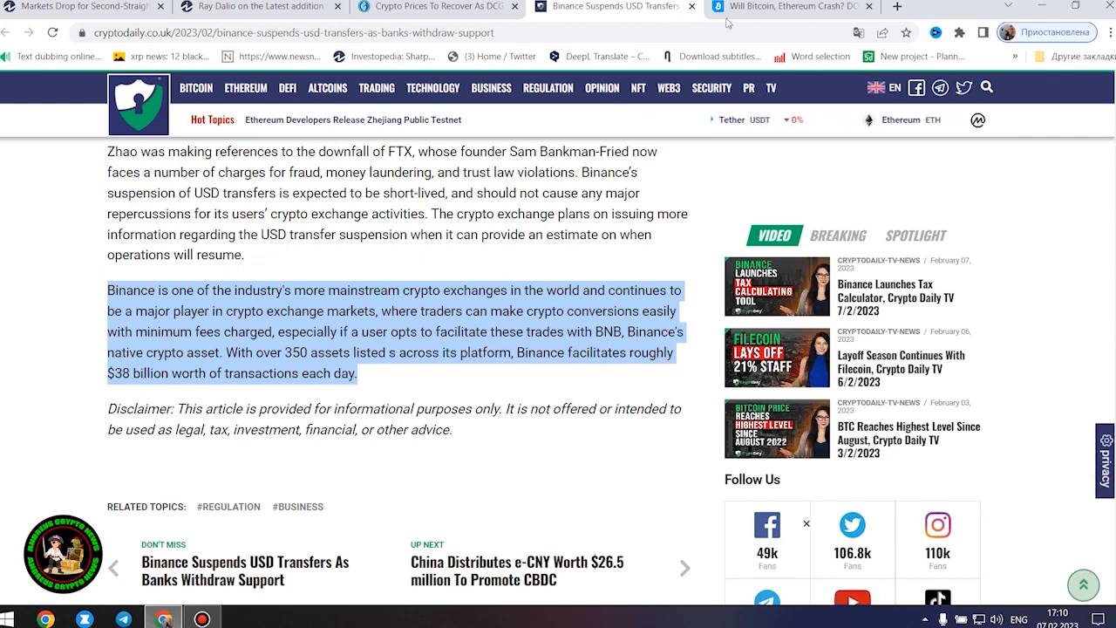
left_click(805, 7)
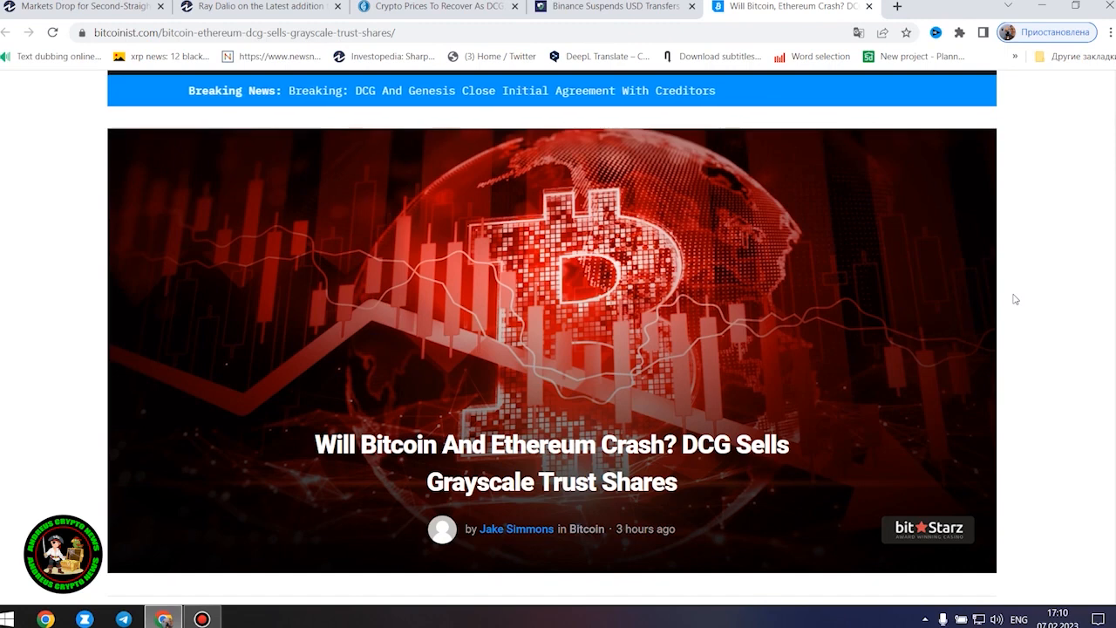
Step: Highlight the Bitcoinist headline and read the intro down to the 'Bitcoin And Ethereum Crash Looming?' heading
triple_click(544, 454)
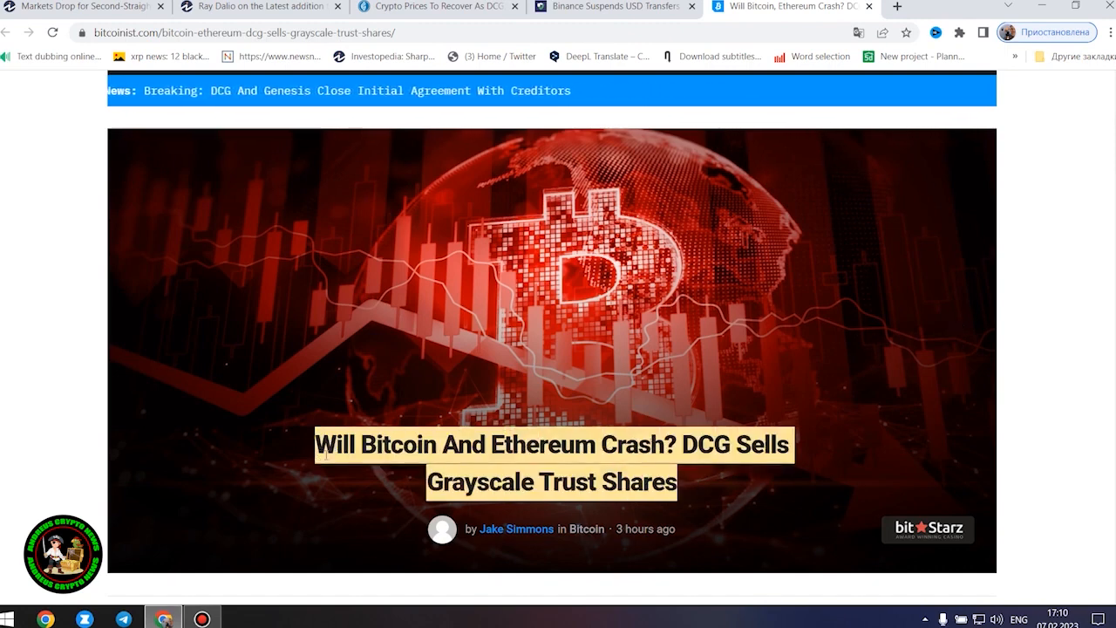
scroll("down", 3)
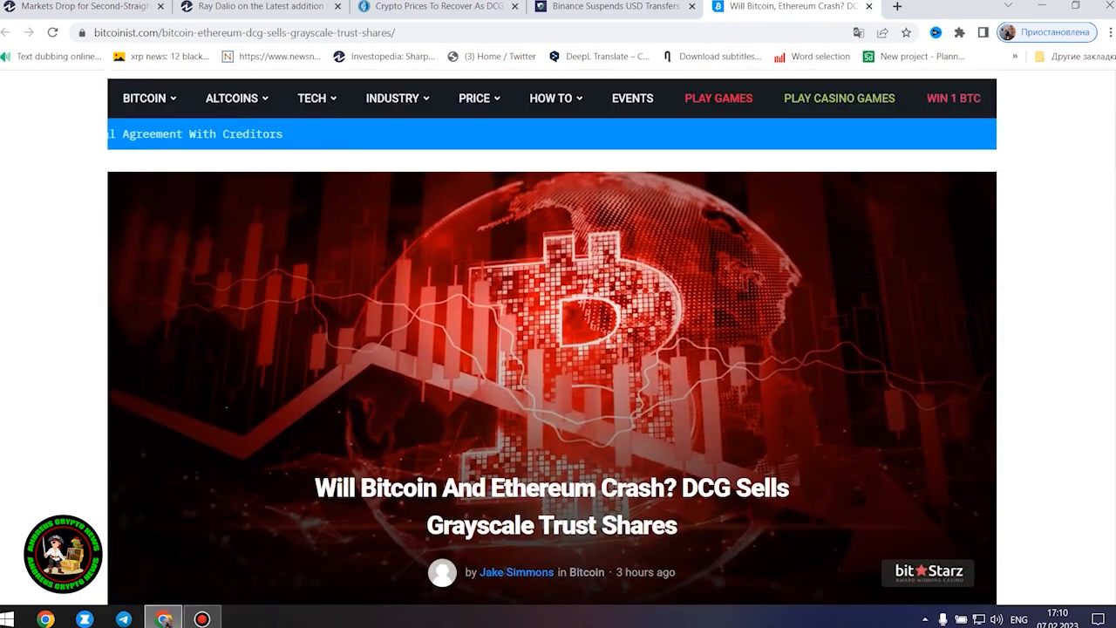
scroll("down", 3)
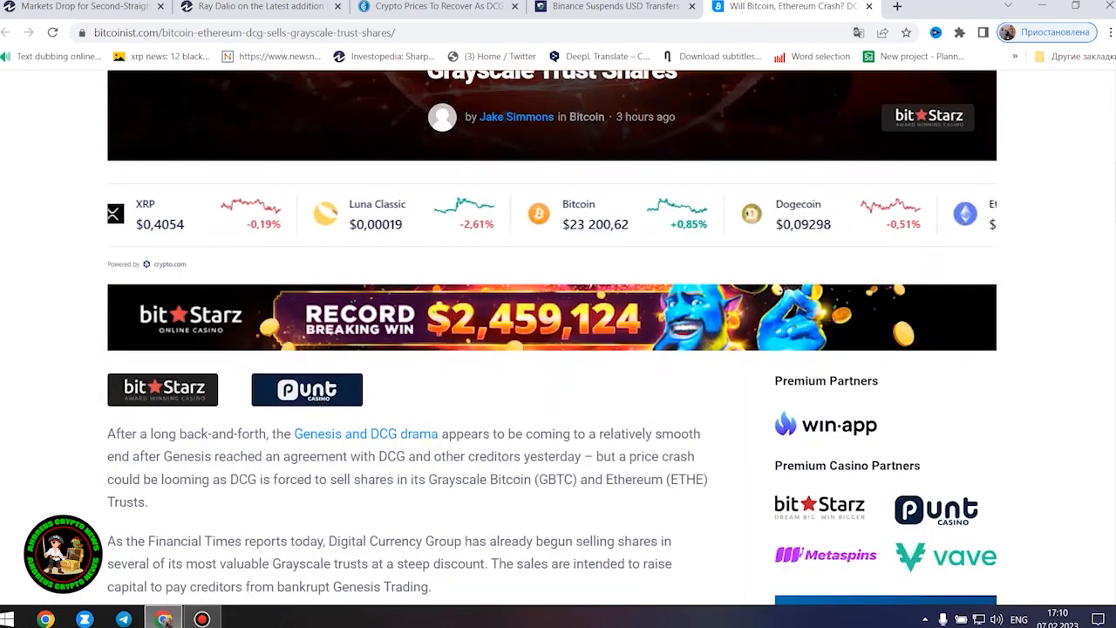
scroll("down", 3)
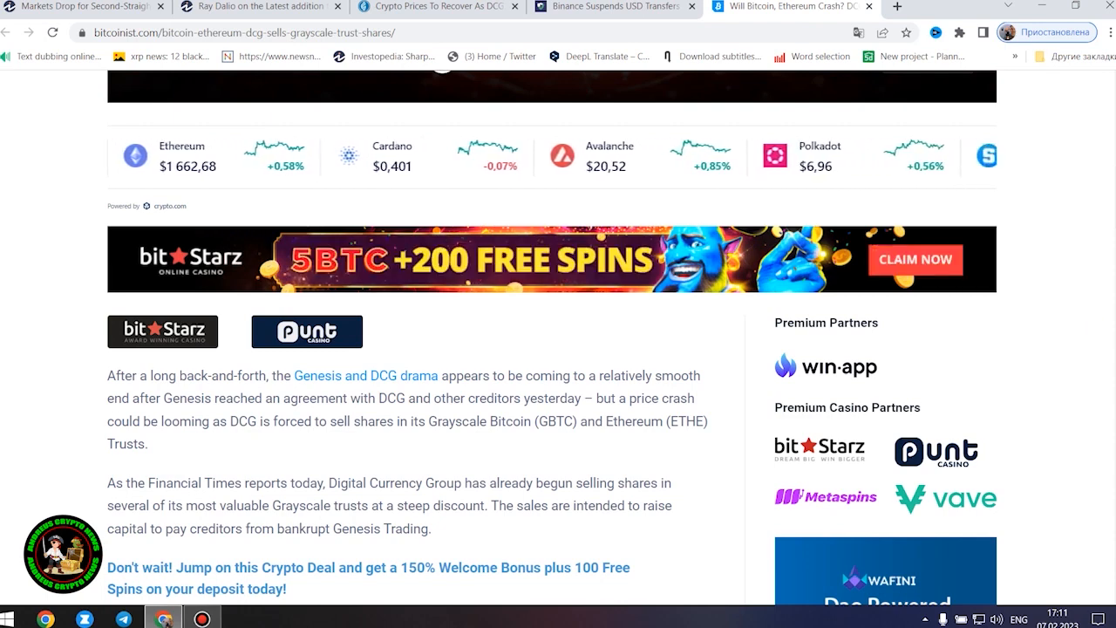
scroll("down", 3)
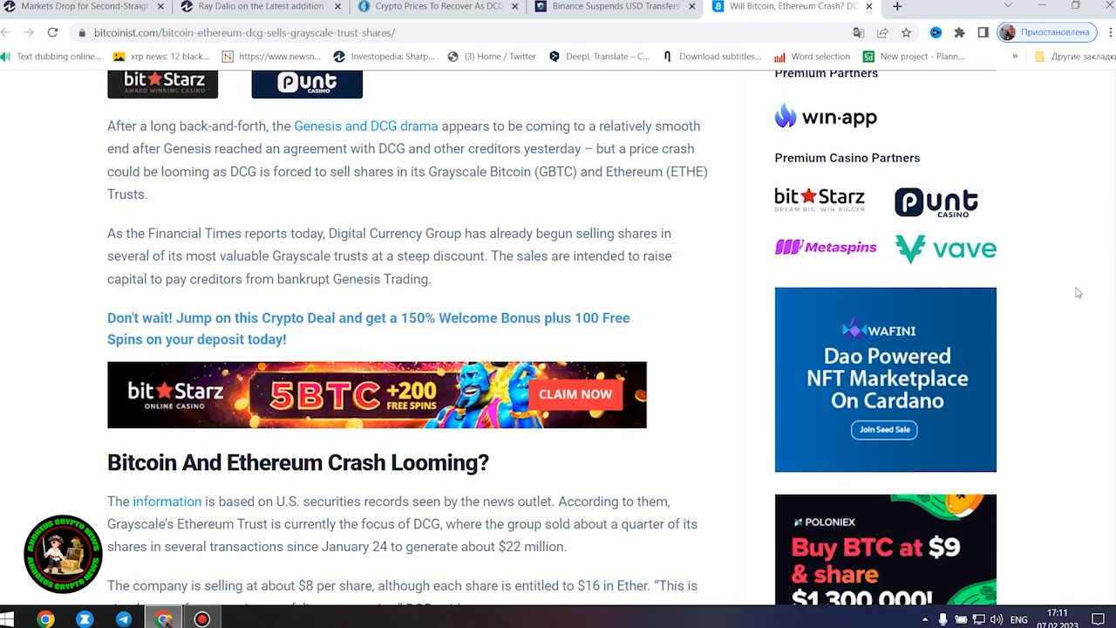
mouse_move(1071, 300)
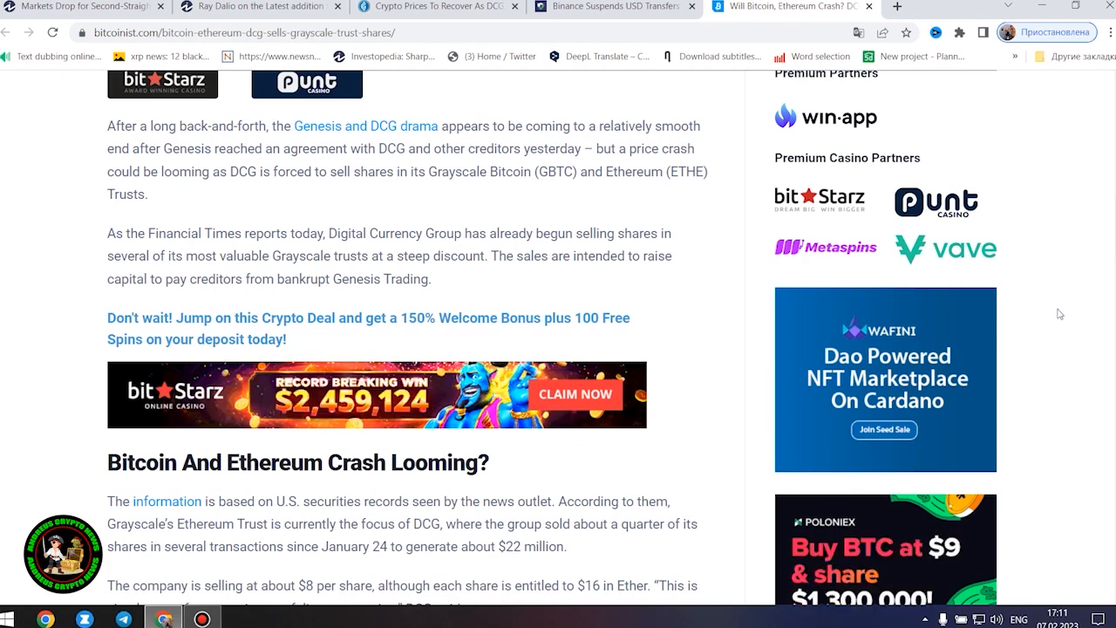
scroll("down", 3)
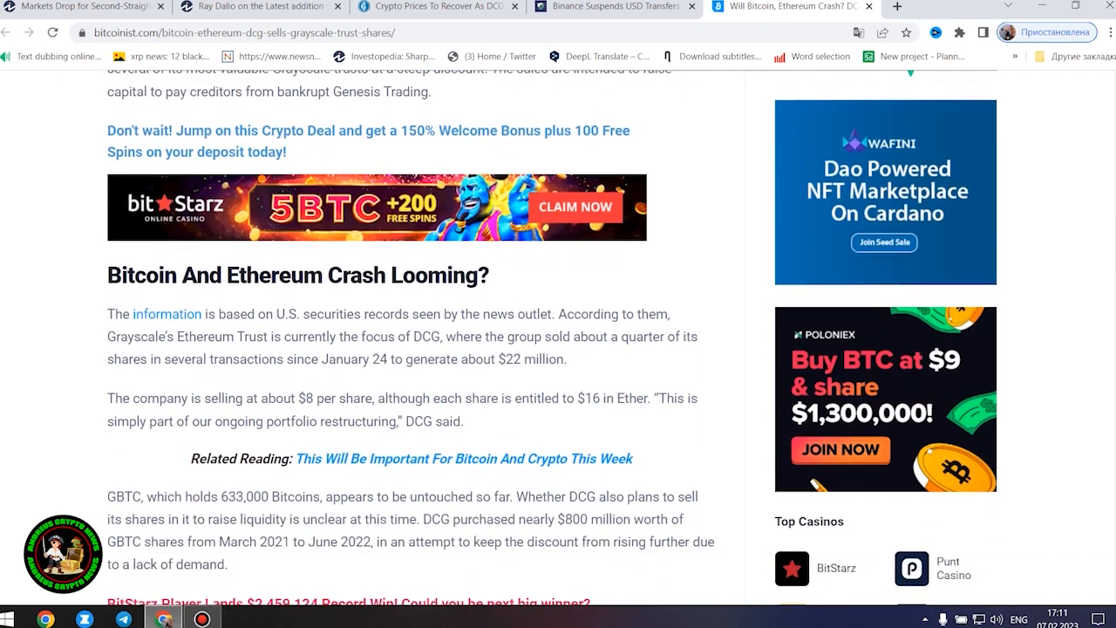
Step: Read the GBTC holdings and 2.5-year Grayscale Trust sale paragraphs down to the 'Related Reading' link
scroll("down", 3)
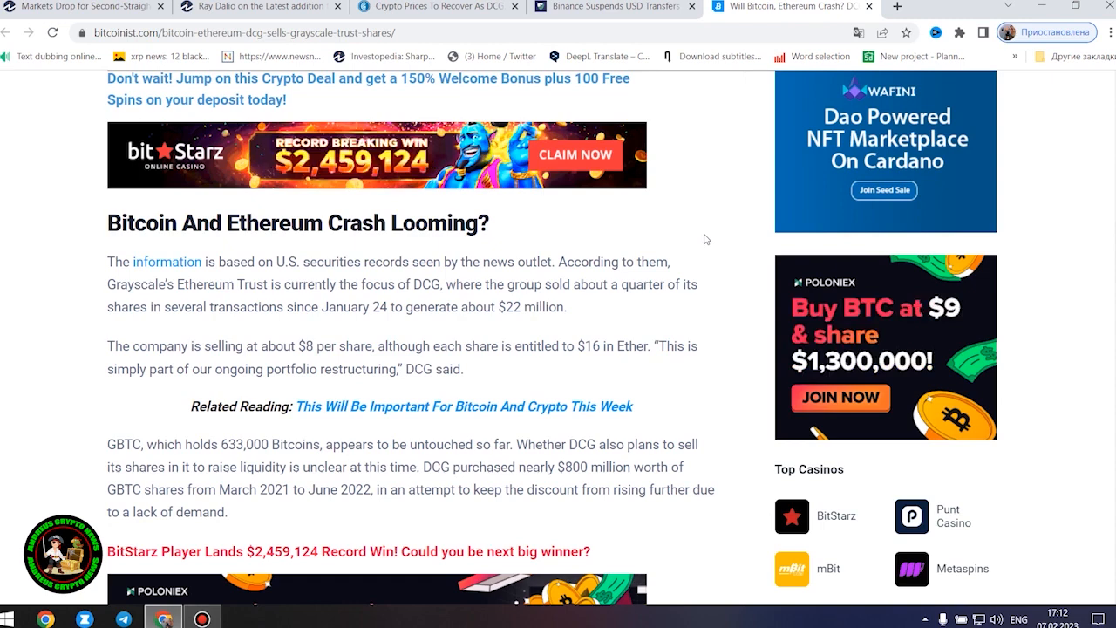
scroll("down", 3)
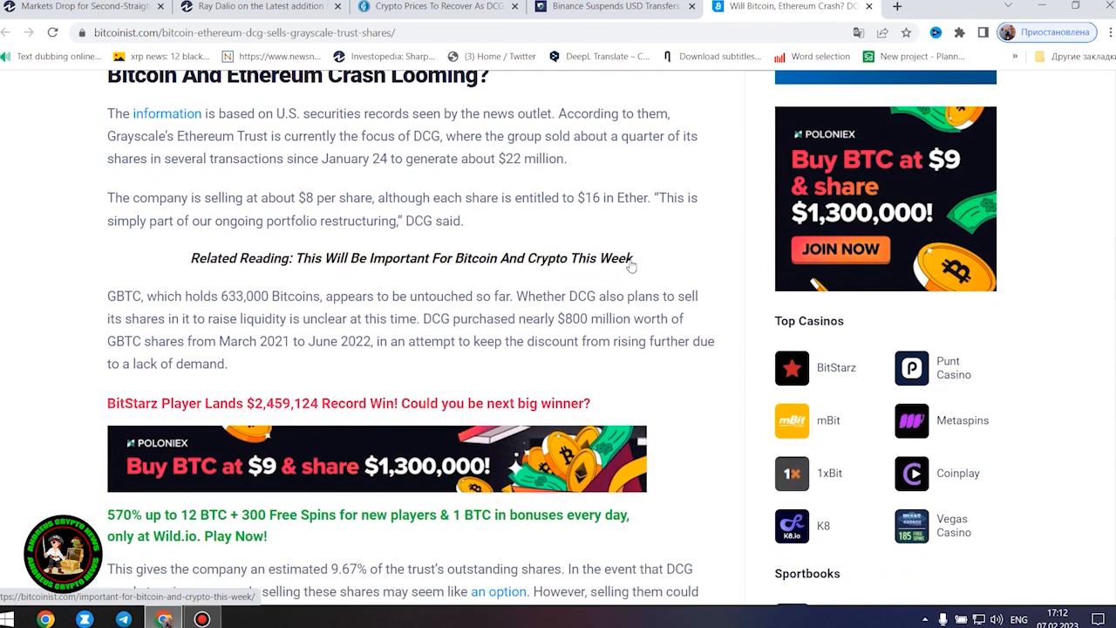
scroll("down", 3)
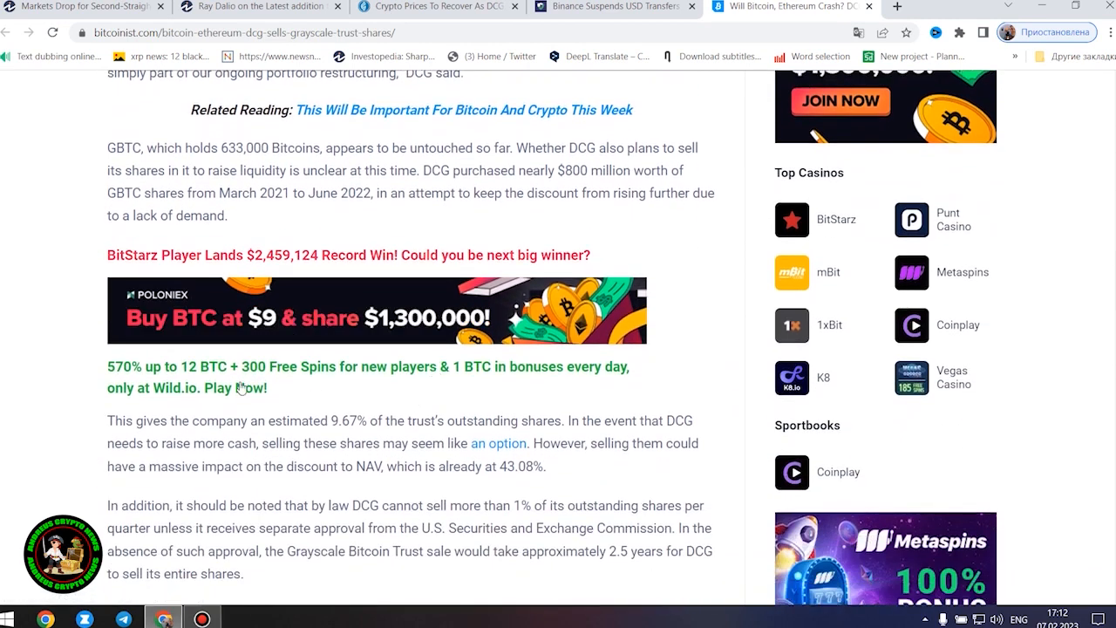
mouse_move(691, 345)
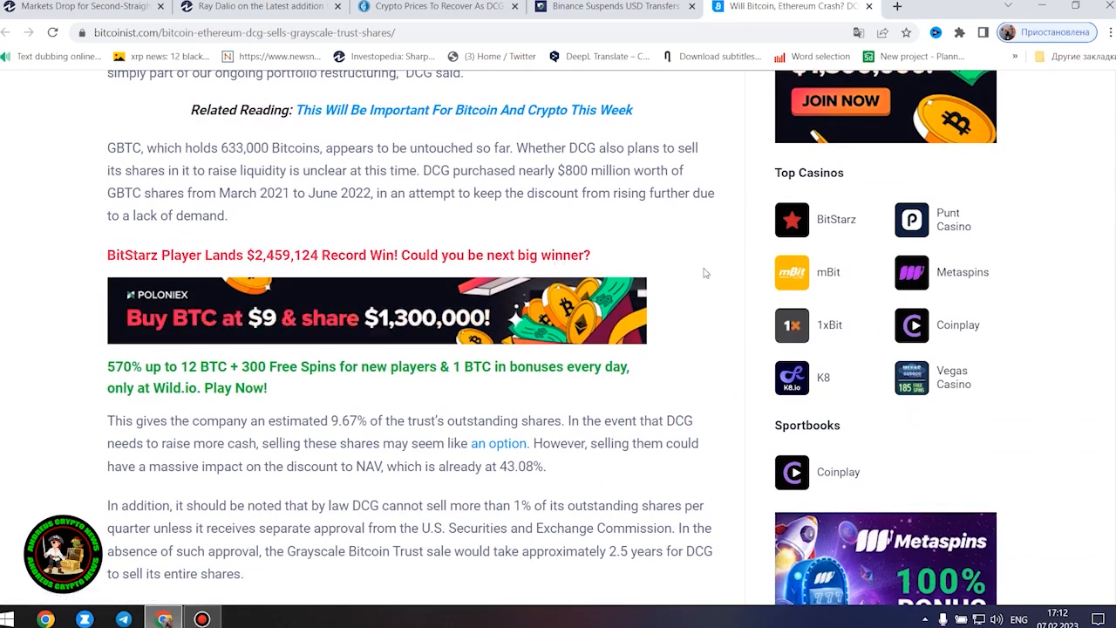
mouse_move(561, 474)
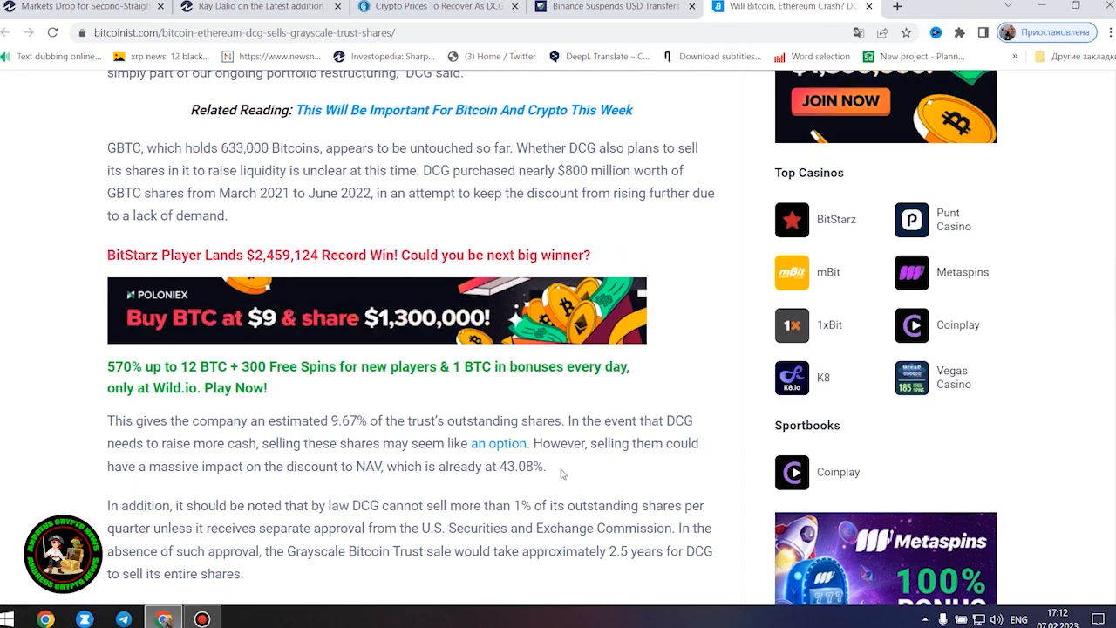
mouse_move(645, 469)
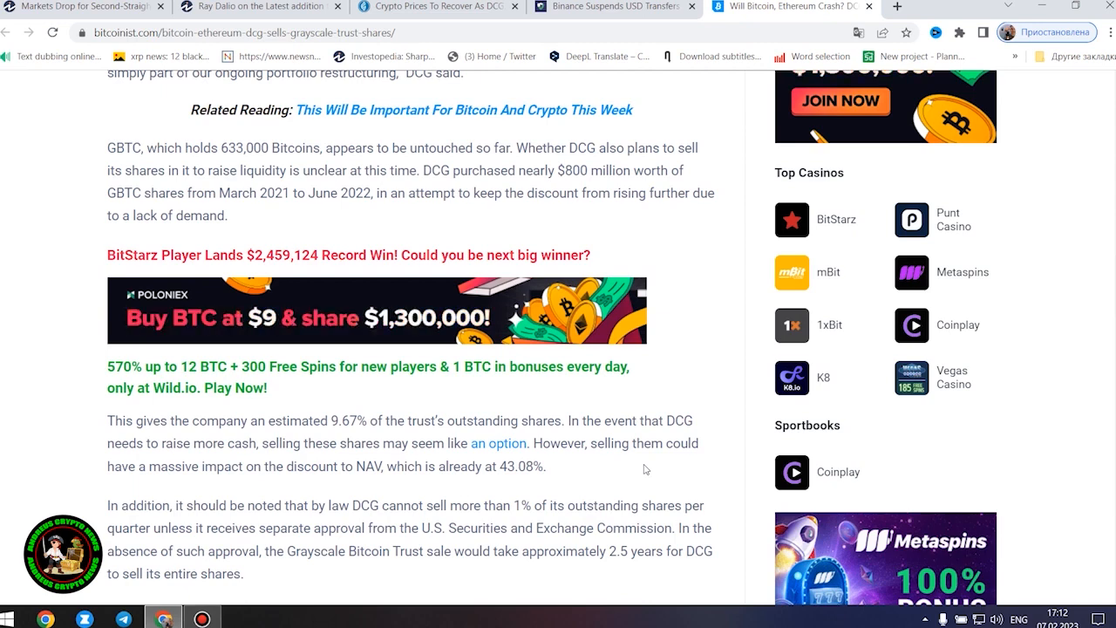
scroll("down", 3)
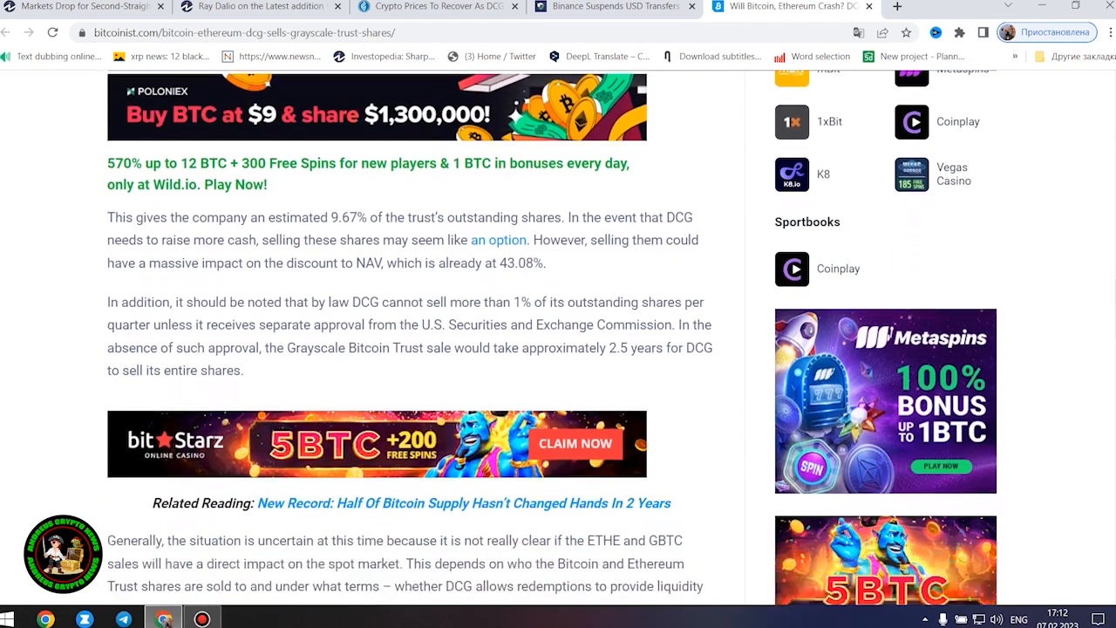
scroll("down", 3)
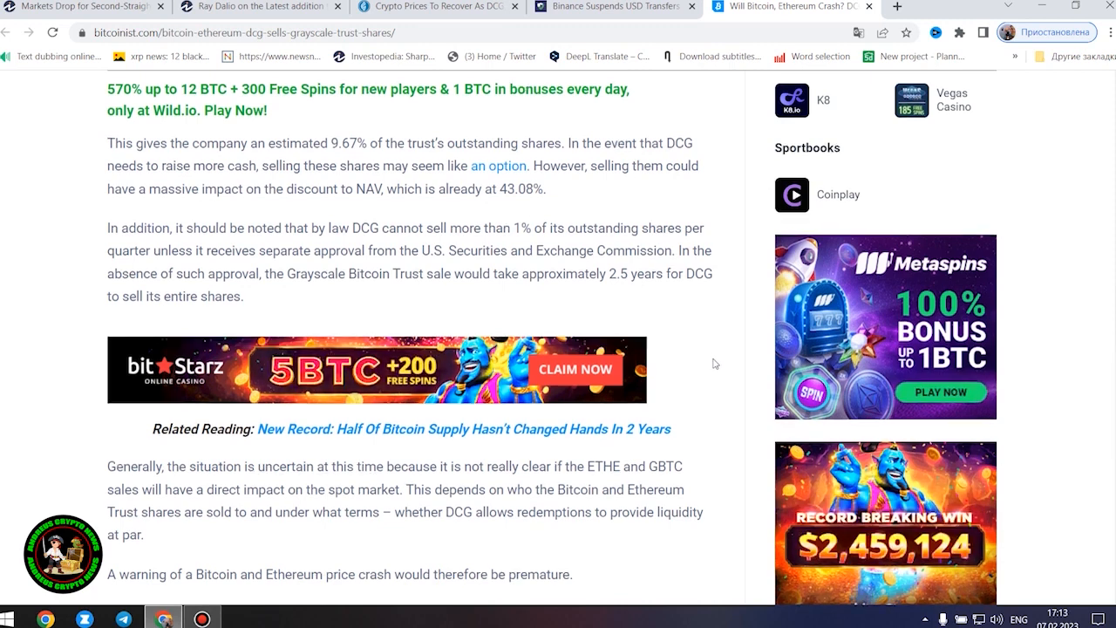
Step: Scroll to the 'DCG And Genesis Reach Agreement With Creditors' section
scroll("down", 3)
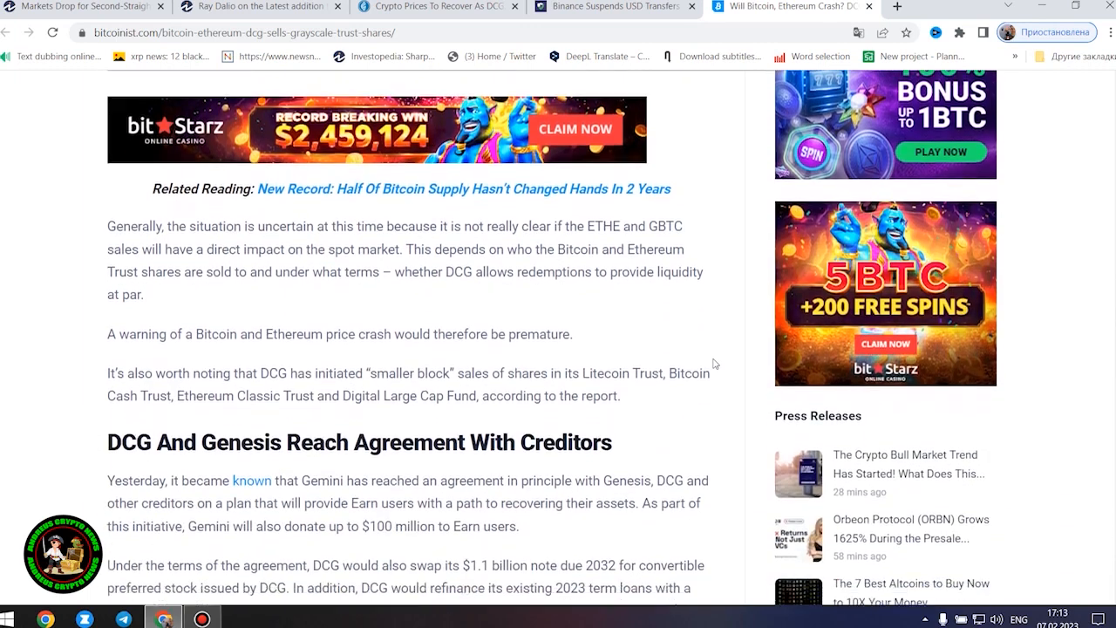
scroll("down", 3)
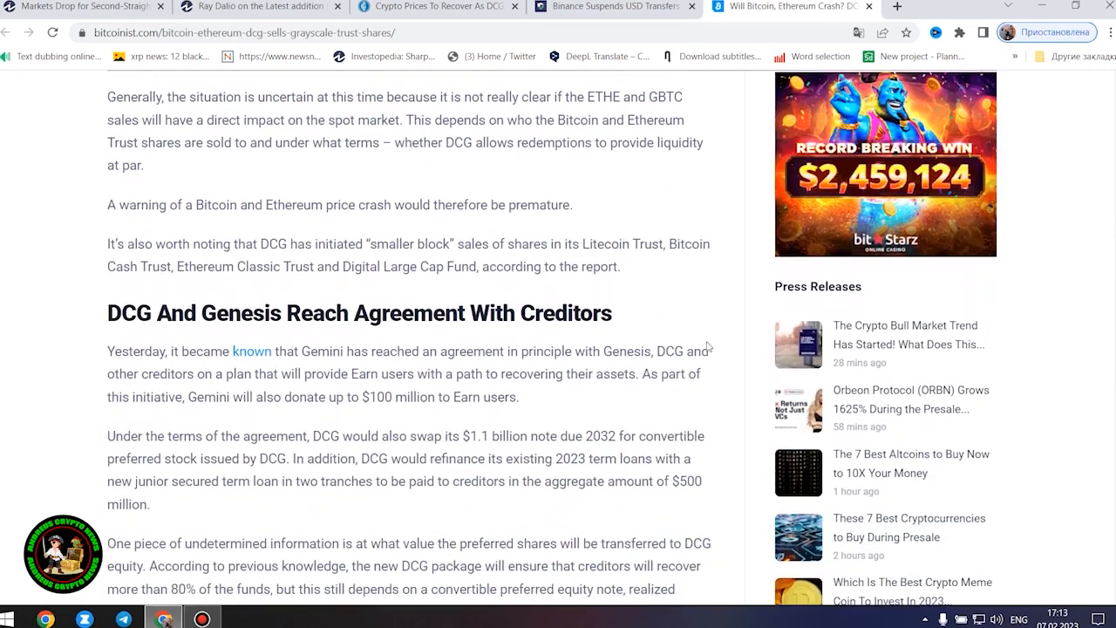
double_click(359, 312)
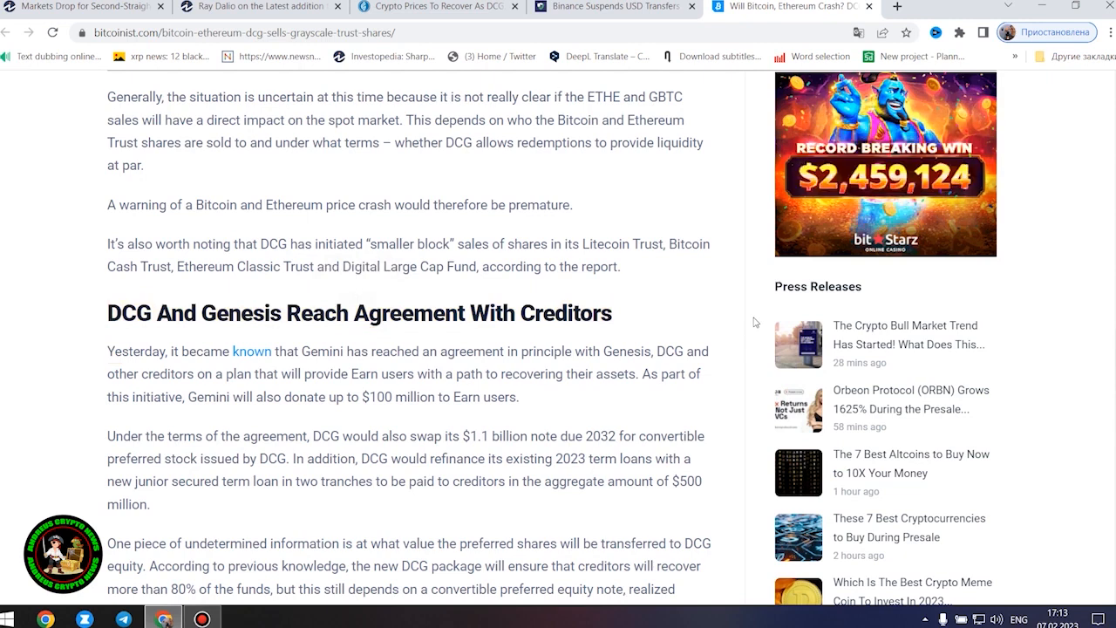
scroll("down", 3)
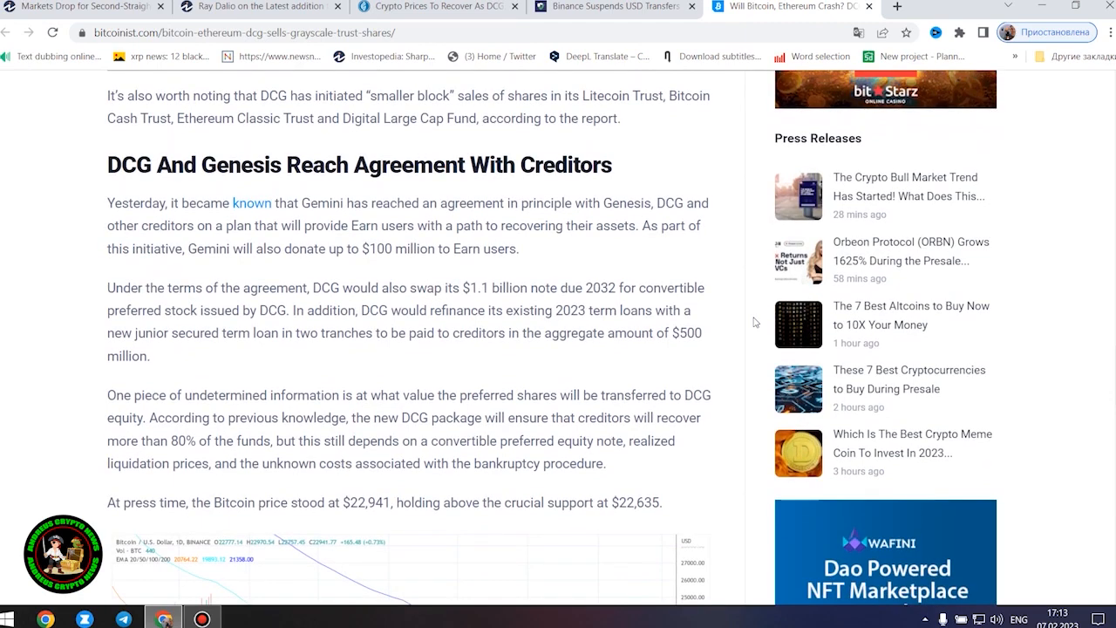
scroll("down", 3)
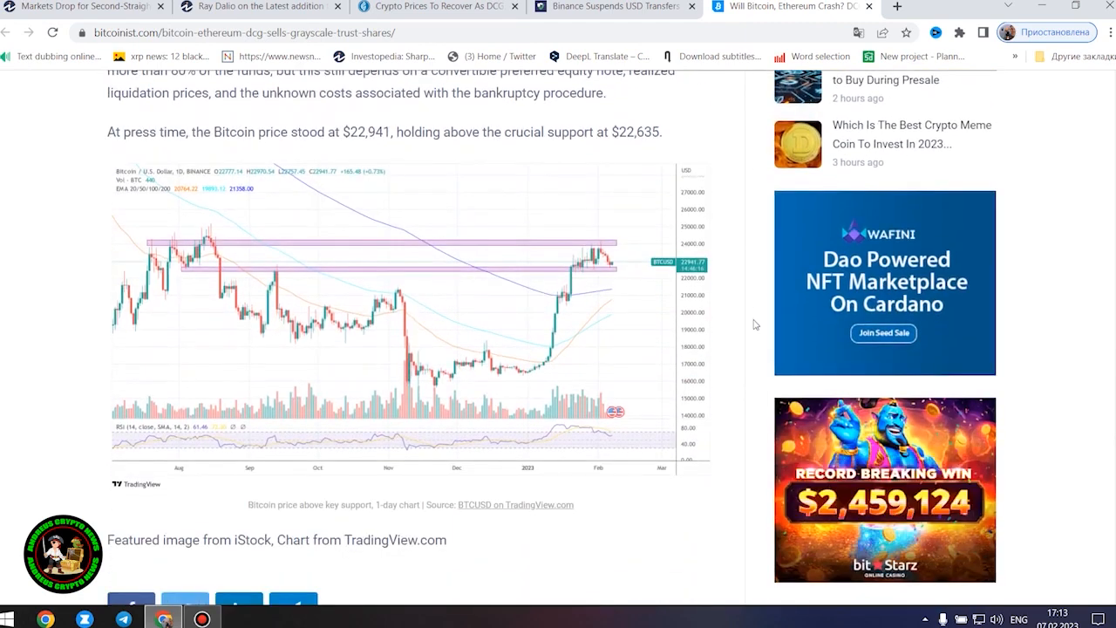
scroll("up", 3)
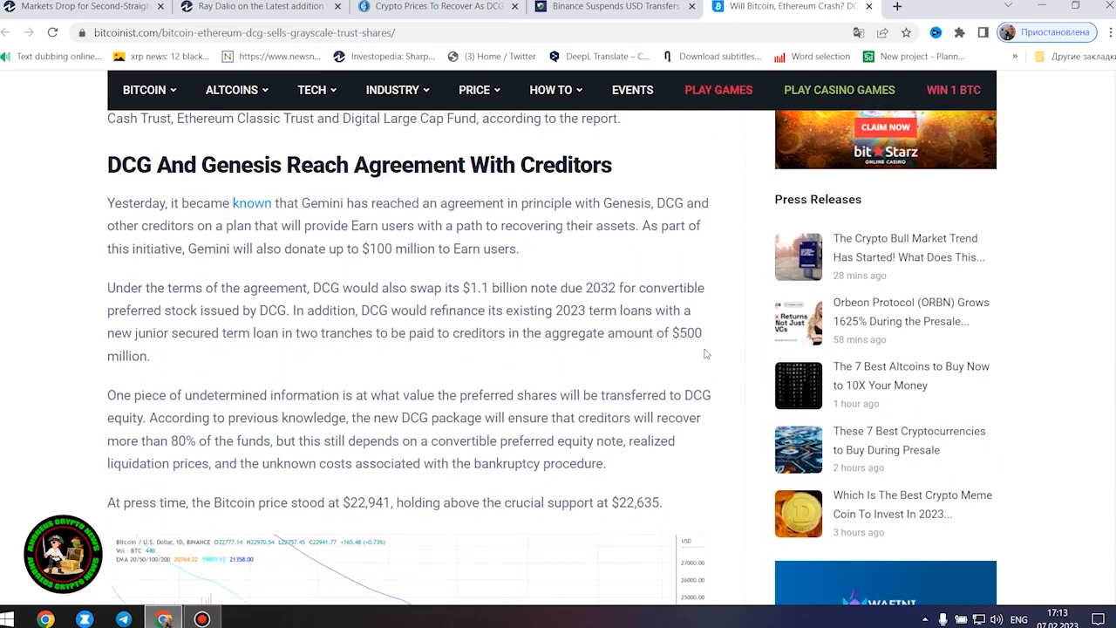
Step: Highlight the Genesis agreement paragraphs and read down to the Bitcoin price chart
left_click_drag(107, 202, 661, 502)
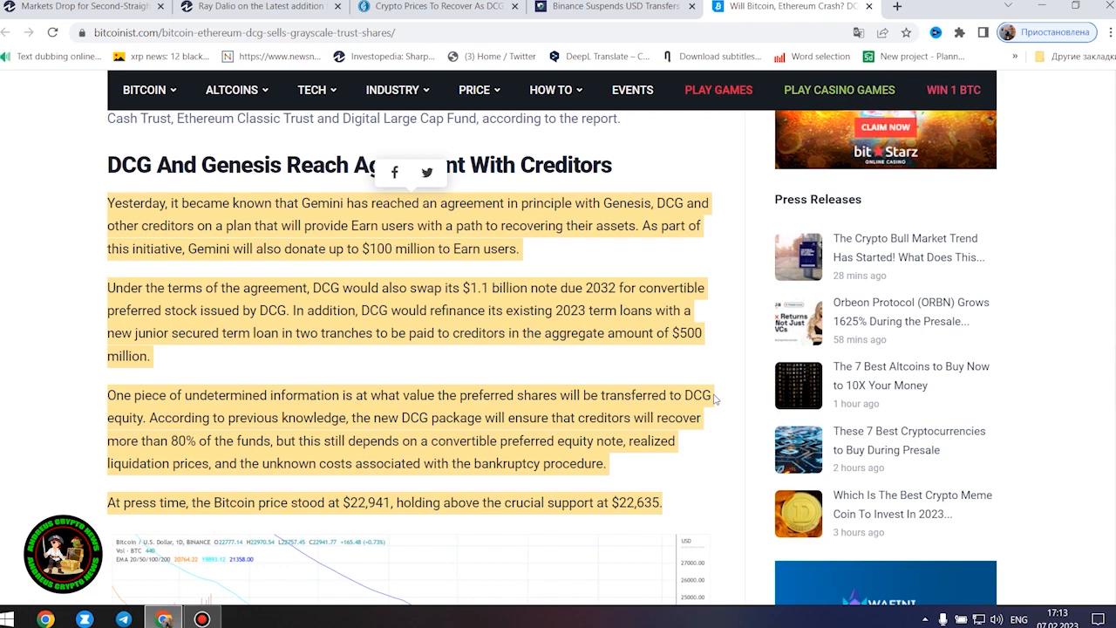
scroll("down", 3)
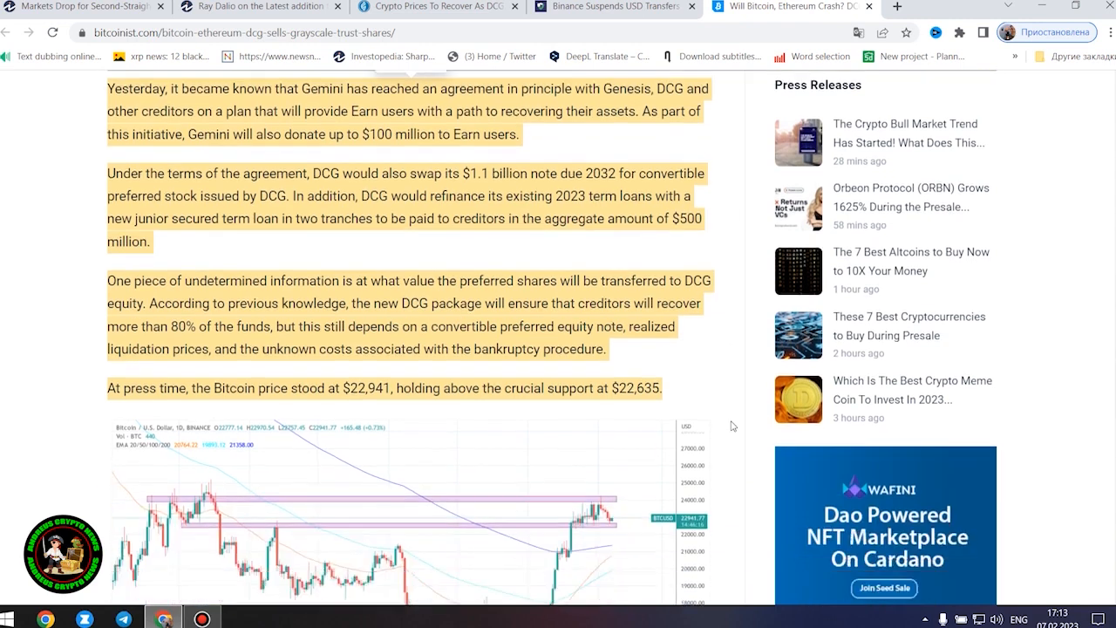
scroll("down", 3)
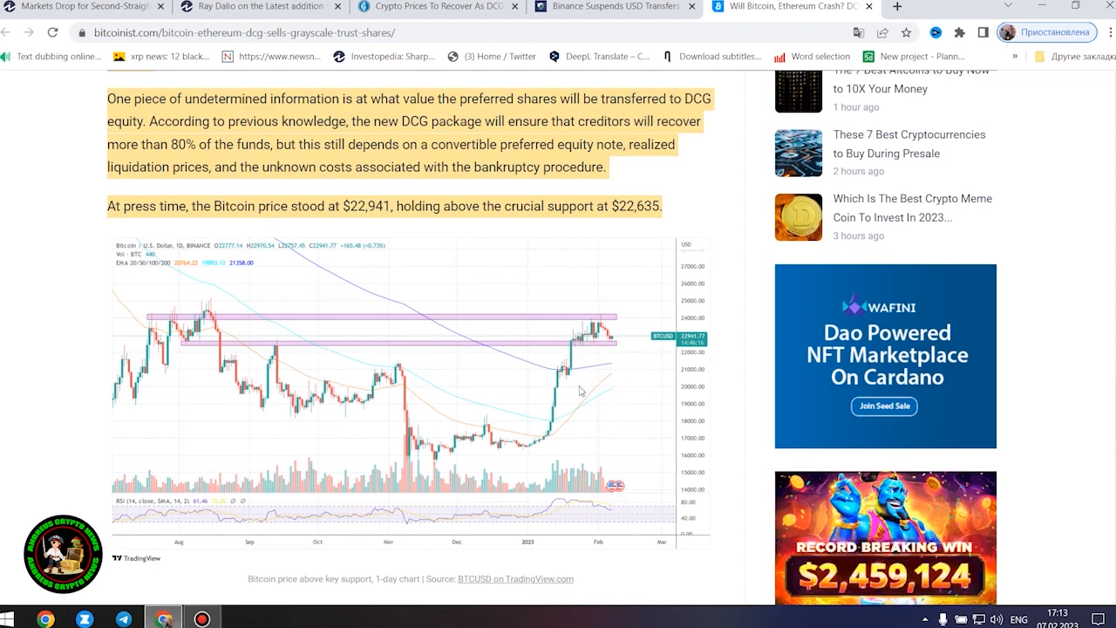
mouse_move(126, 340)
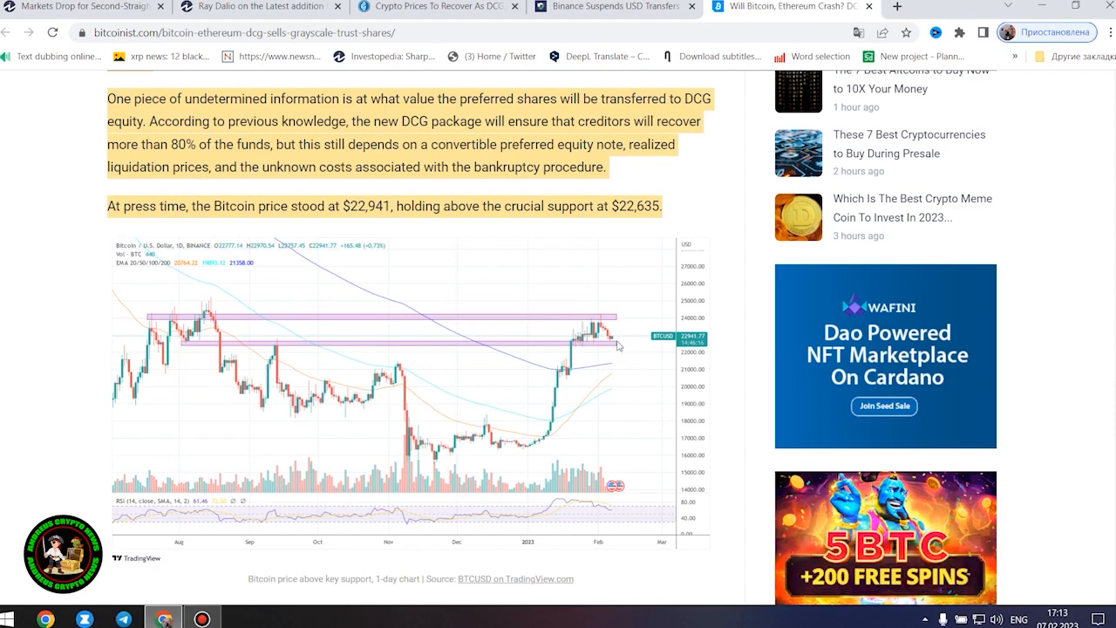
mouse_move(502, 450)
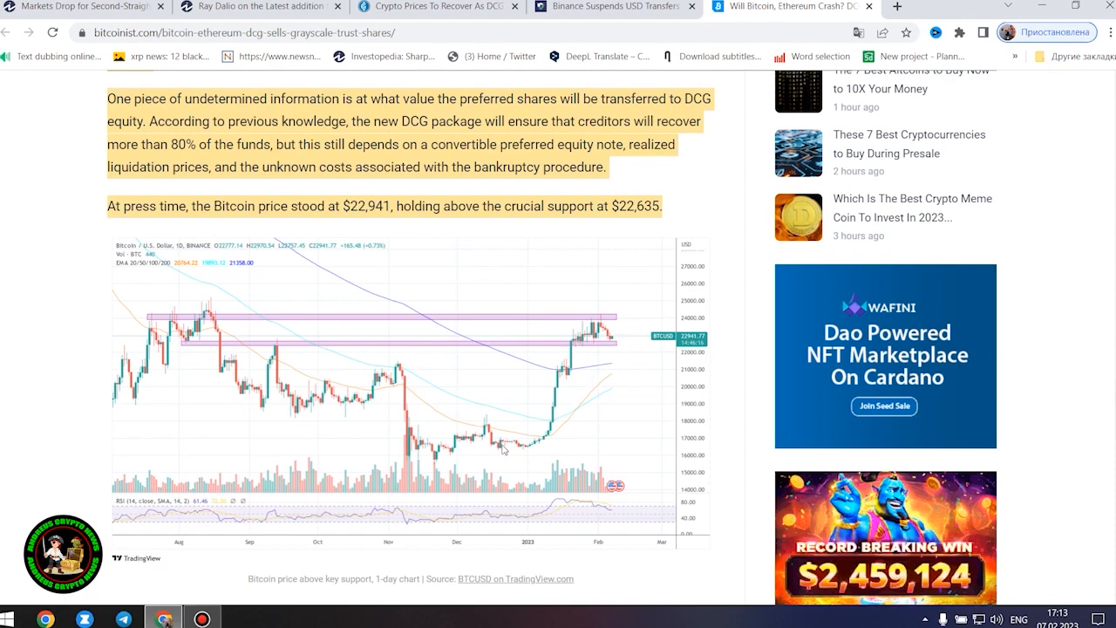
mouse_move(534, 452)
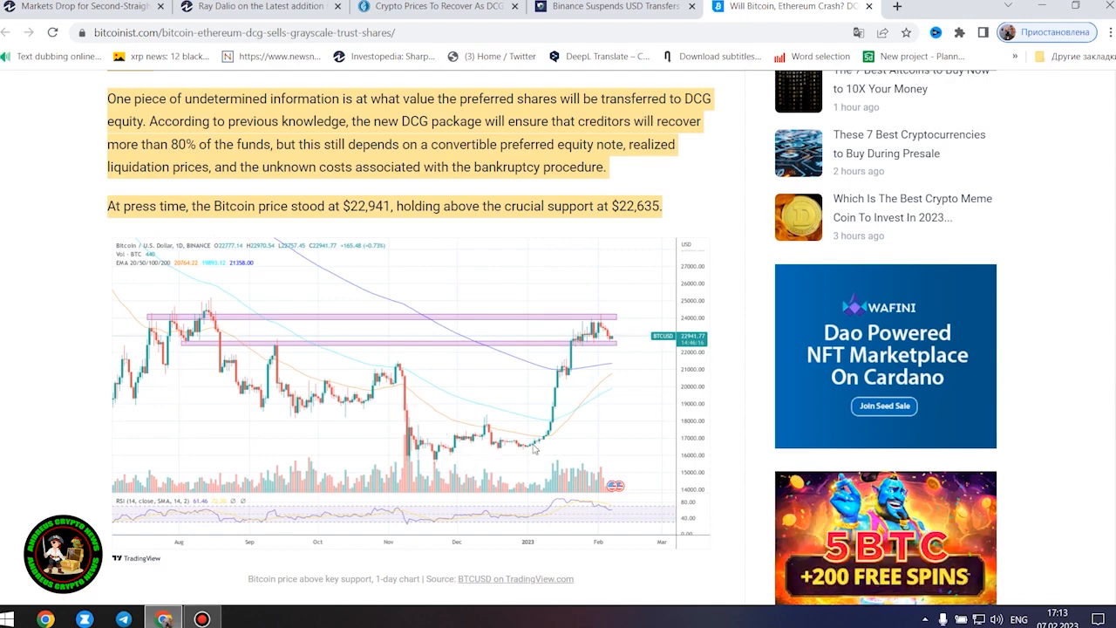
mouse_move(583, 349)
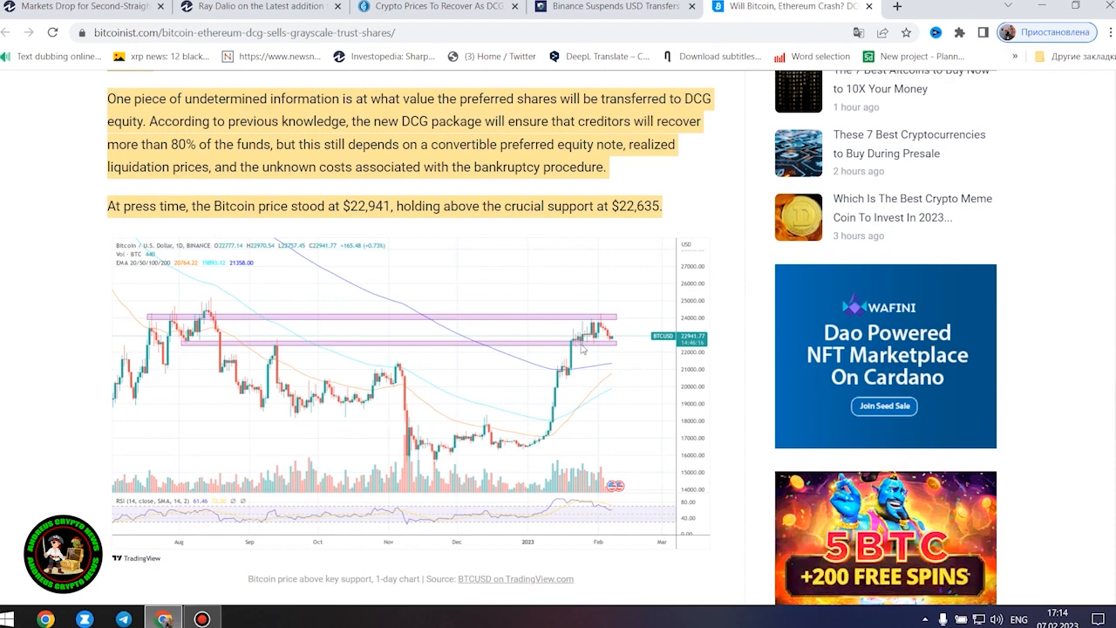